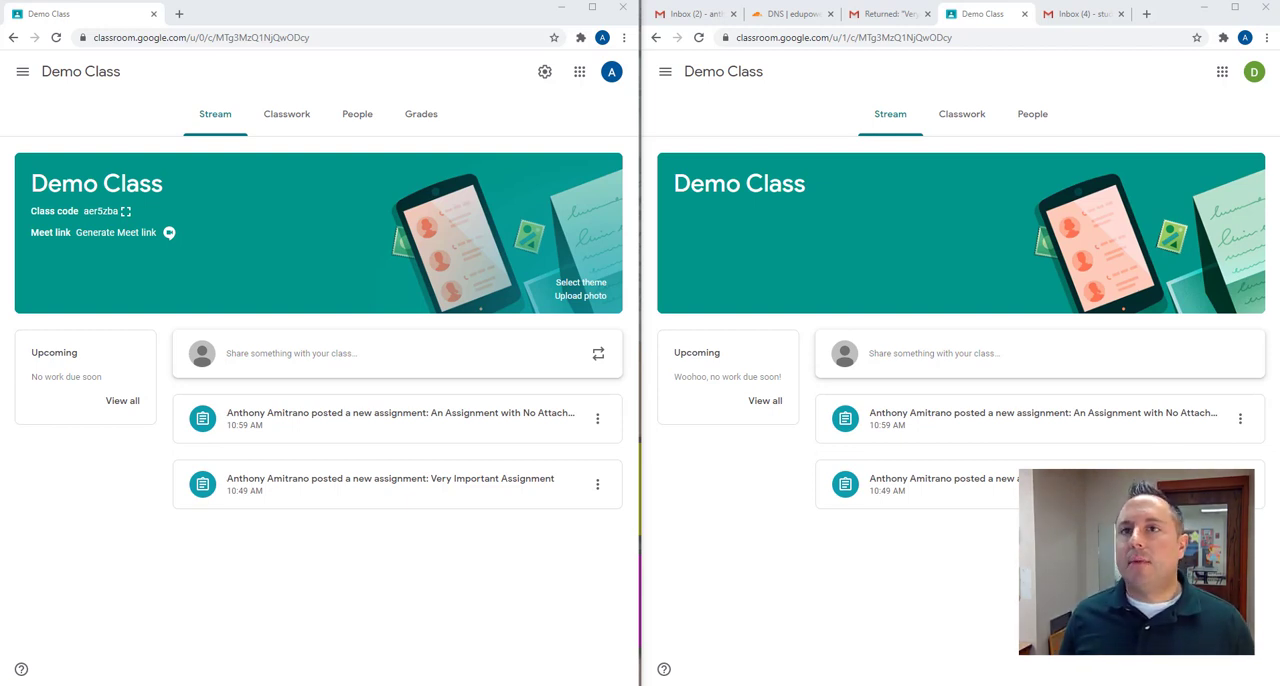
{"action": "mouse_move", "coordinate": [568, 252]}
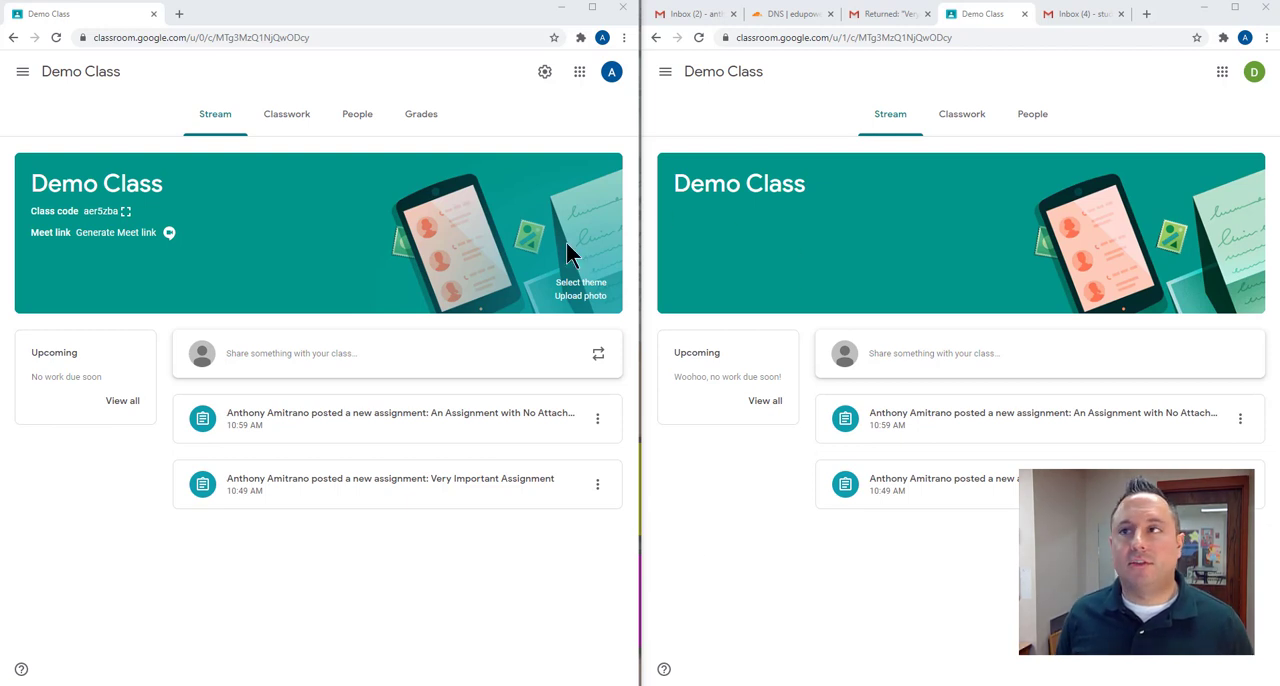
{"action": "mouse_move", "coordinate": [74, 562]}
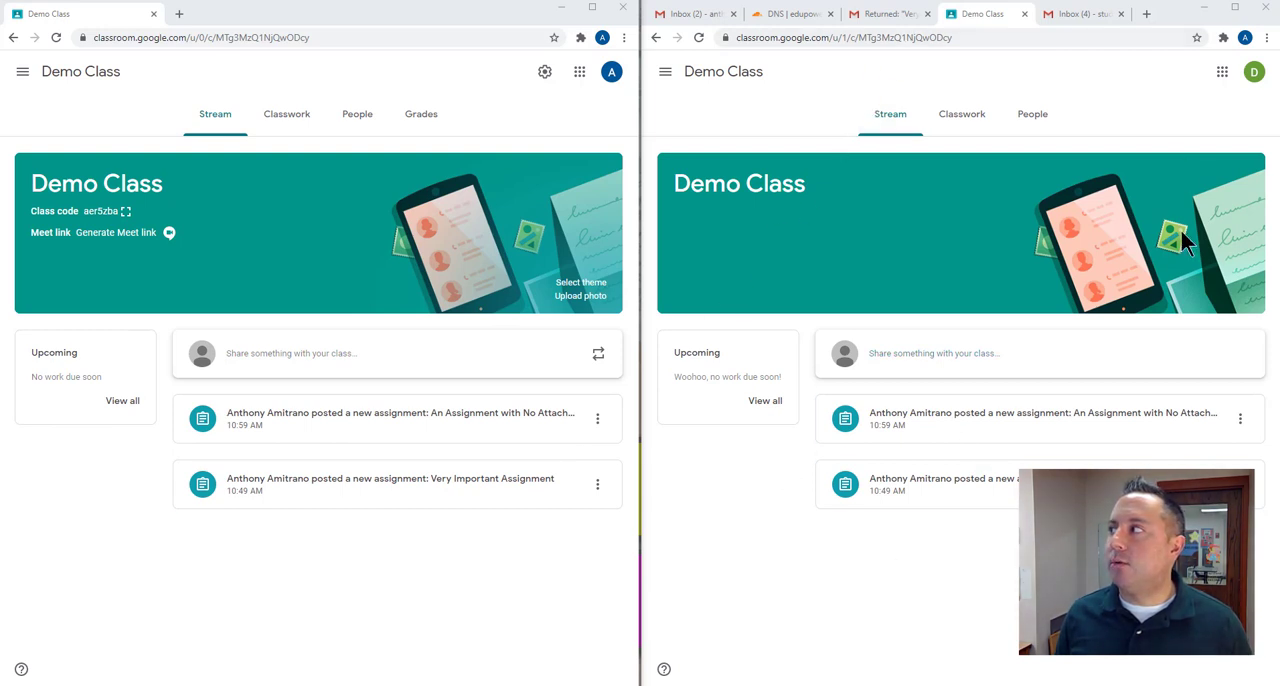
{"action": "mouse_move", "coordinate": [232, 108]}
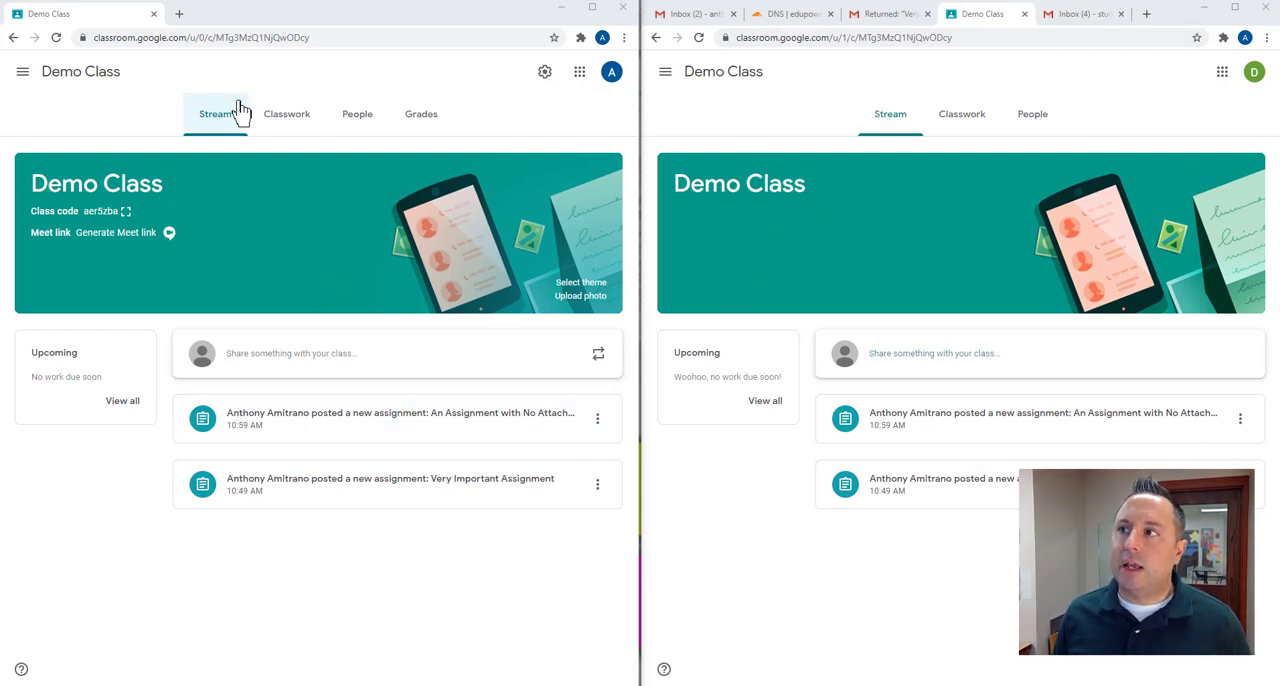
In the teacher's Classwork list, expand Very Important Assignment and An Assignment with No Attachments to see their counts
{"action": "left_click", "coordinate": [286, 112]}
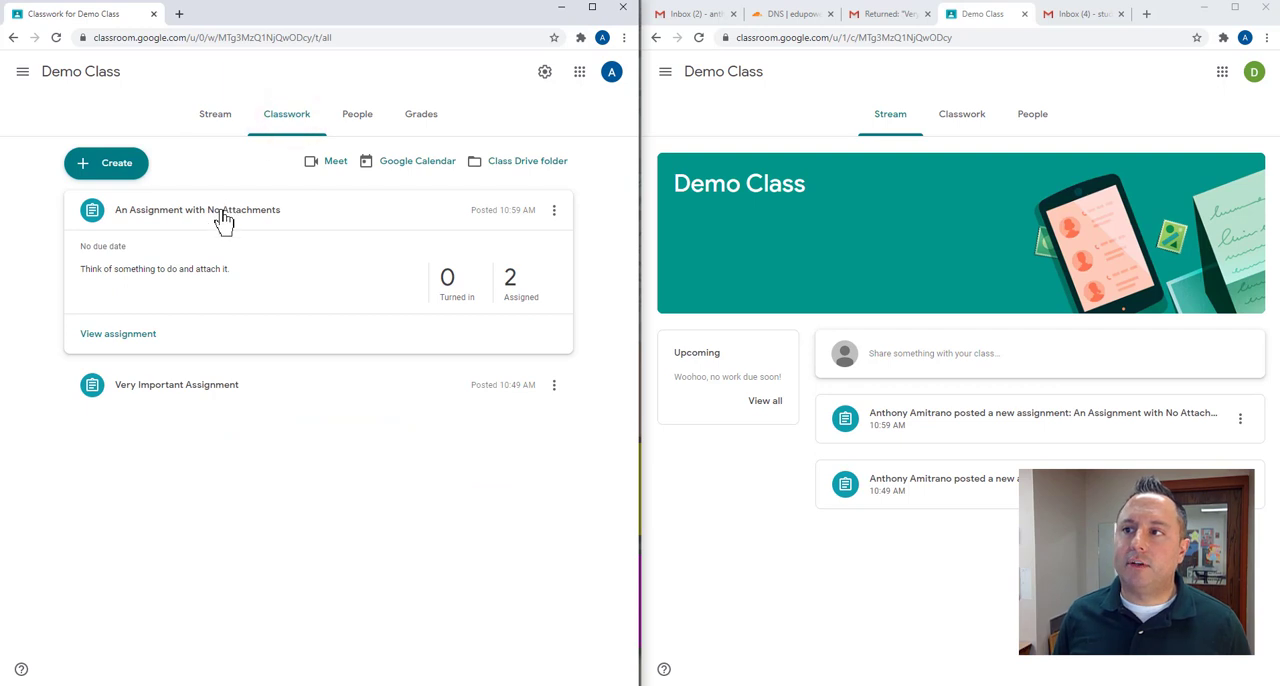
{"action": "left_click", "coordinate": [196, 208]}
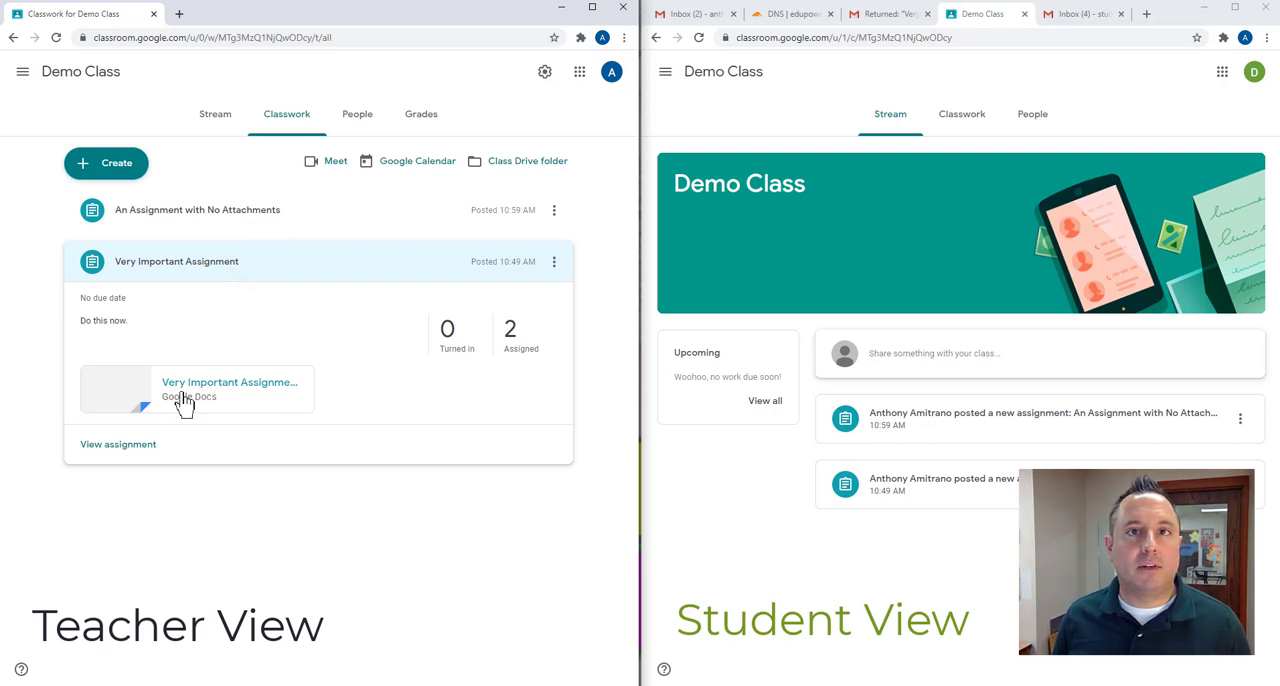
{"action": "left_click", "coordinate": [216, 210]}
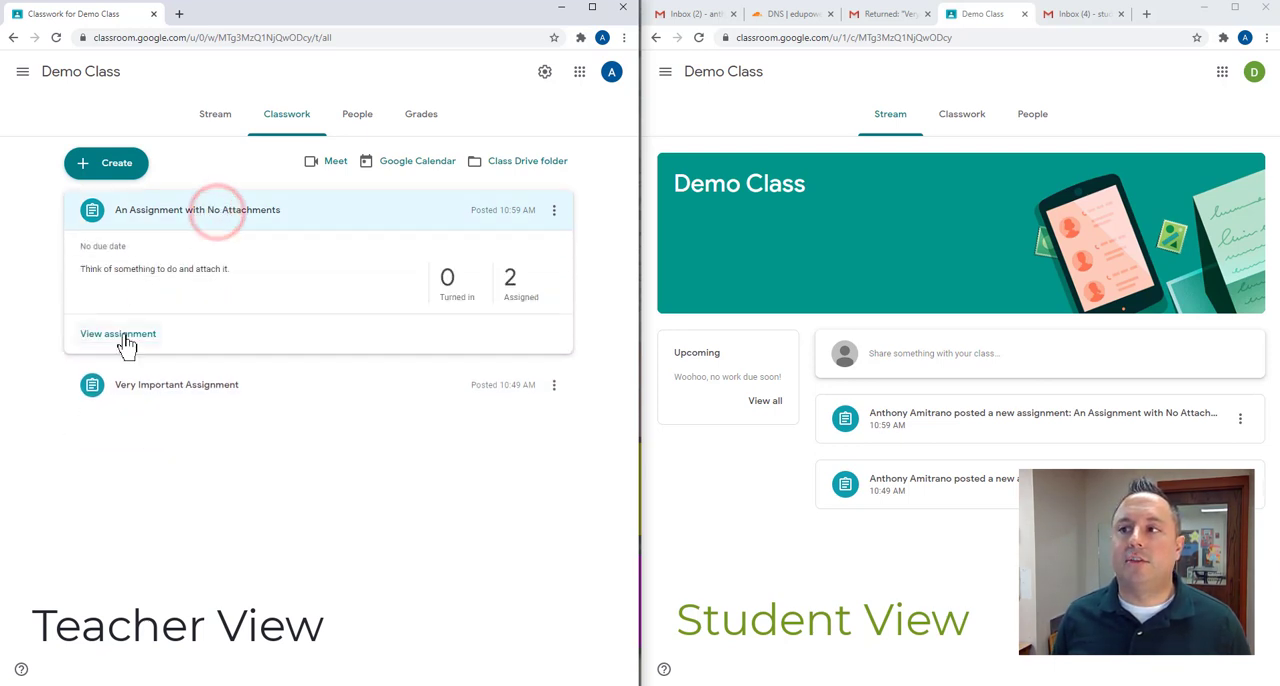
{"action": "mouse_move", "coordinate": [200, 218]}
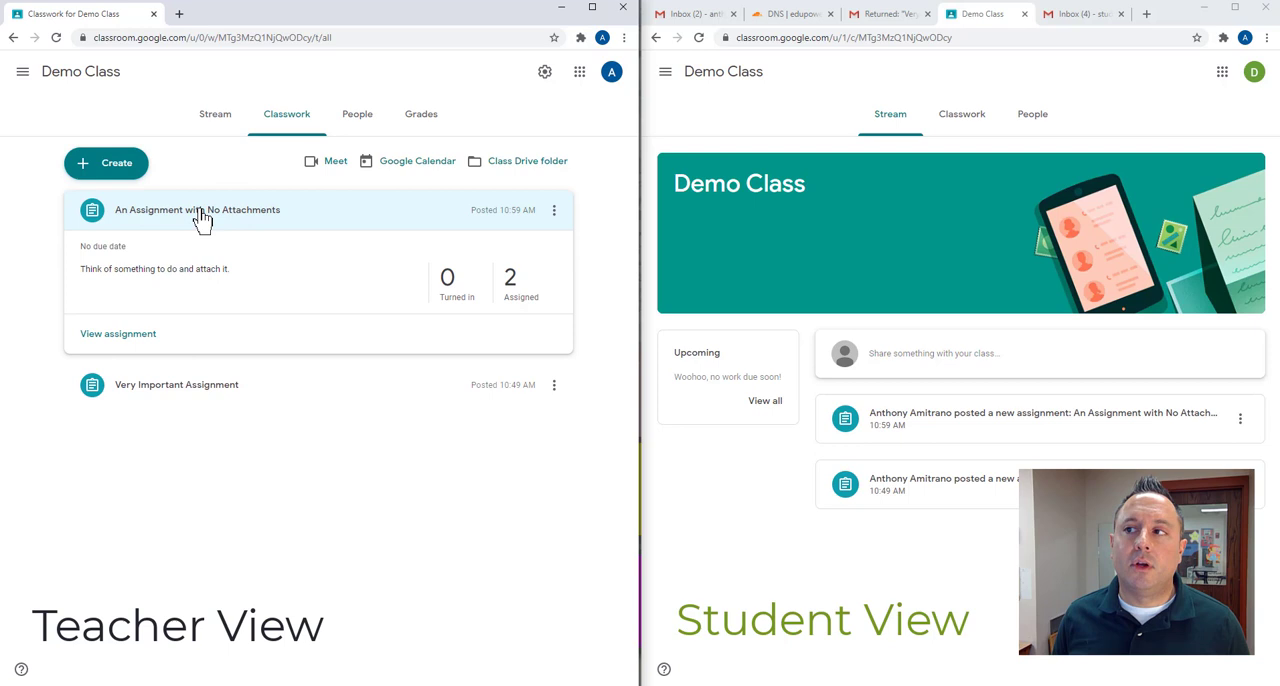
{"action": "mouse_move", "coordinate": [170, 258]}
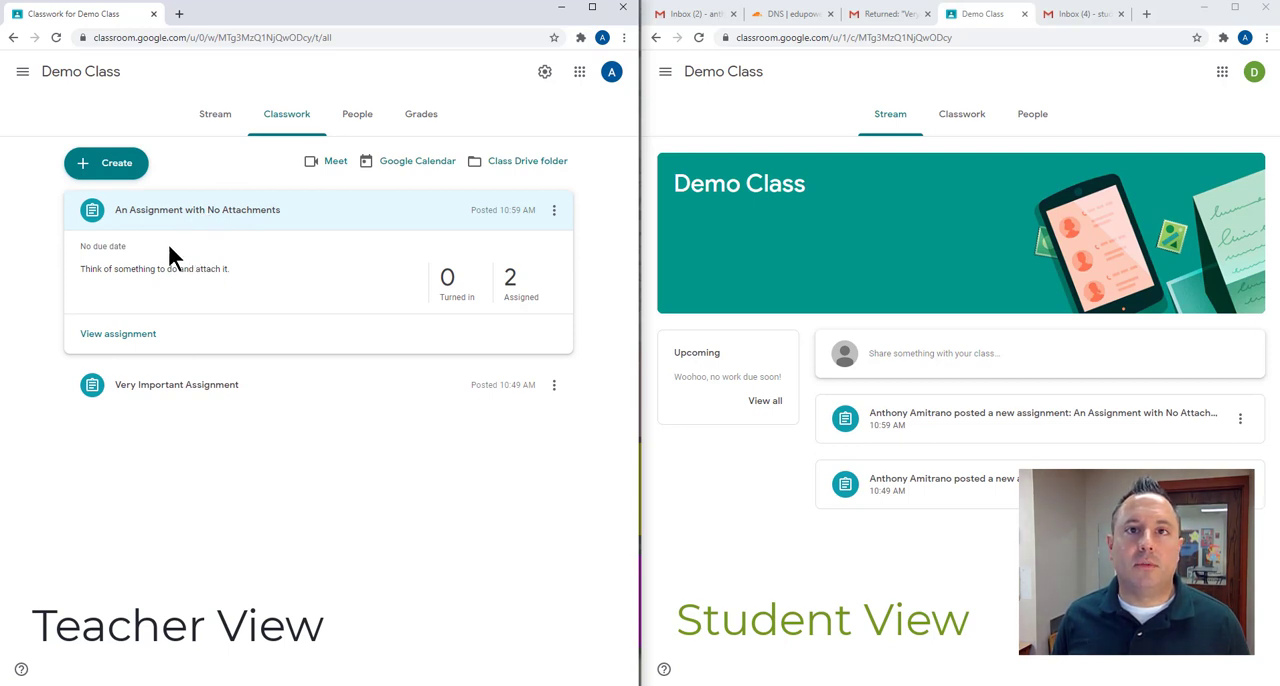
{"action": "mouse_move", "coordinate": [176, 290]}
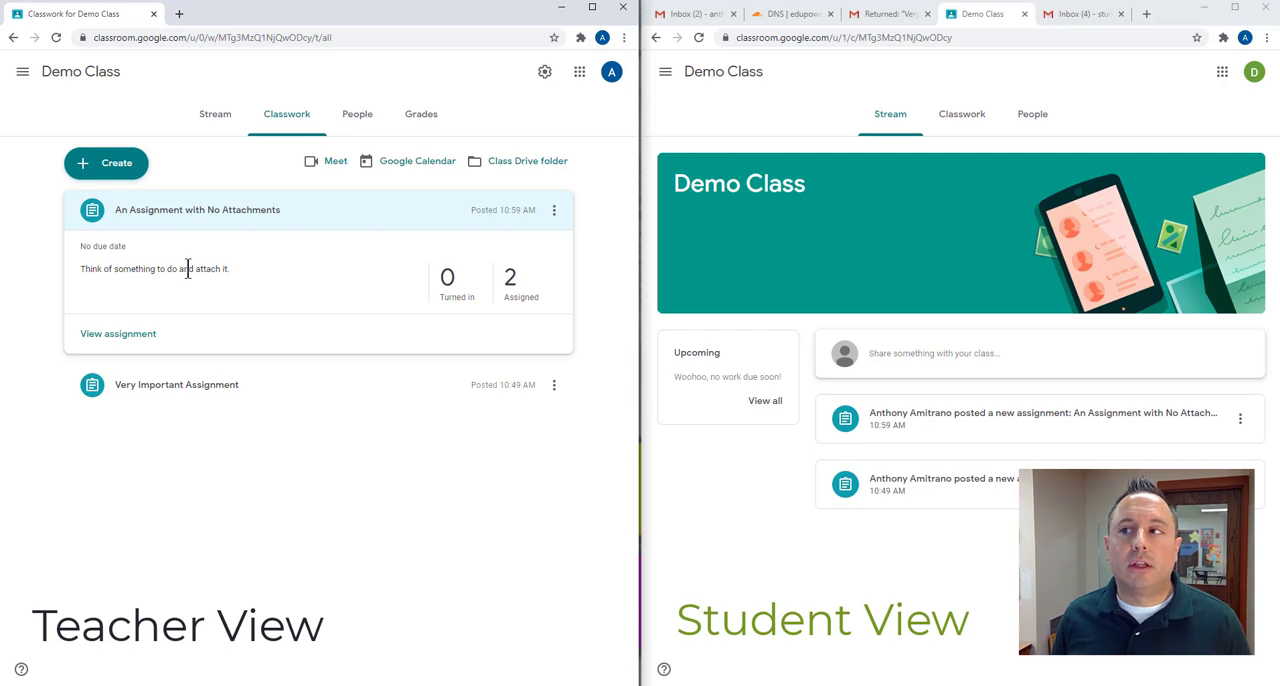
{"action": "mouse_move", "coordinate": [204, 222]}
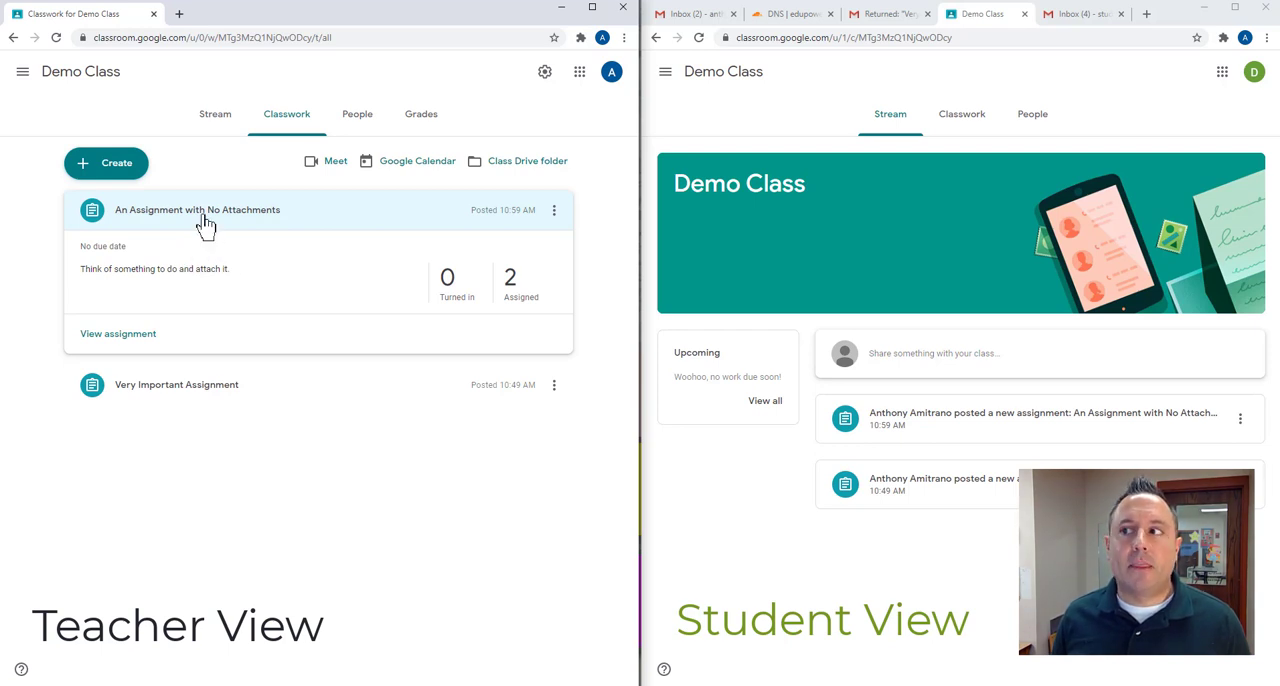
{"action": "mouse_move", "coordinate": [200, 286]}
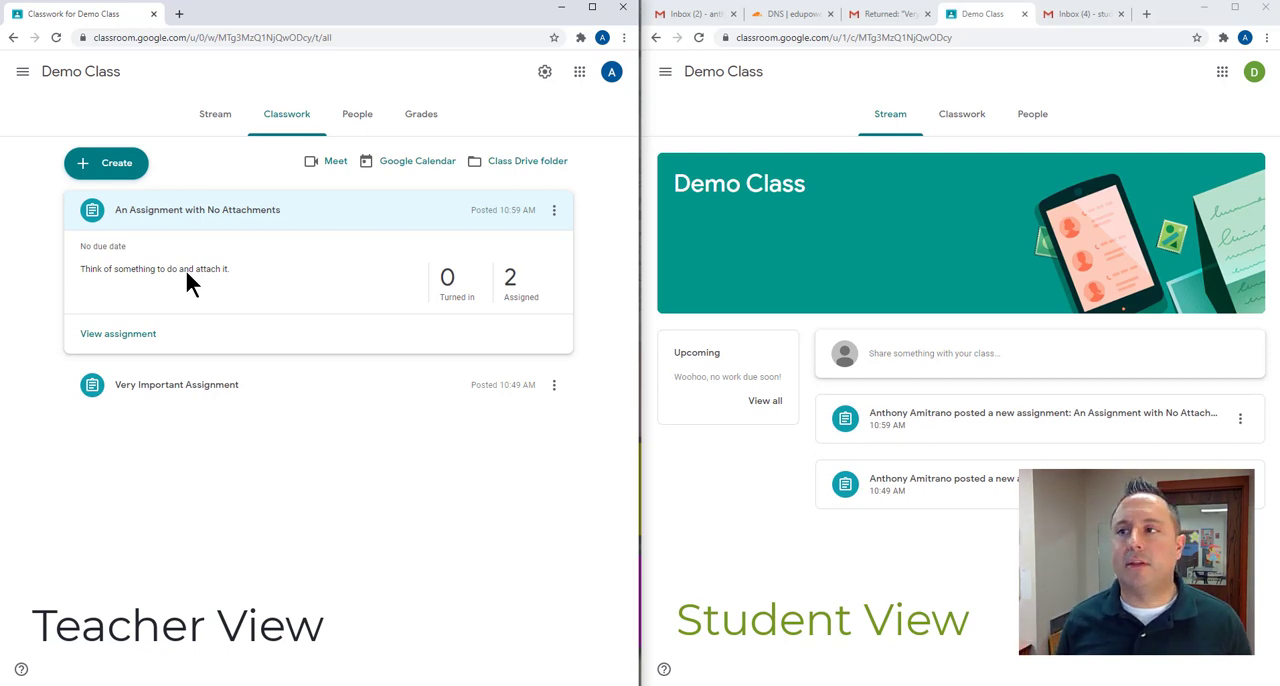
{"action": "mouse_move", "coordinate": [56, 308]}
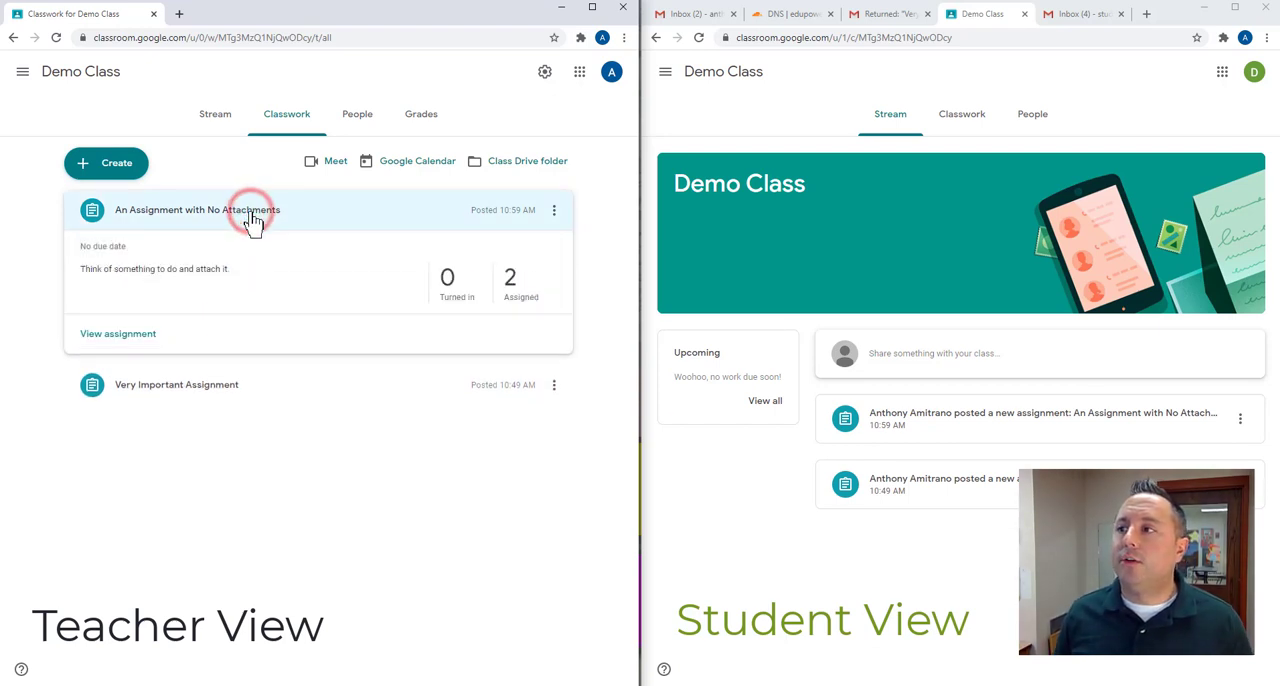
{"action": "mouse_move", "coordinate": [416, 326]}
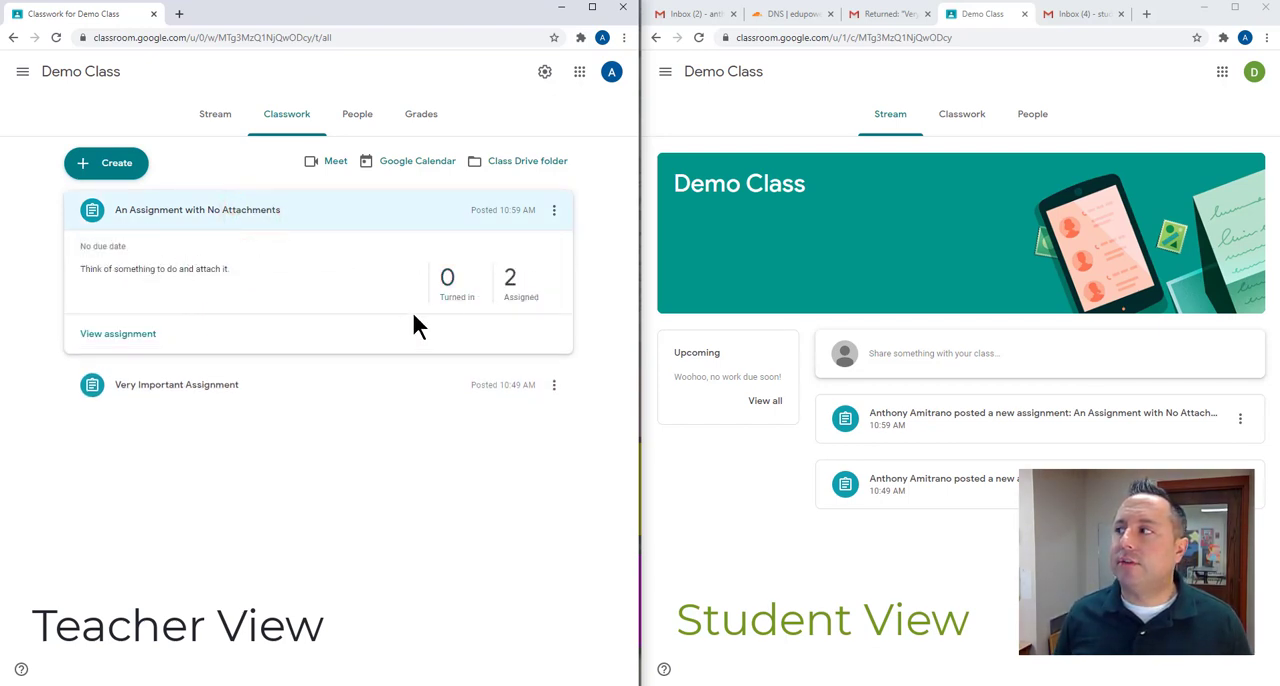
{"action": "mouse_move", "coordinate": [516, 304]}
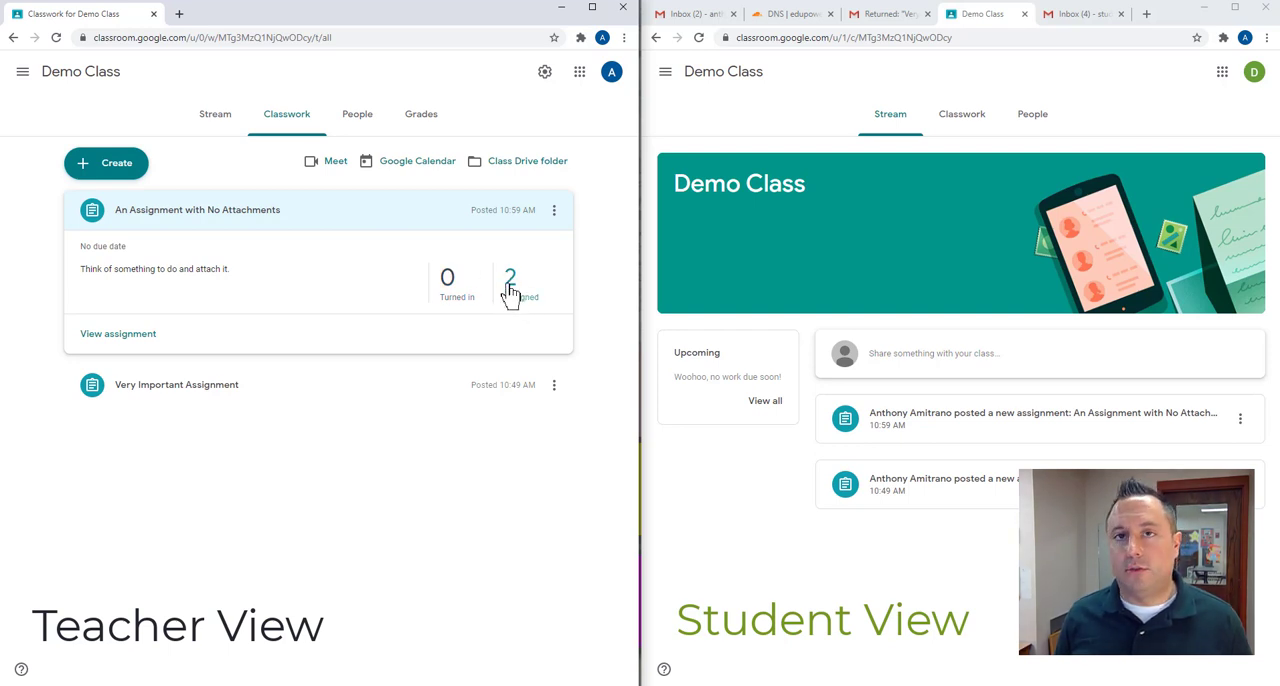
{"action": "mouse_move", "coordinate": [520, 304]}
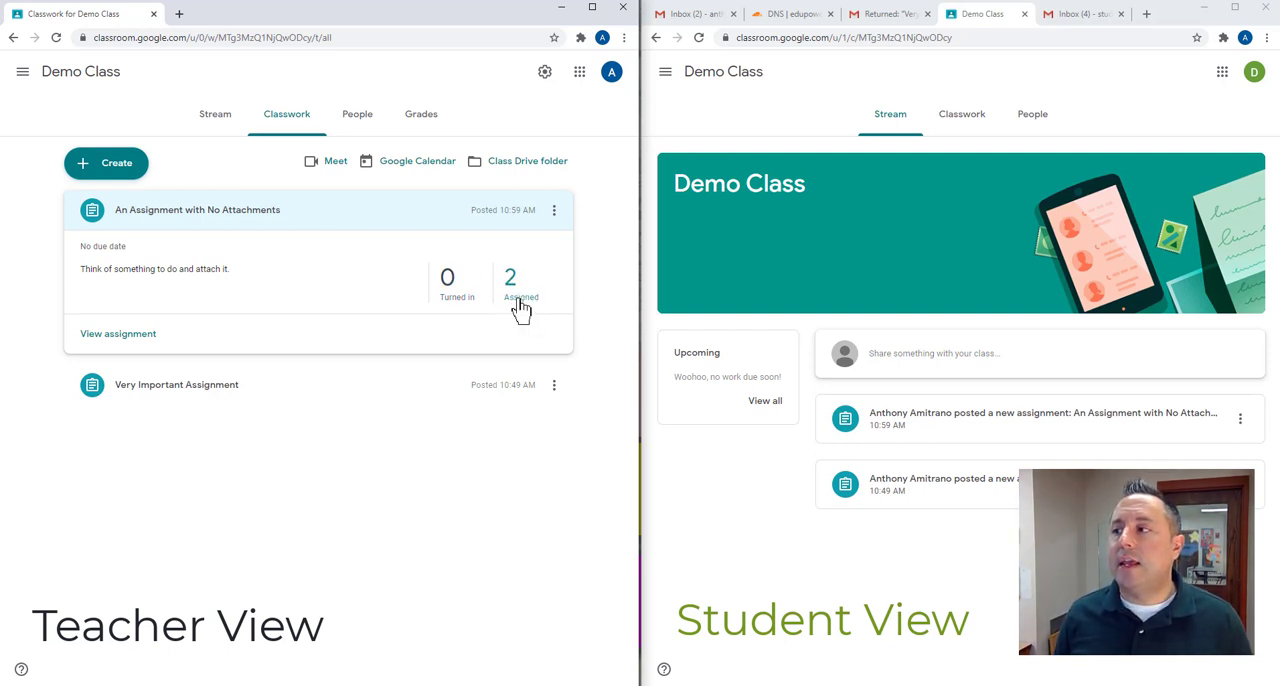
{"action": "mouse_move", "coordinate": [746, 528]}
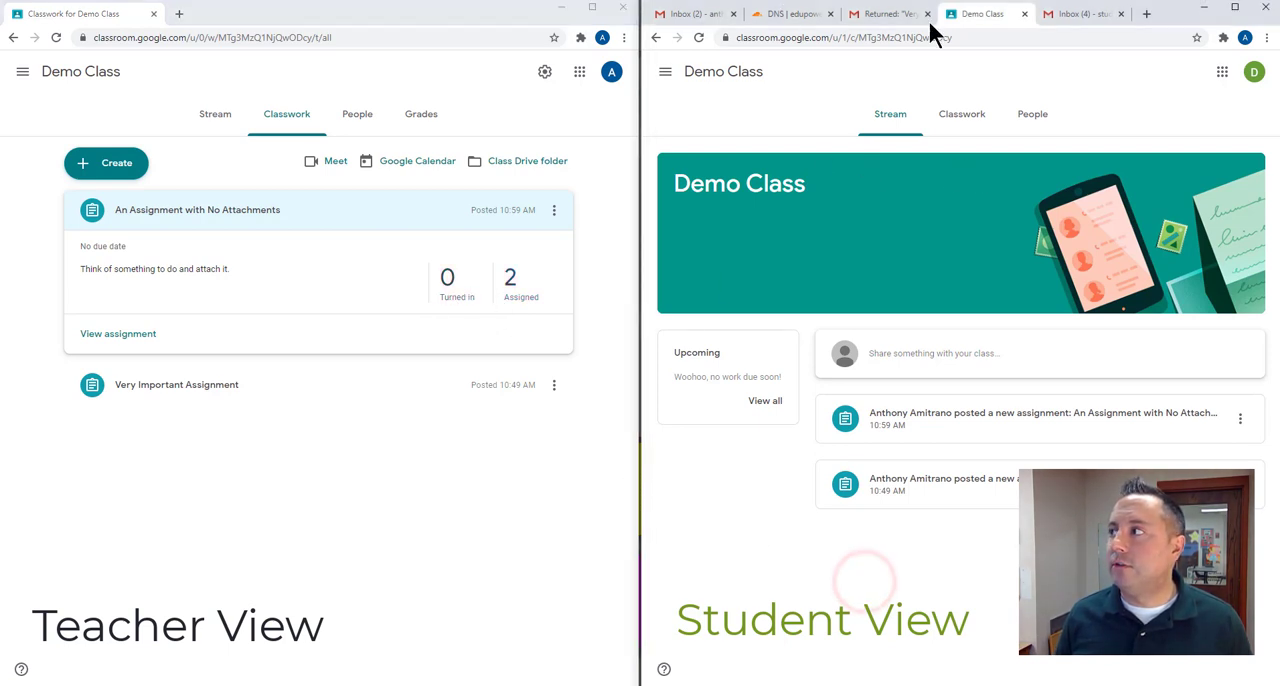
{"action": "mouse_move", "coordinate": [980, 458]}
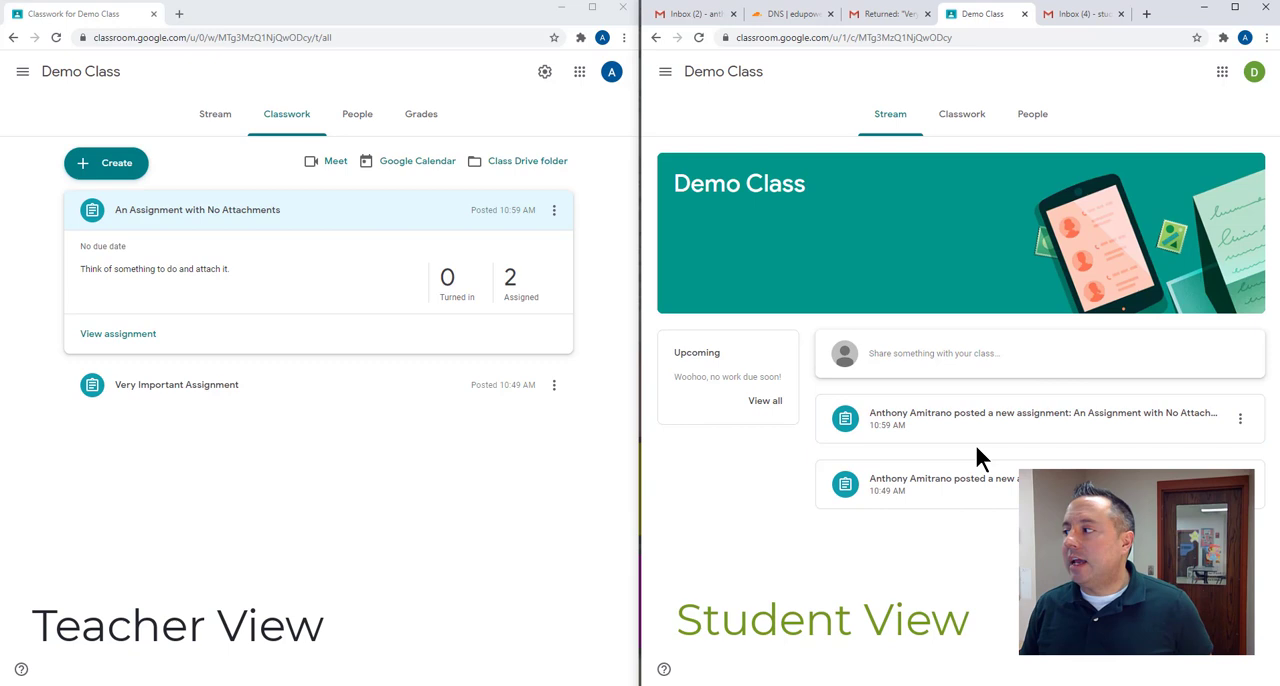
As the student, expand An Assignment with No Attachments in Classwork and view its full assignment page
{"action": "left_click", "coordinate": [960, 112]}
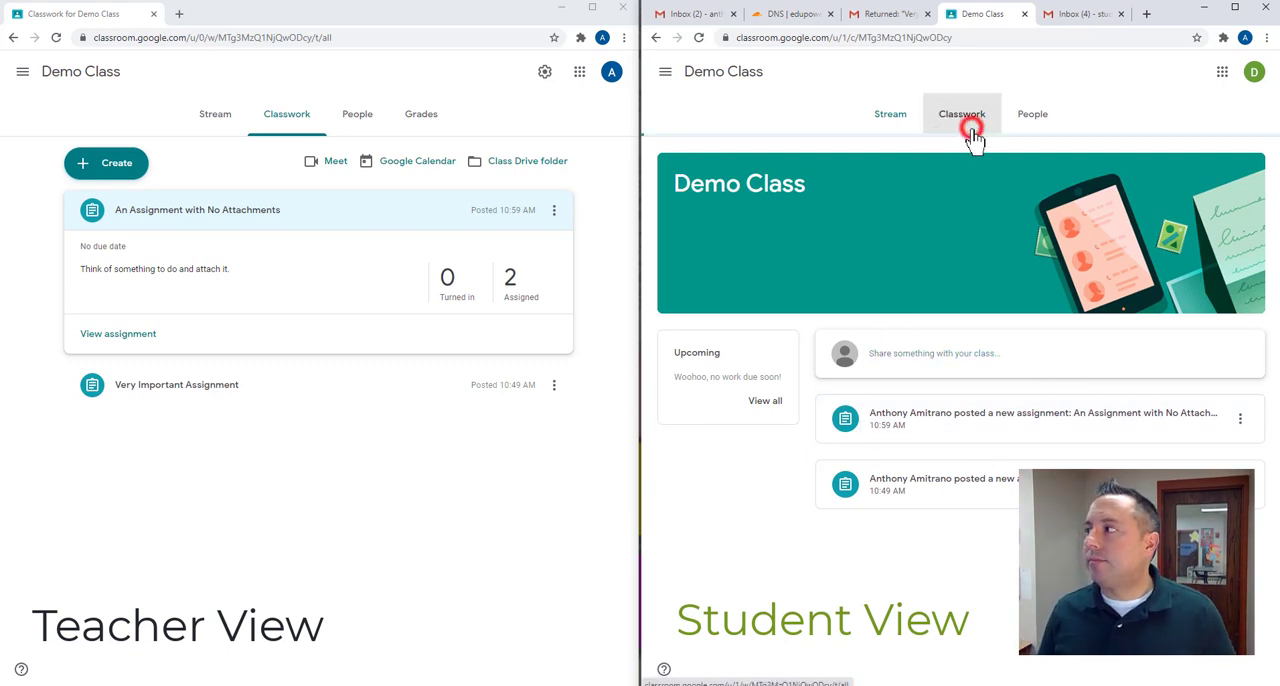
{"action": "left_click", "coordinate": [960, 112]}
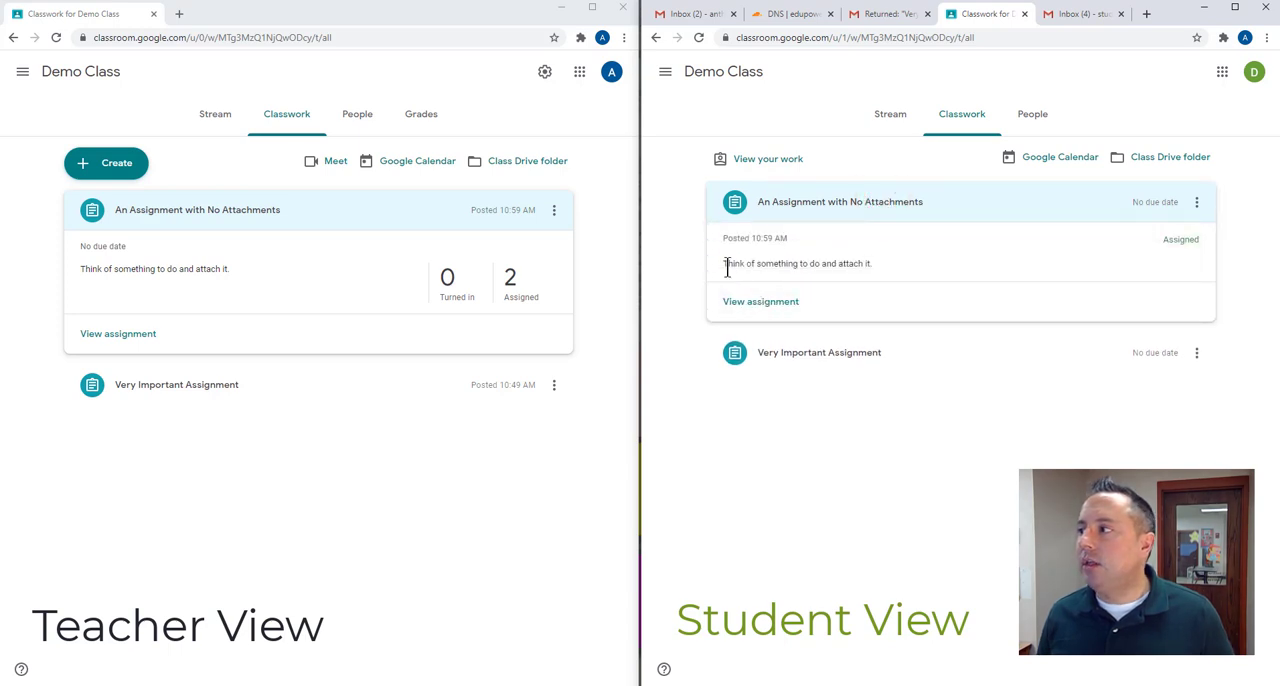
{"action": "left_click", "coordinate": [760, 300]}
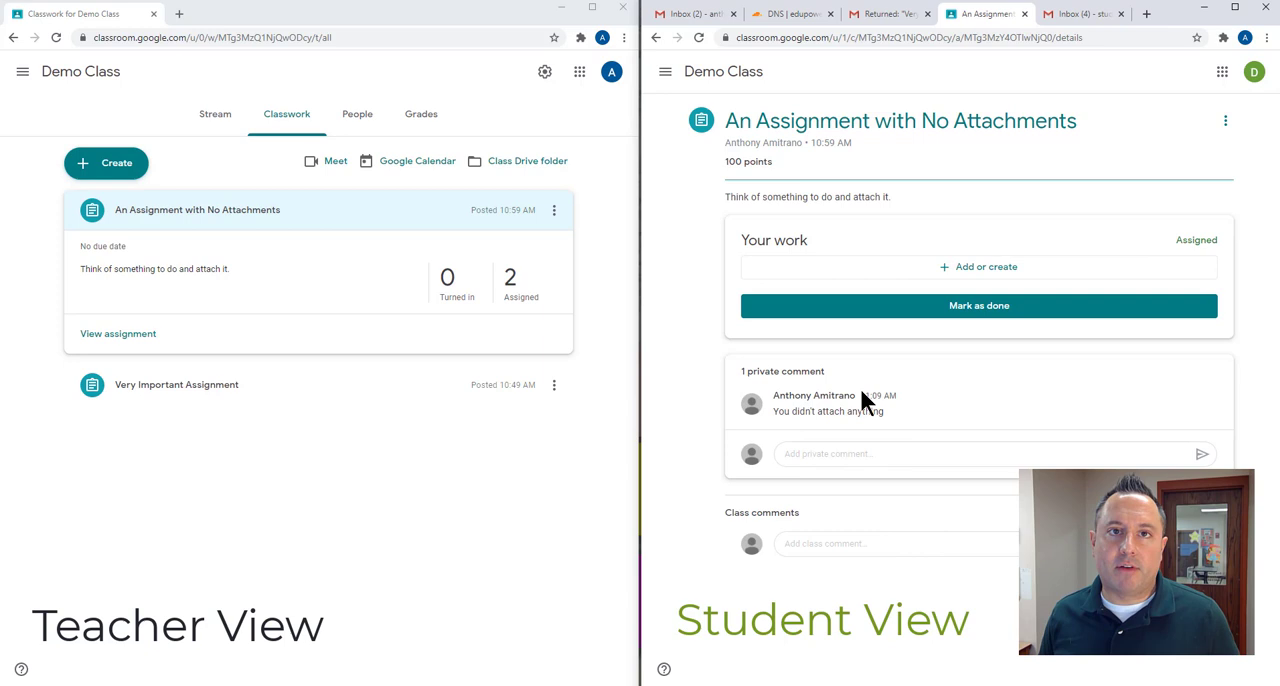
{"action": "mouse_move", "coordinate": [802, 400]}
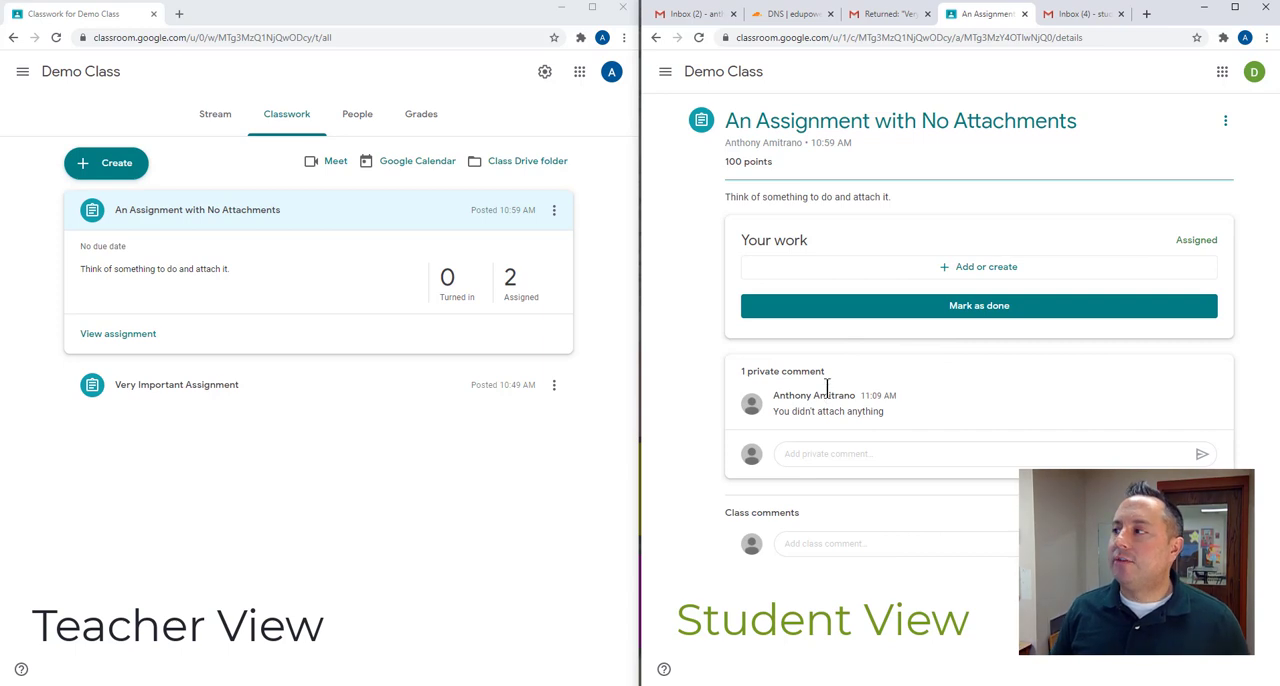
{"action": "mouse_move", "coordinate": [980, 312]}
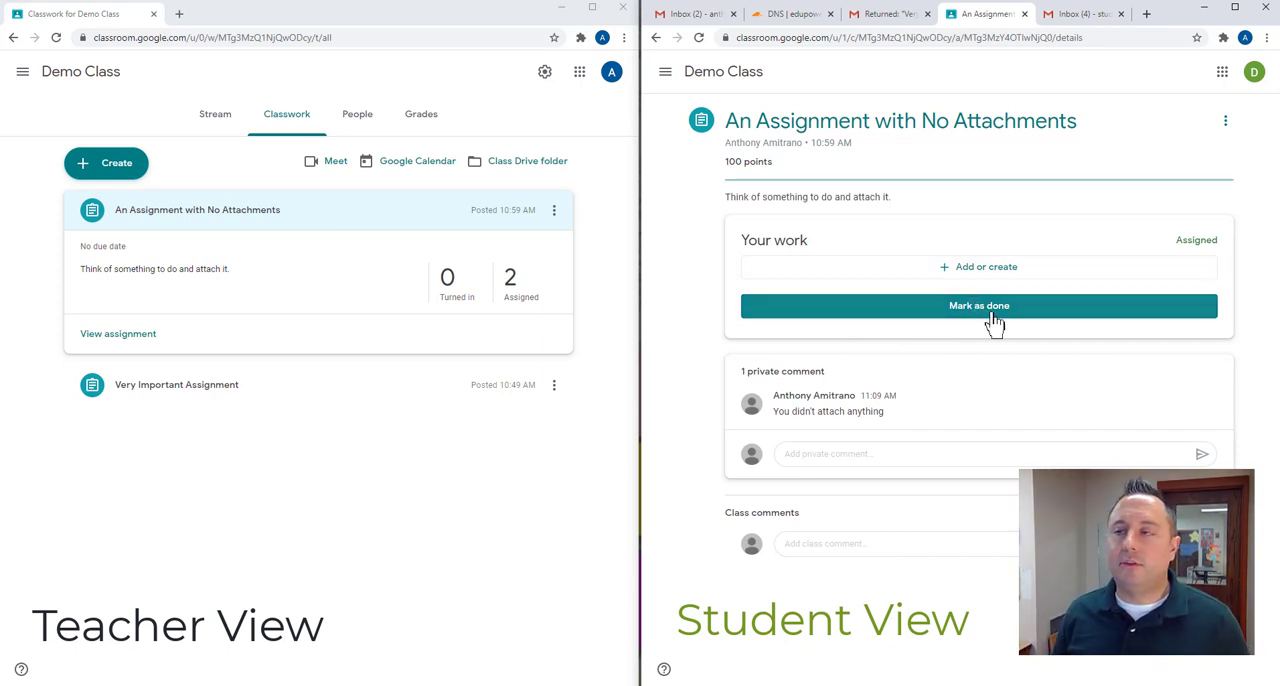
{"action": "mouse_move", "coordinate": [1010, 316]}
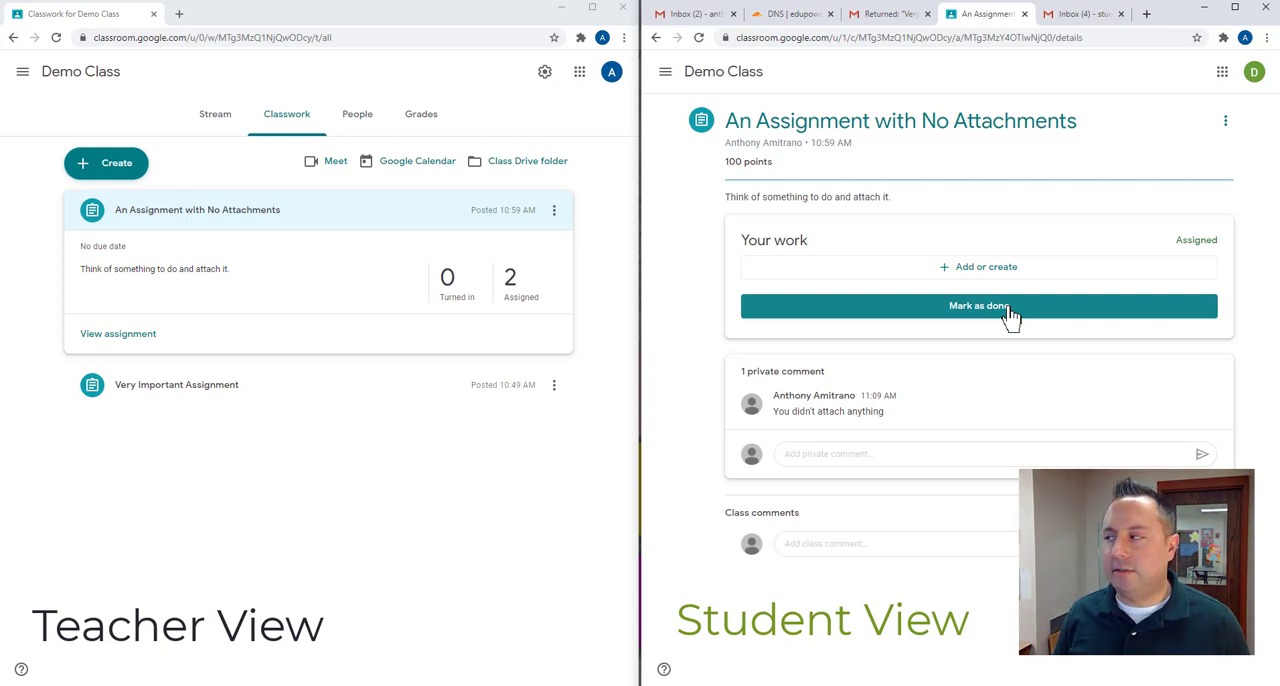
Mark An Assignment with No Attachments as done and confirm turning in with no work attached
{"action": "left_click", "coordinate": [980, 306]}
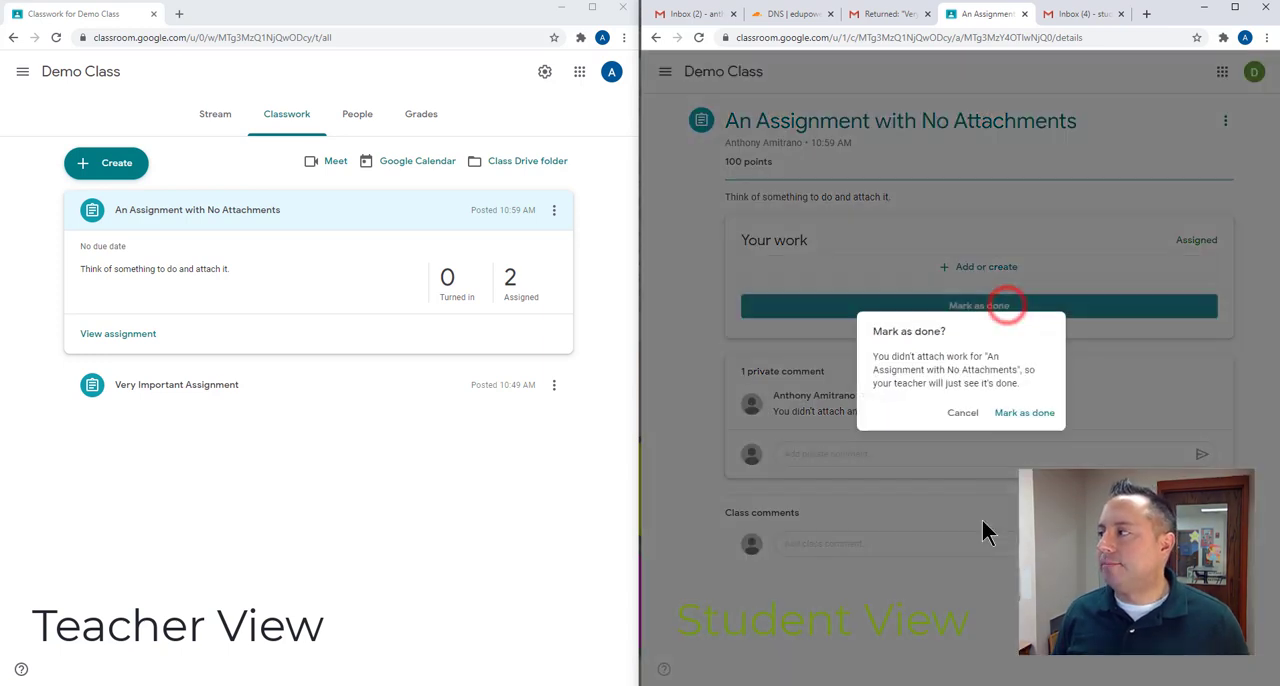
{"action": "left_click", "coordinate": [1024, 412]}
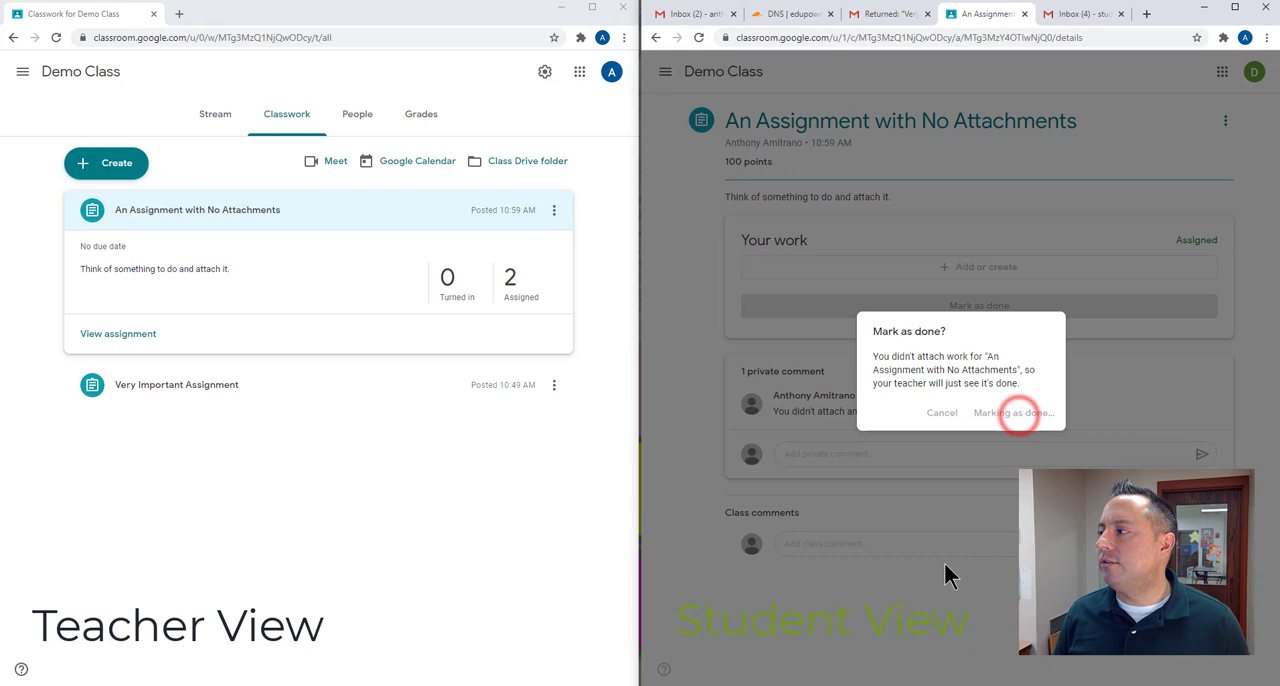
{"action": "left_click", "coordinate": [1016, 412]}
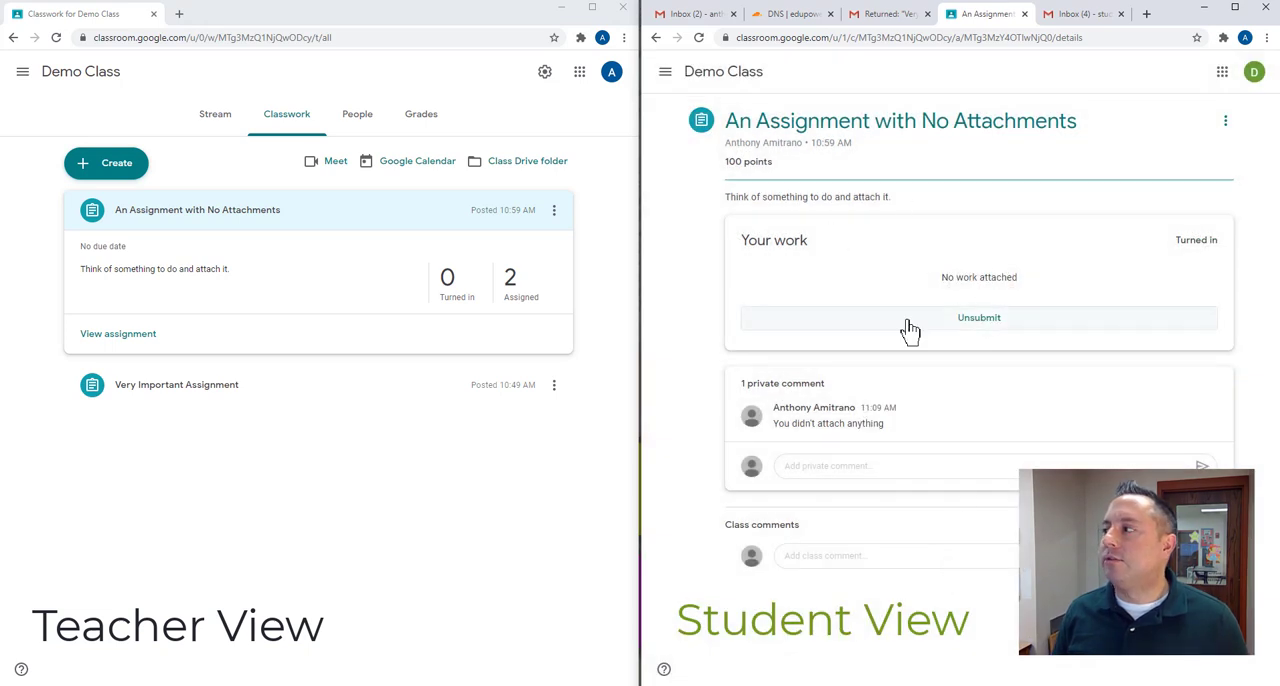
{"action": "mouse_move", "coordinate": [868, 392]}
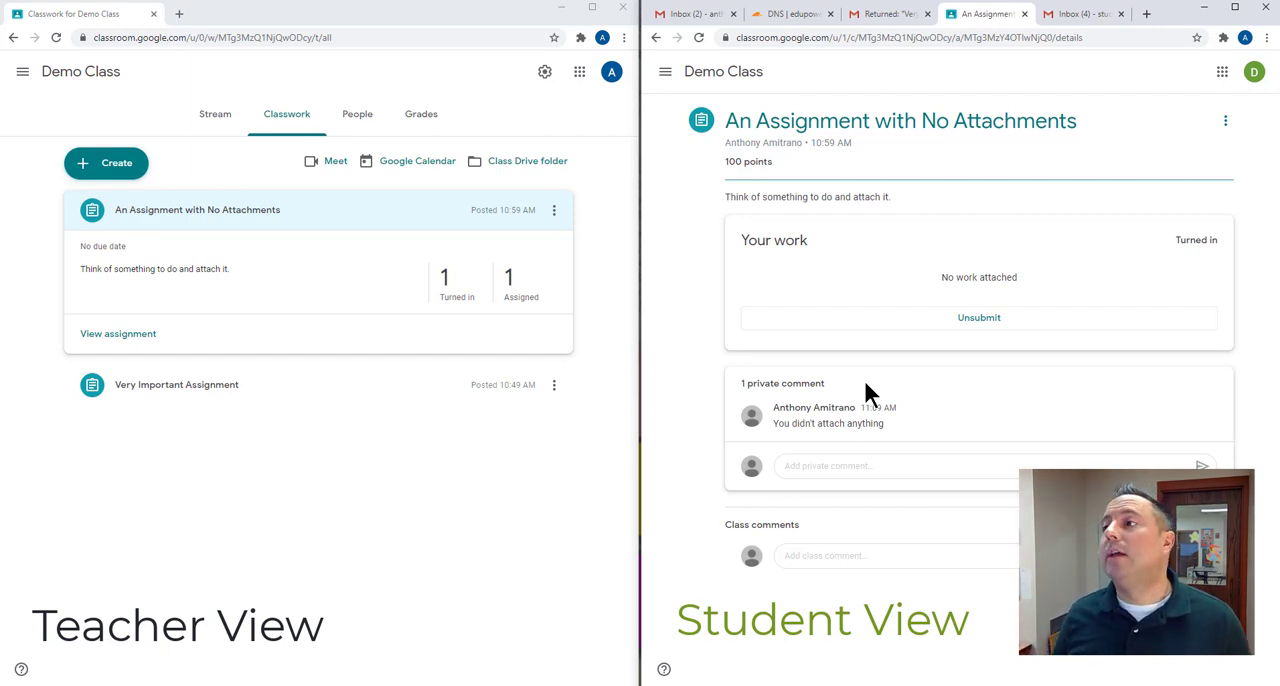
{"action": "mouse_move", "coordinate": [430, 310]}
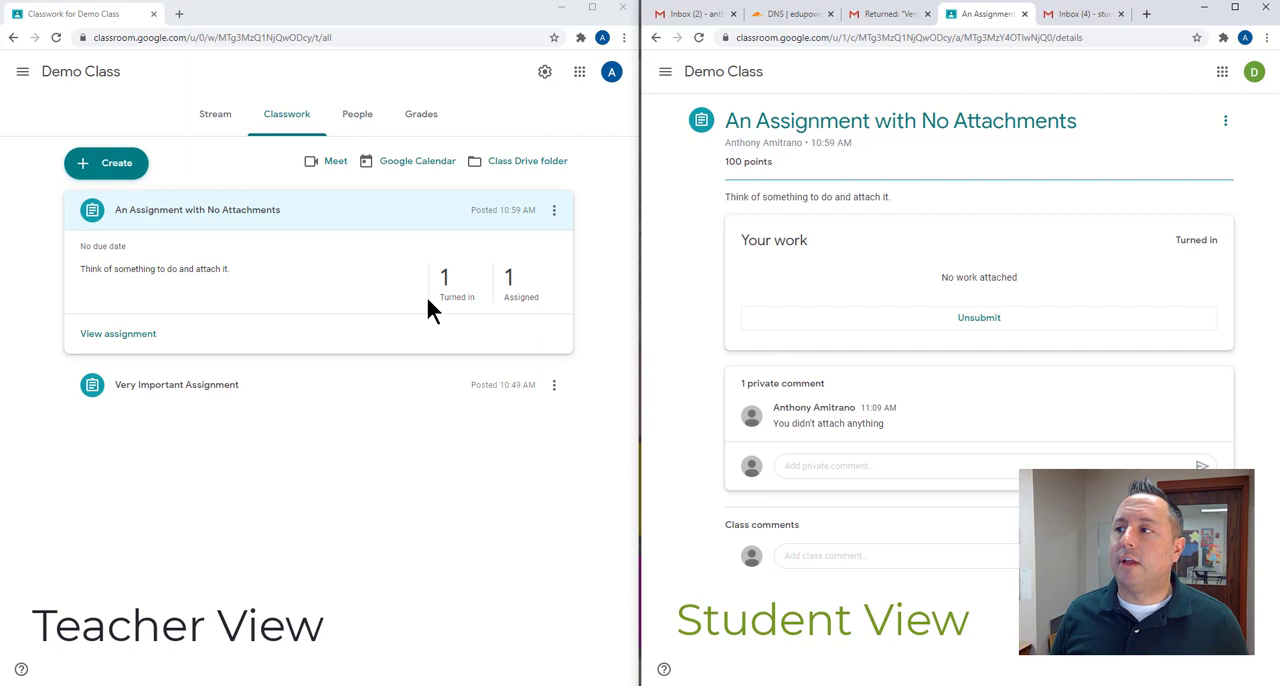
{"action": "mouse_move", "coordinate": [396, 264]}
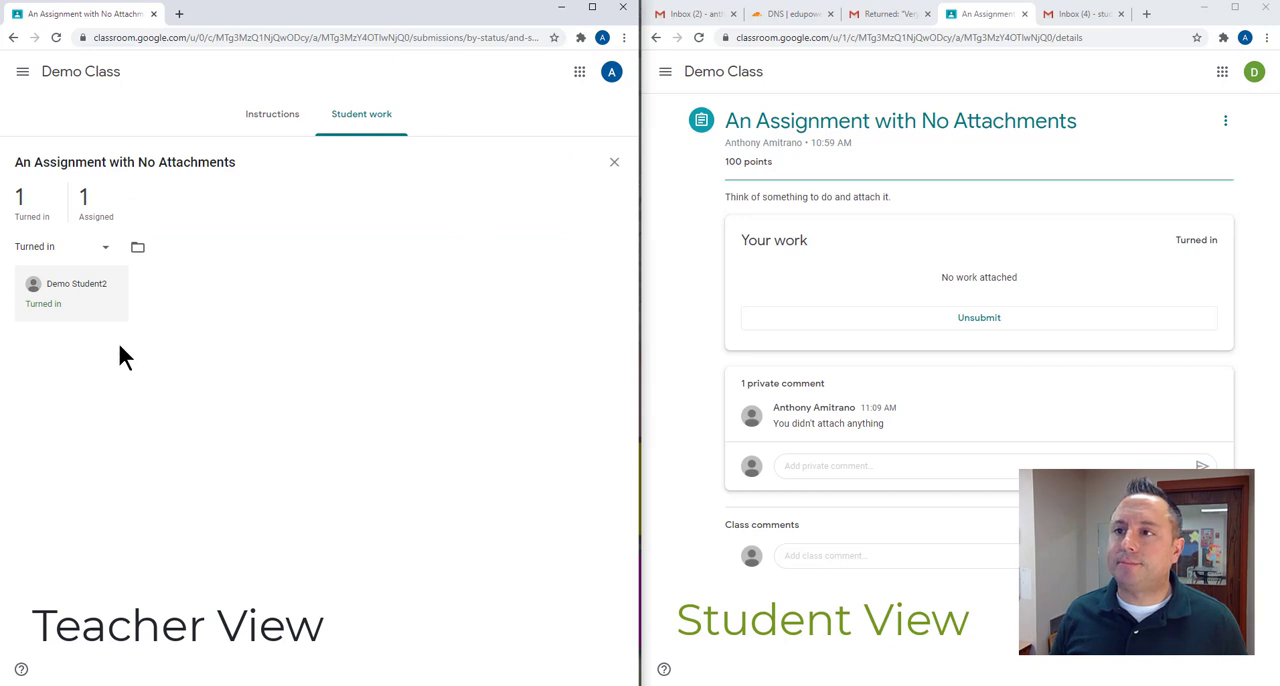
{"action": "mouse_move", "coordinate": [90, 304]}
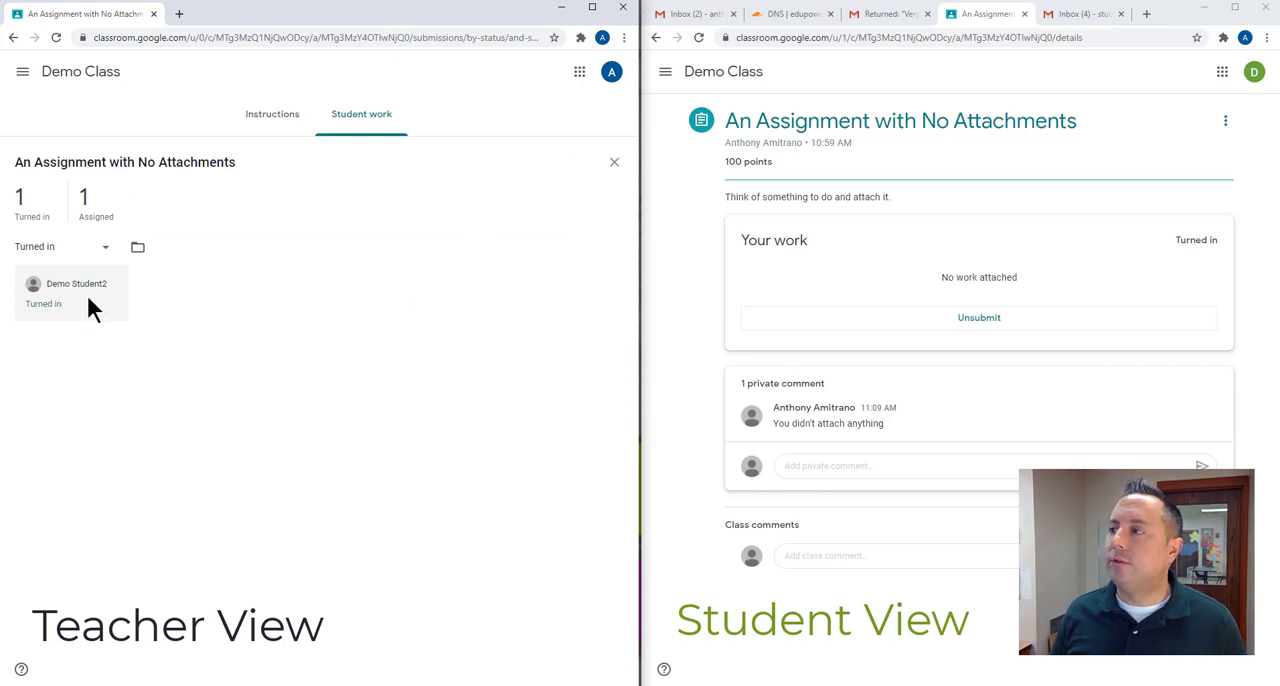
From the Student work list, open Demo Student2's turned-in empty submission for grading
{"action": "left_click", "coordinate": [40, 284]}
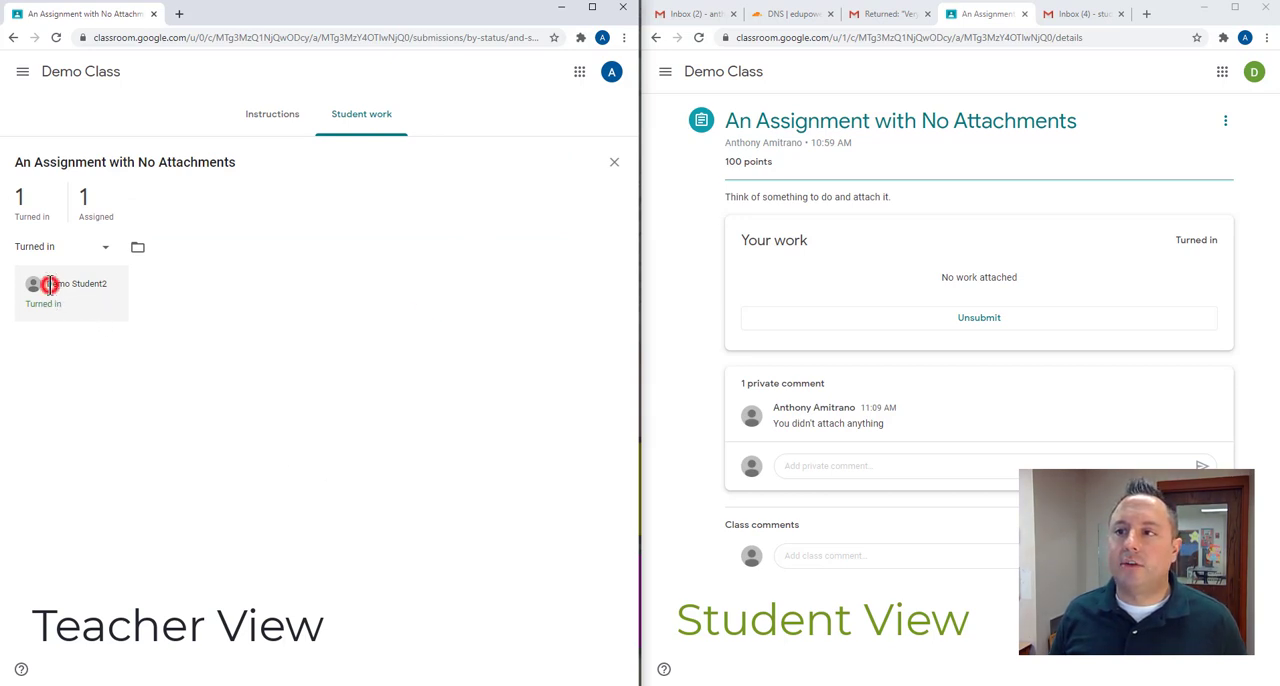
{"action": "mouse_move", "coordinate": [180, 200]}
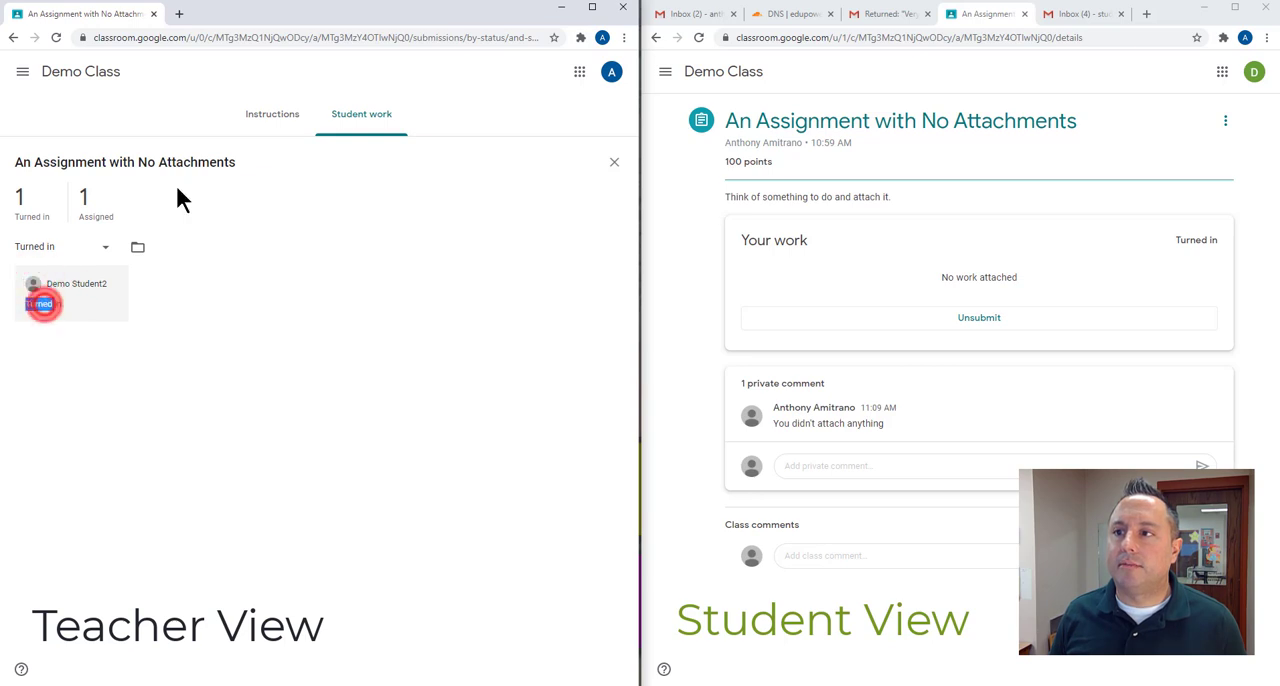
{"action": "left_click", "coordinate": [272, 112]}
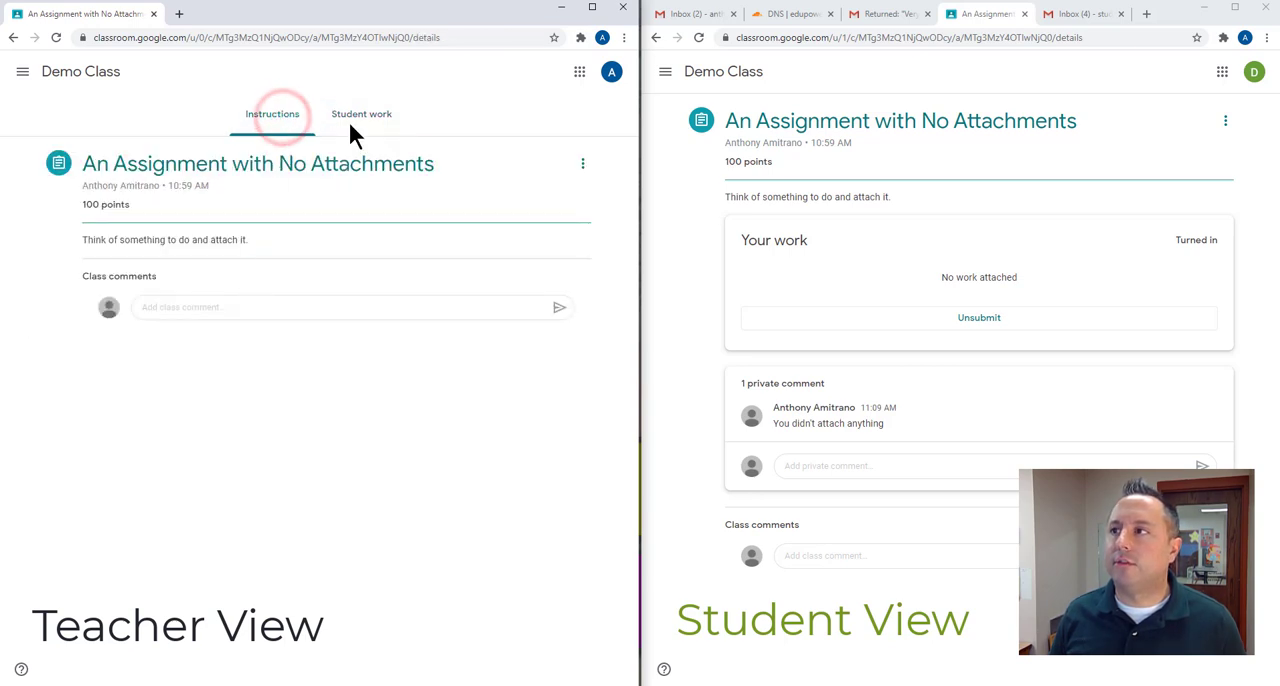
{"action": "left_click", "coordinate": [362, 112]}
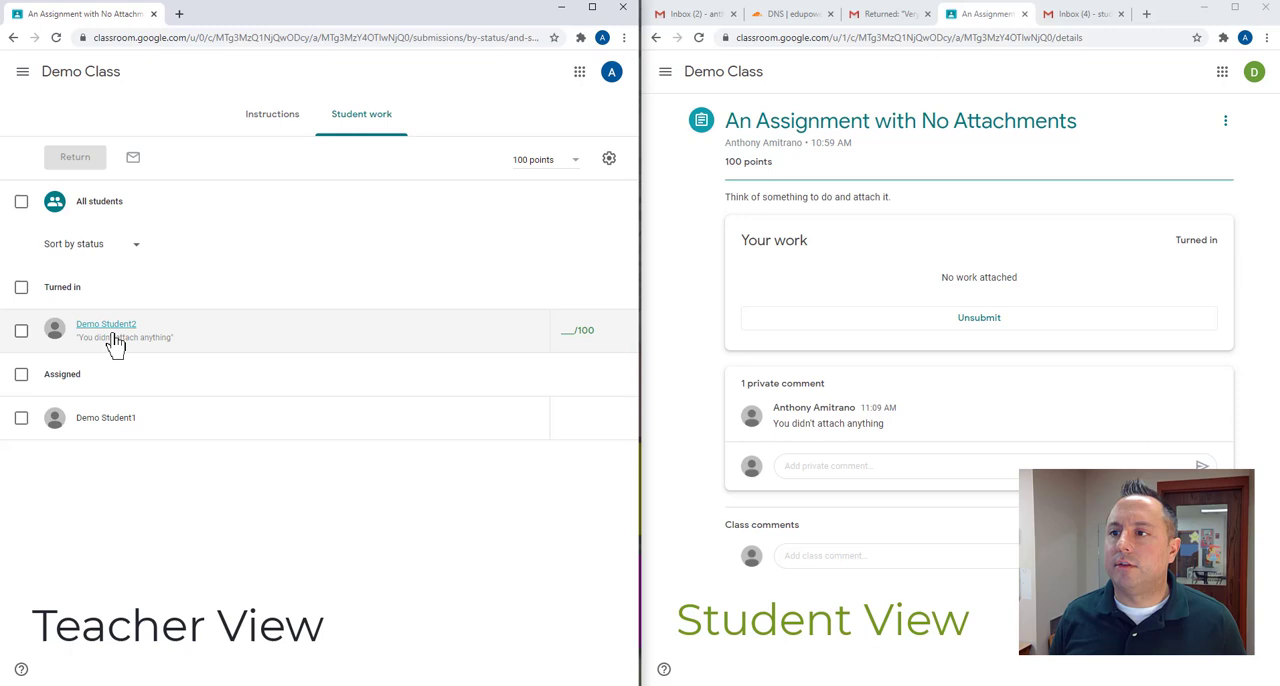
{"action": "left_click", "coordinate": [104, 324]}
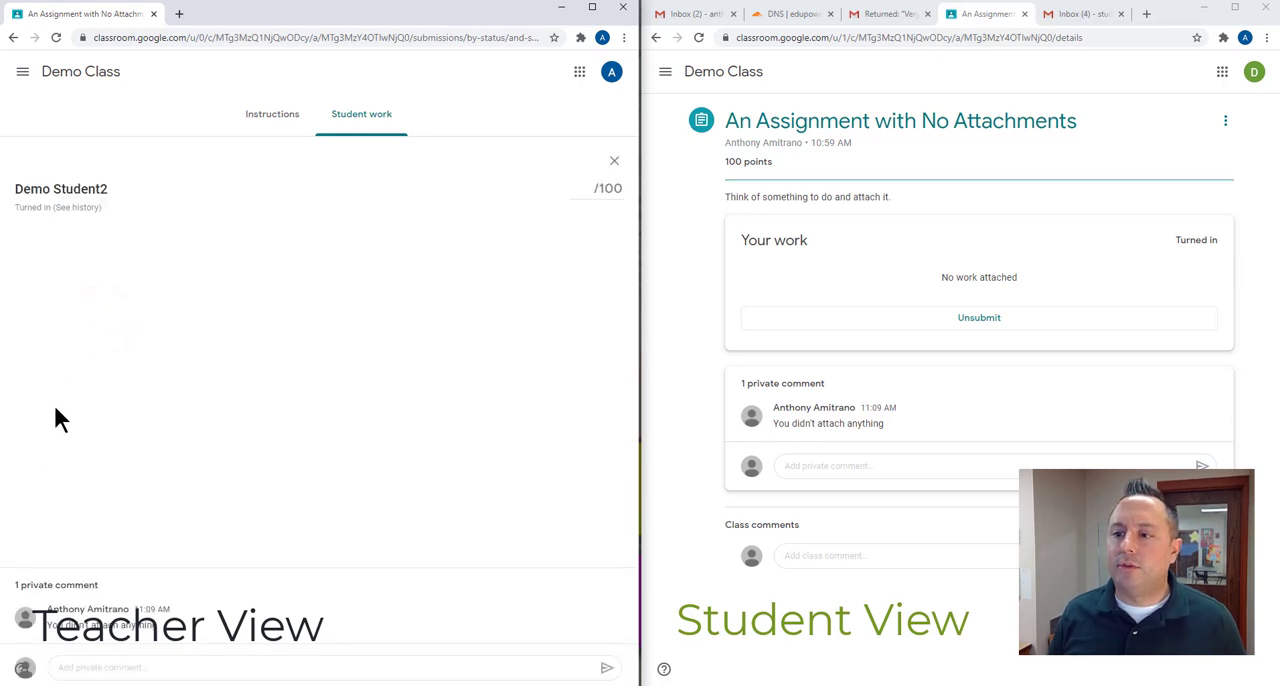
Send the student a private comment asking to attach work and resubmit, then return to the student list
{"action": "left_click", "coordinate": [456, 432]}
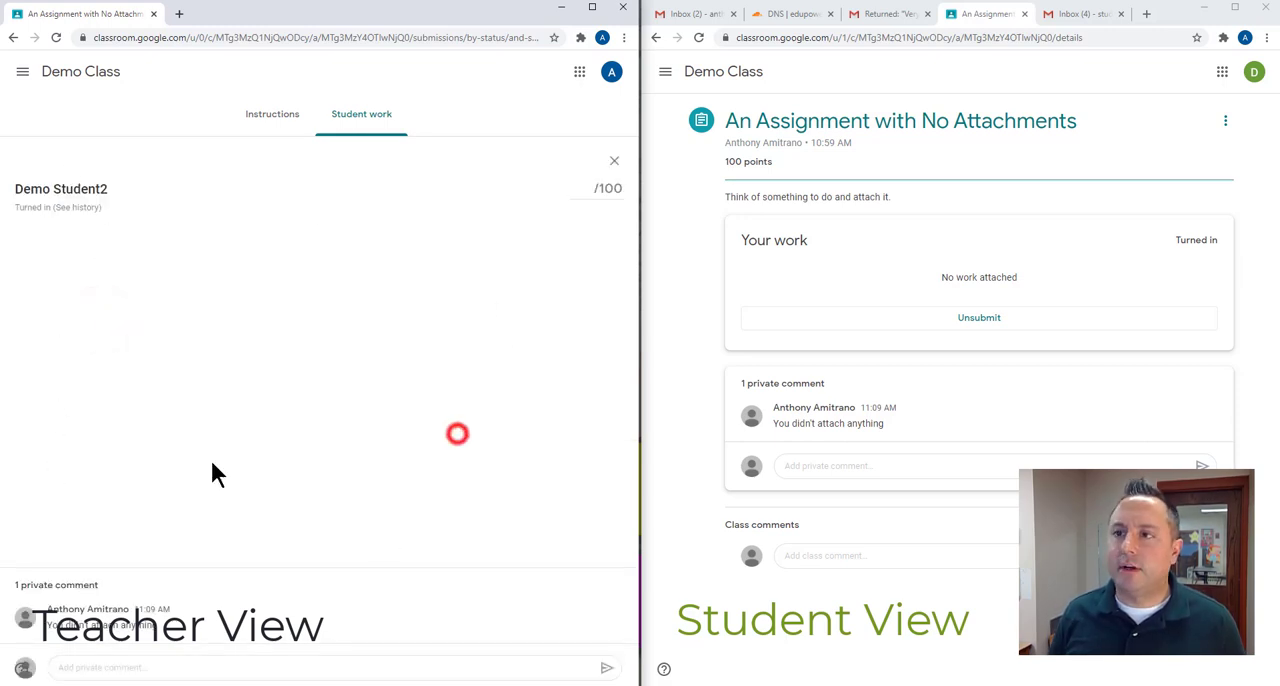
{"action": "mouse_move", "coordinate": [56, 324]}
{"action": "type", "text": "You didn't attach anything.  Please attach and resubmit."}
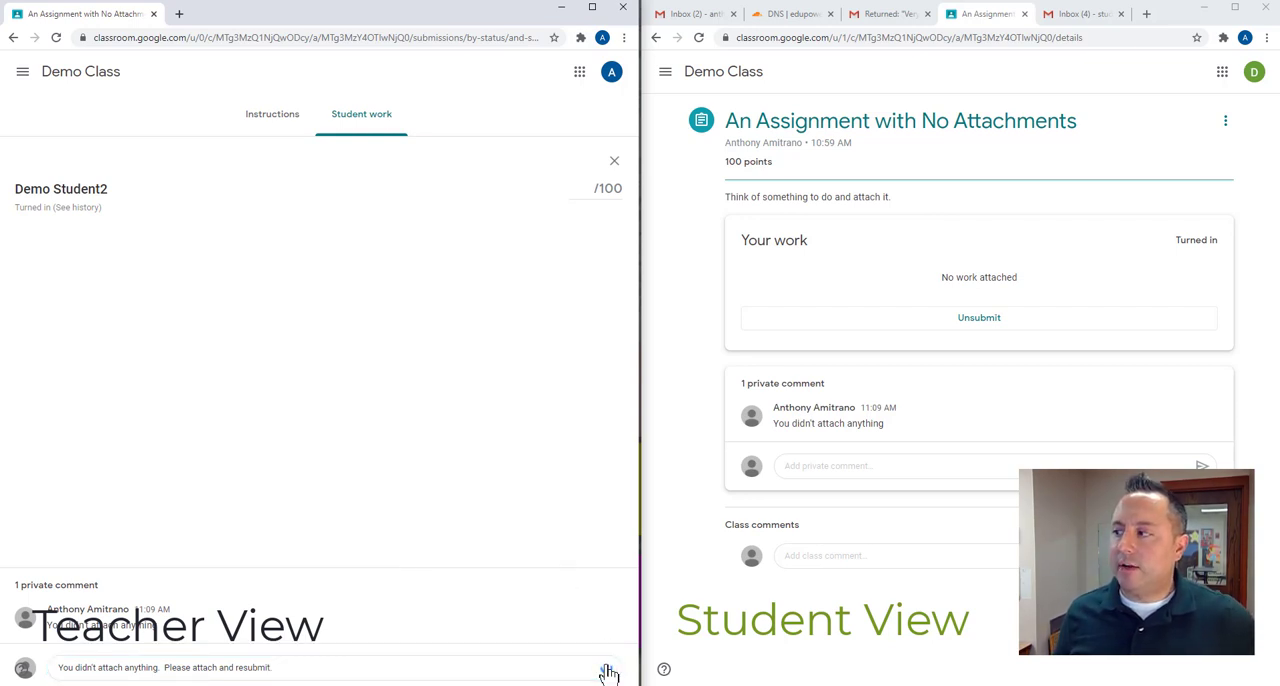
{"action": "left_click", "coordinate": [604, 670]}
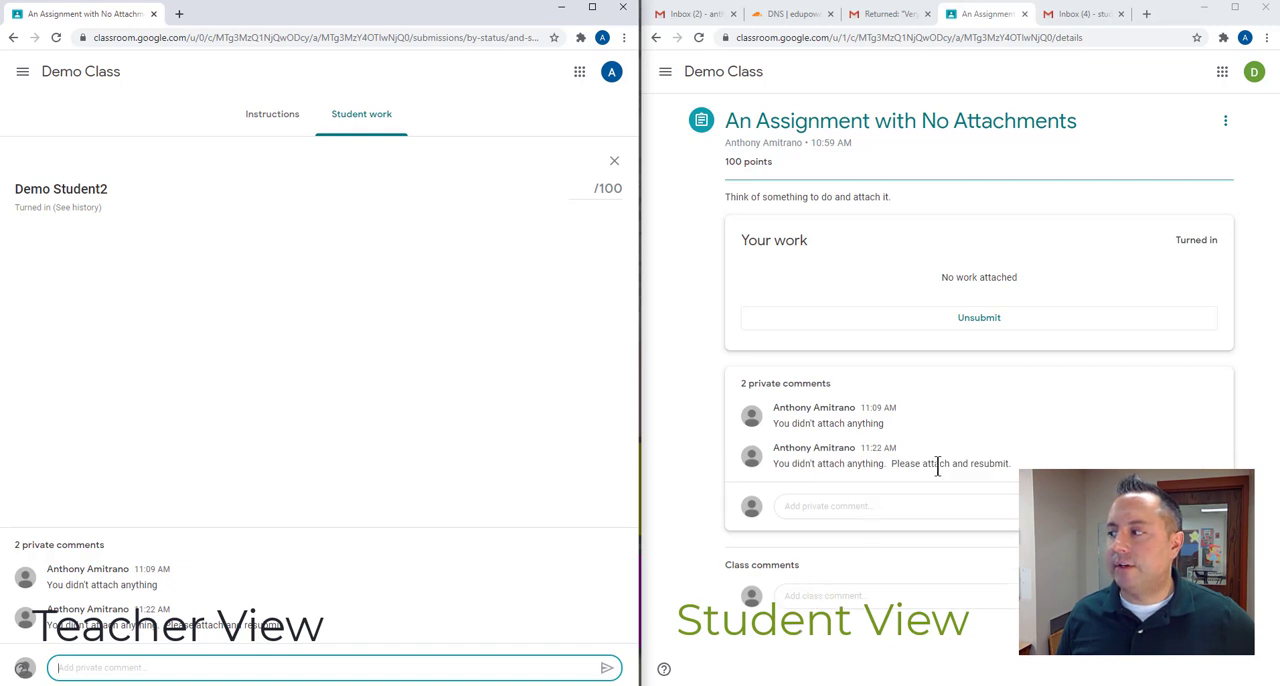
{"action": "mouse_move", "coordinate": [932, 508]}
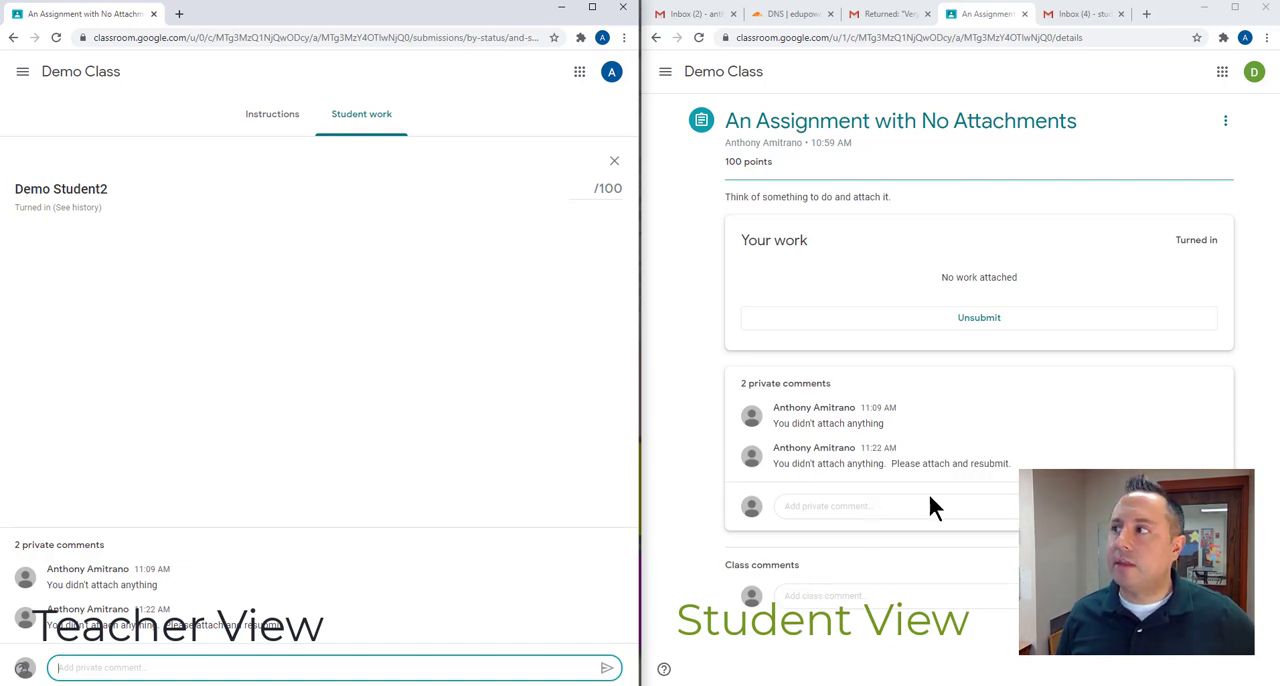
{"action": "mouse_move", "coordinate": [442, 248]}
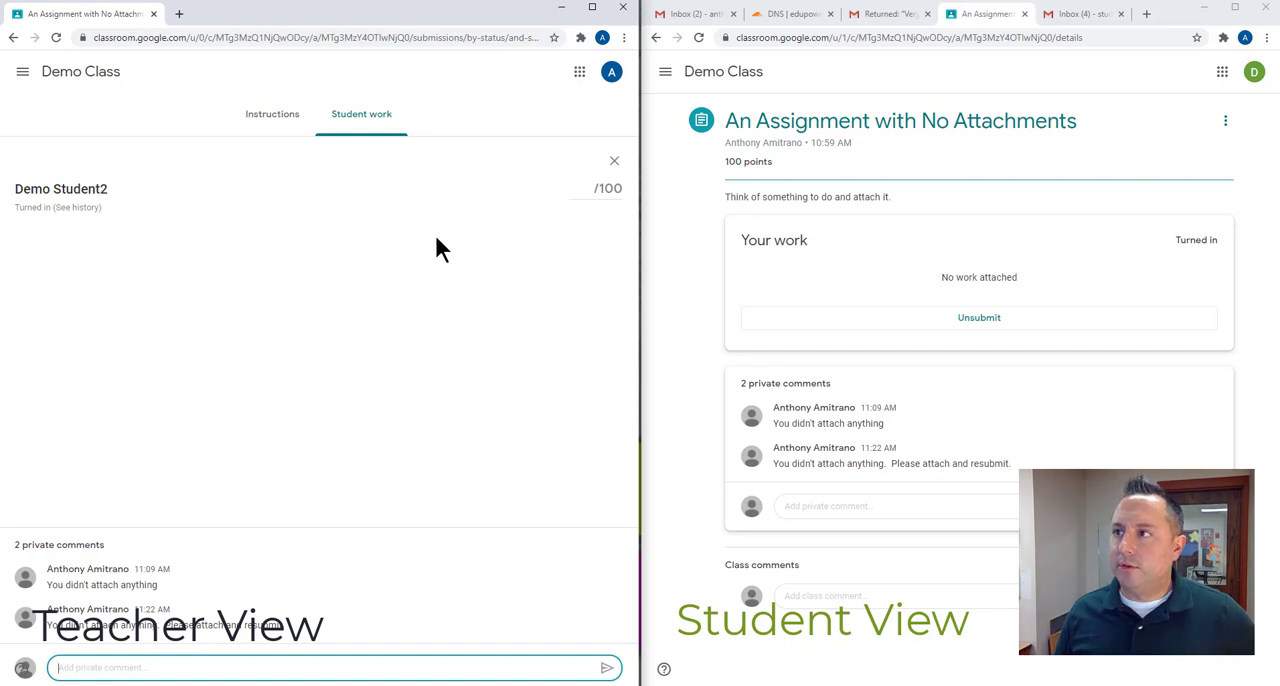
{"action": "mouse_move", "coordinate": [614, 160]}
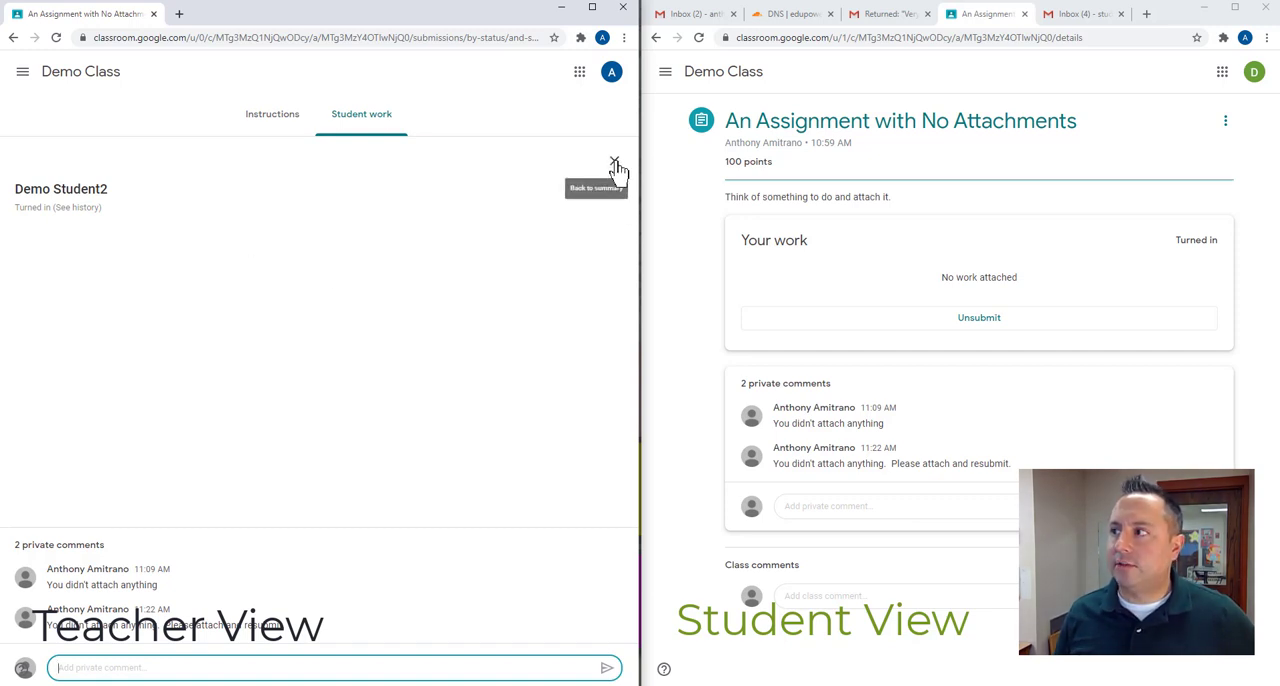
{"action": "left_click", "coordinate": [612, 164]}
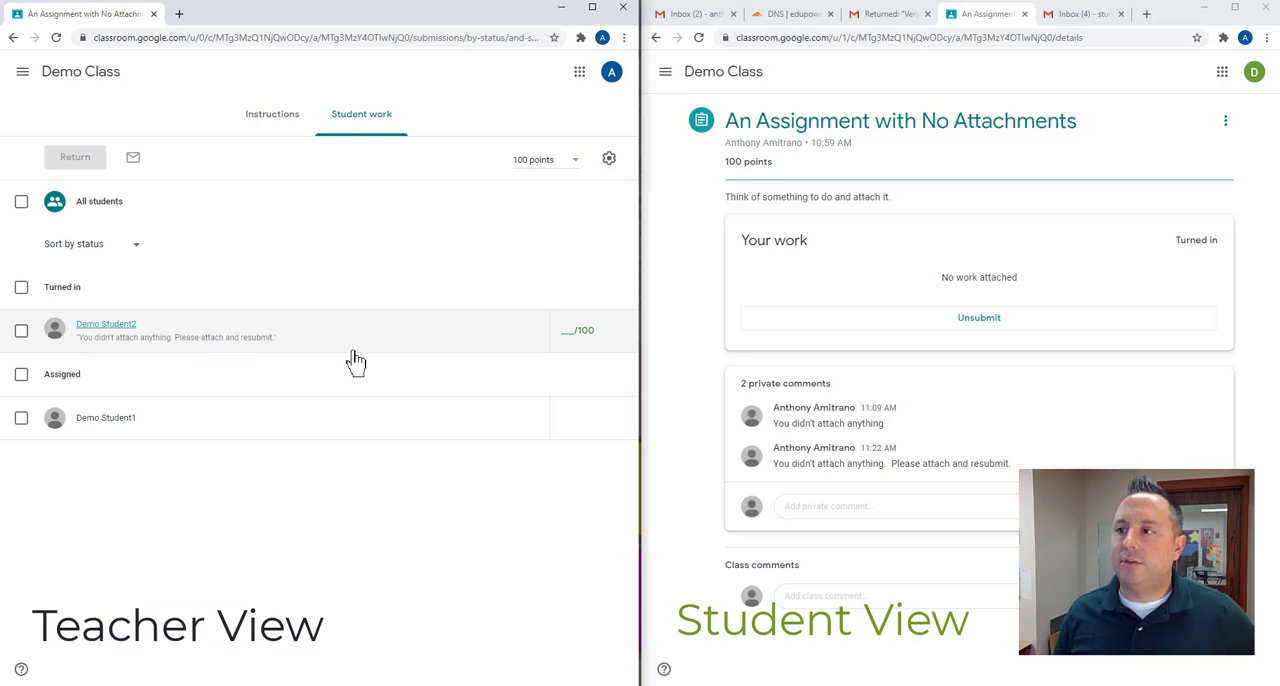
{"action": "mouse_move", "coordinate": [624, 330]}
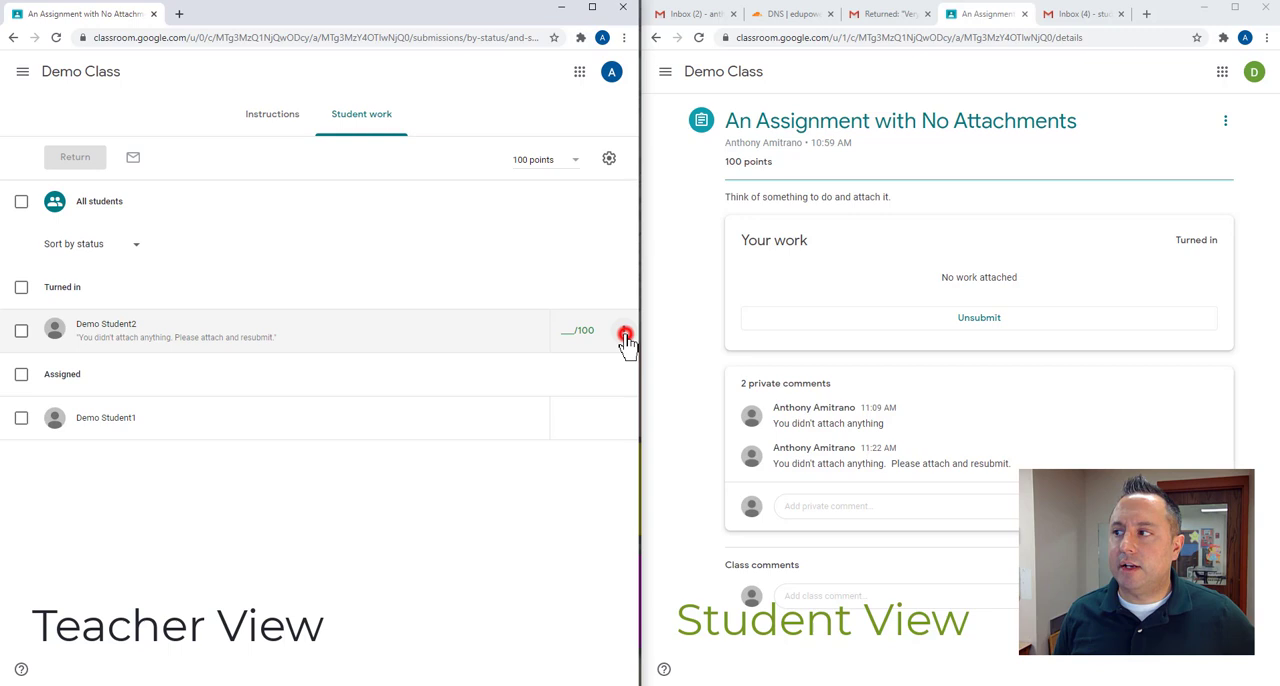
Return Demo Student2's empty submission without a grade so it moves back under Assigned
{"action": "left_click", "coordinate": [624, 330]}
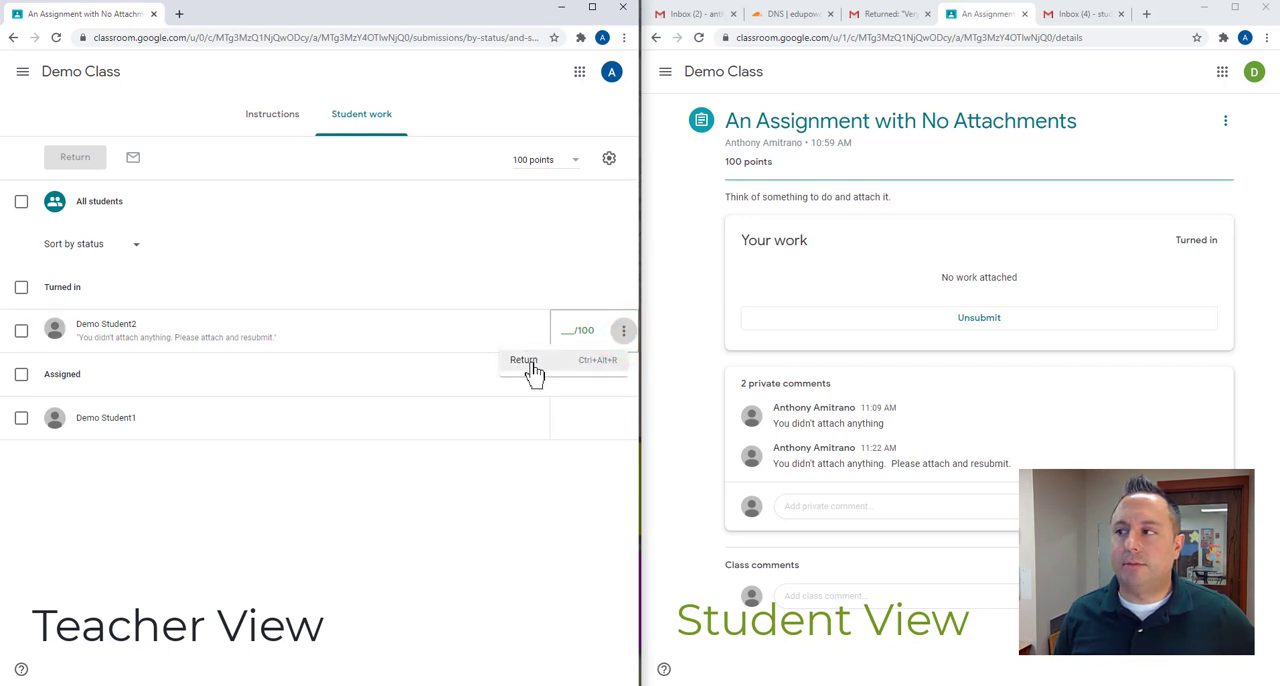
{"action": "left_click", "coordinate": [524, 360]}
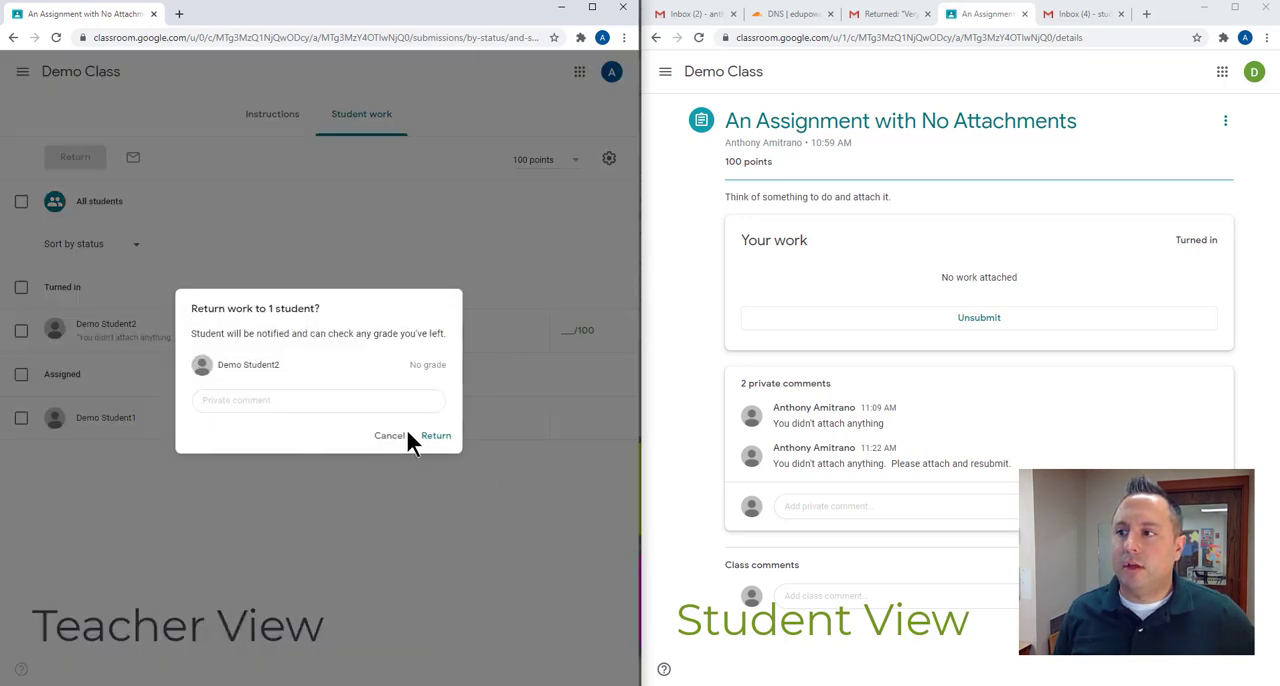
{"action": "mouse_move", "coordinate": [436, 436]}
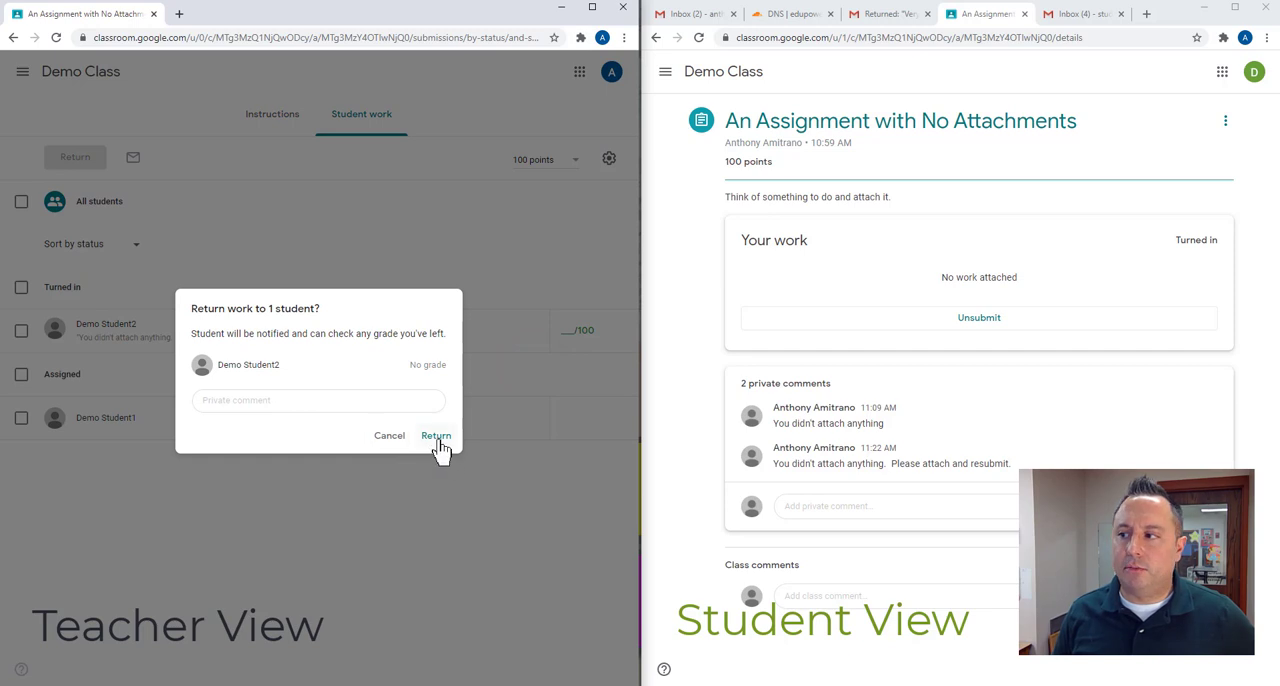
{"action": "left_click", "coordinate": [436, 436]}
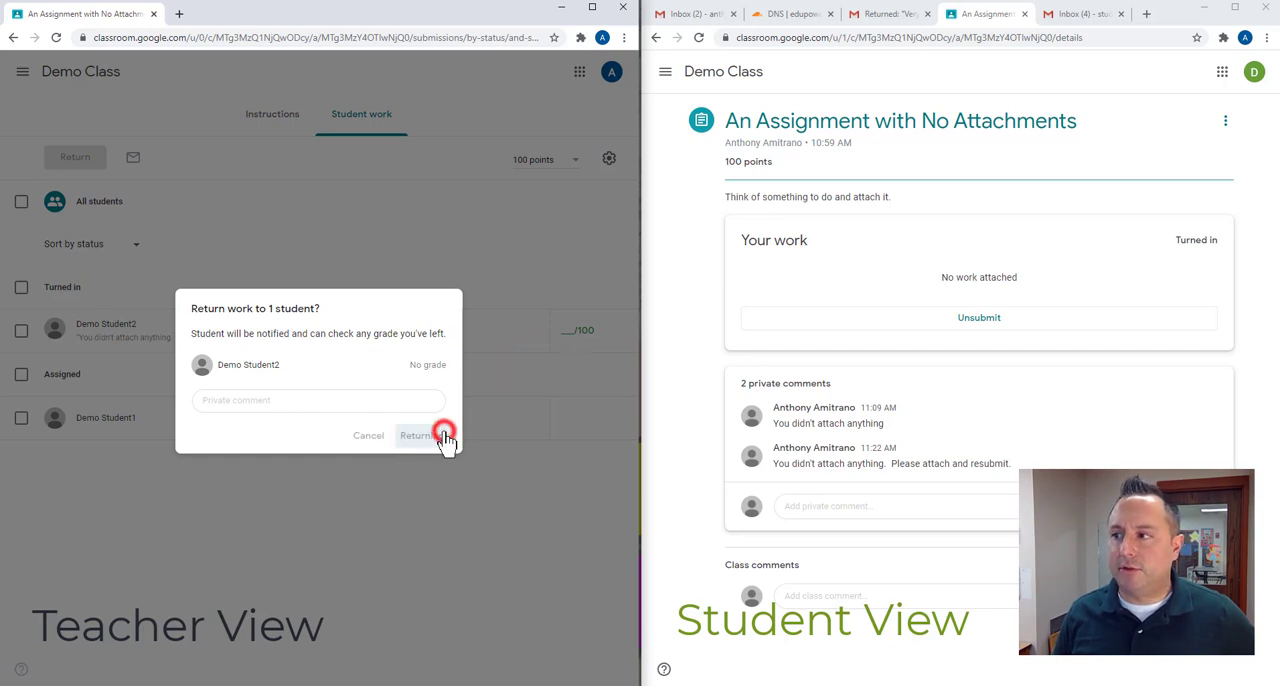
{"action": "left_click", "coordinate": [418, 436]}
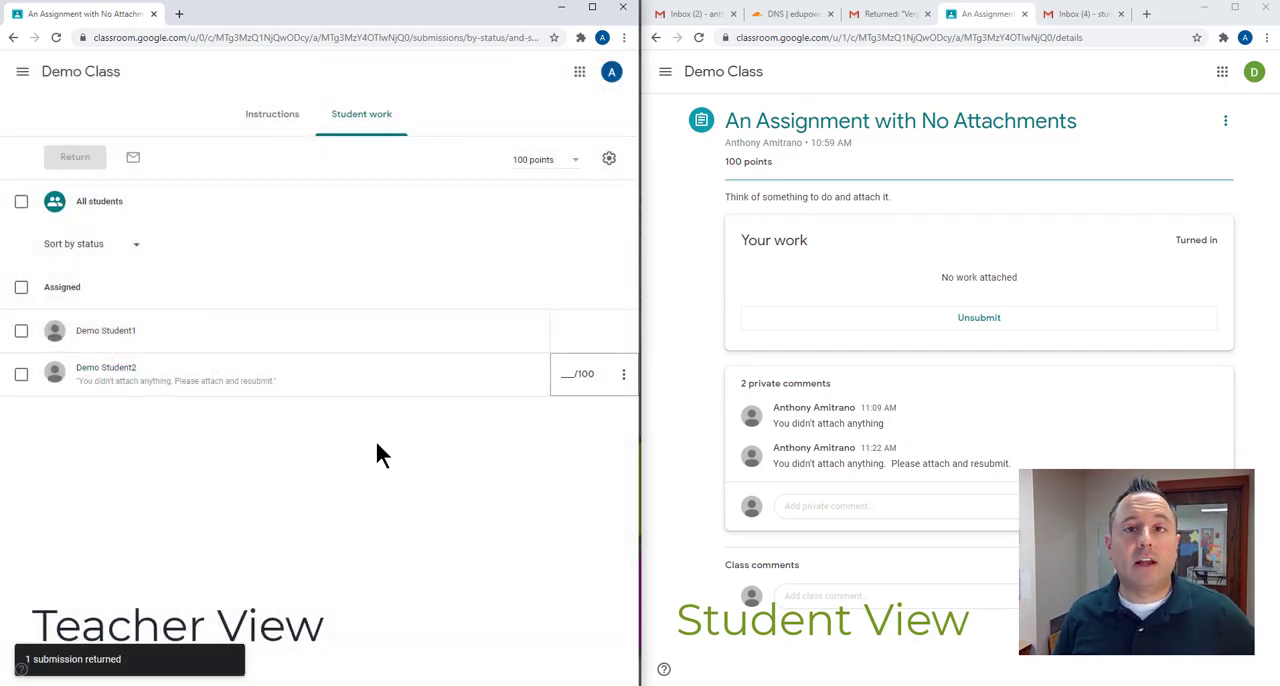
{"action": "mouse_move", "coordinate": [44, 380]}
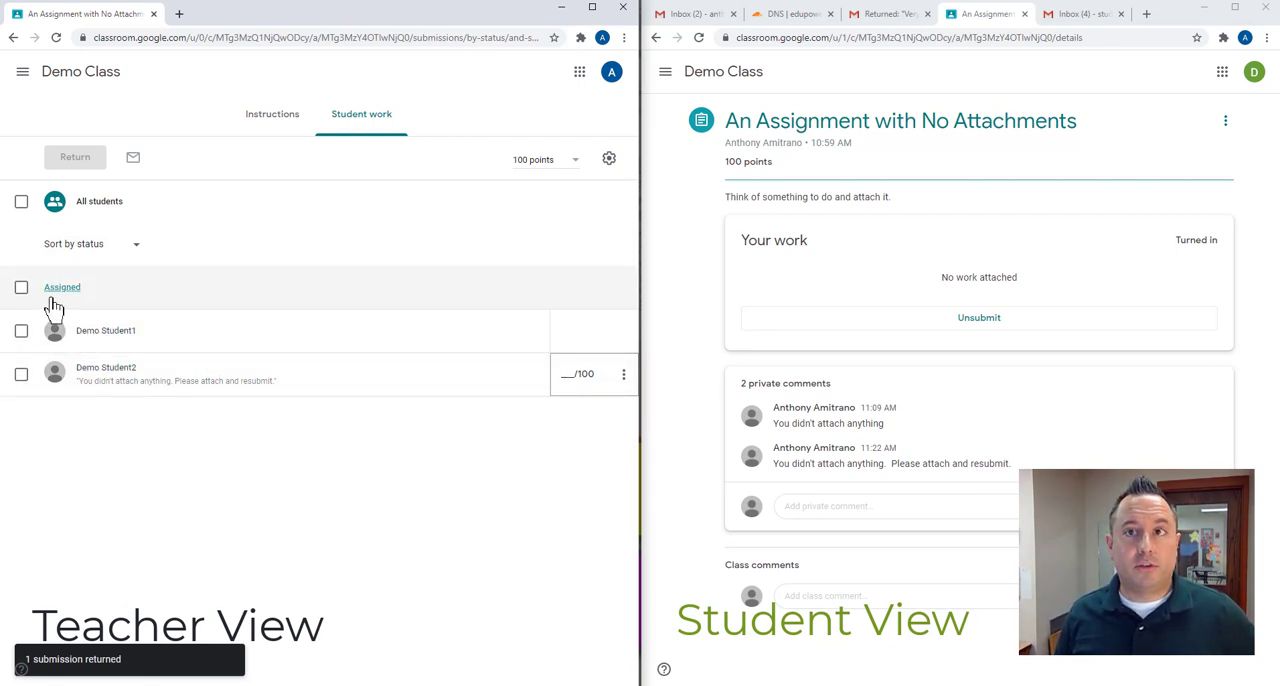
{"action": "mouse_move", "coordinate": [116, 364]}
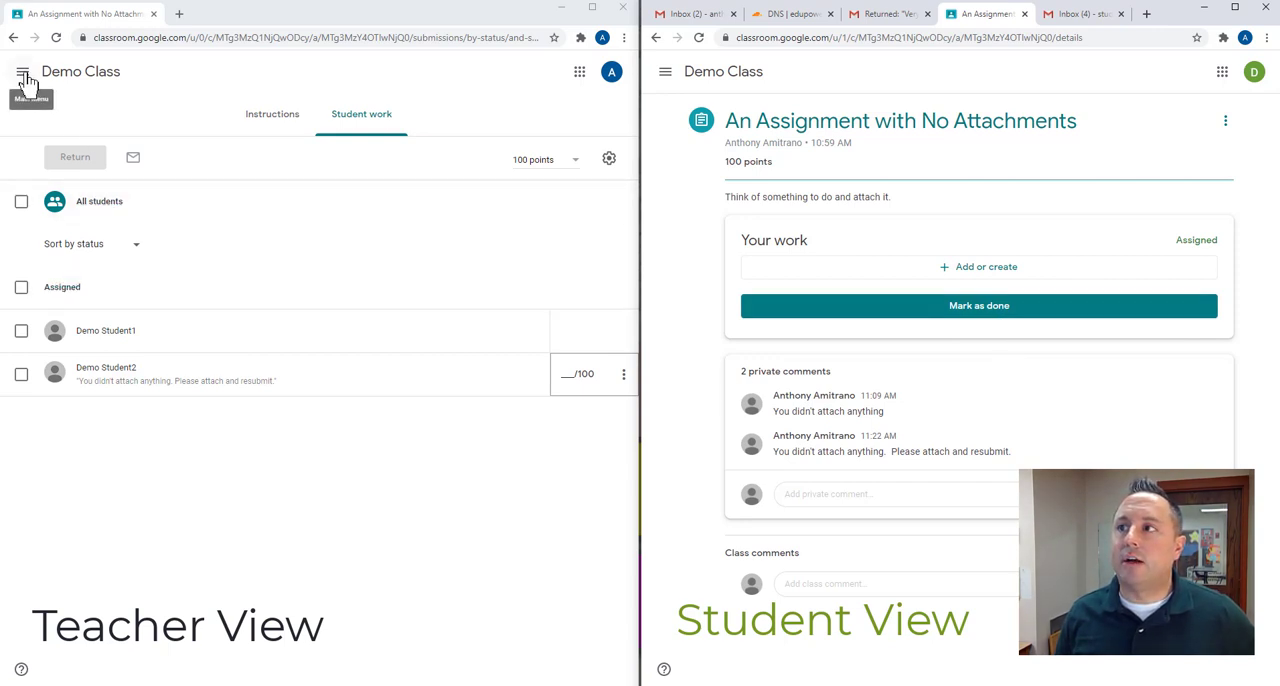
Back on Demo Class's Classwork, expand Very Important Assignment showing 0 turned in, 2 assigned
{"action": "left_click", "coordinate": [32, 72]}
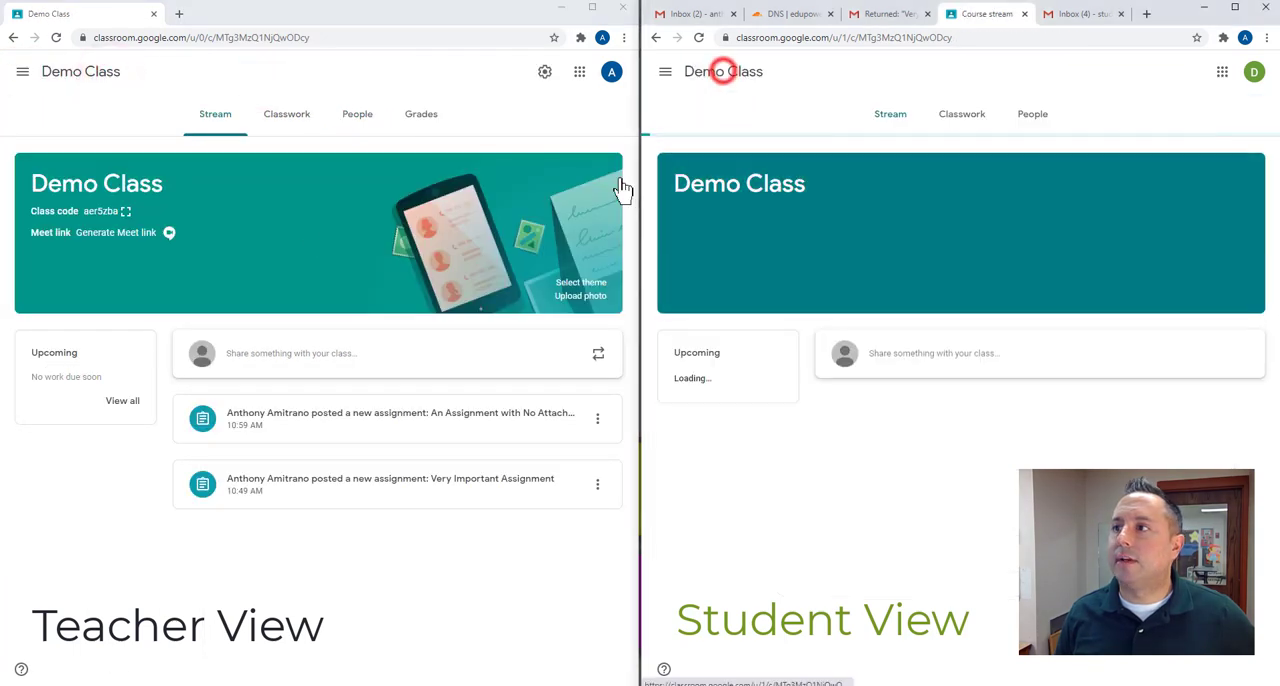
{"action": "left_click", "coordinate": [288, 114]}
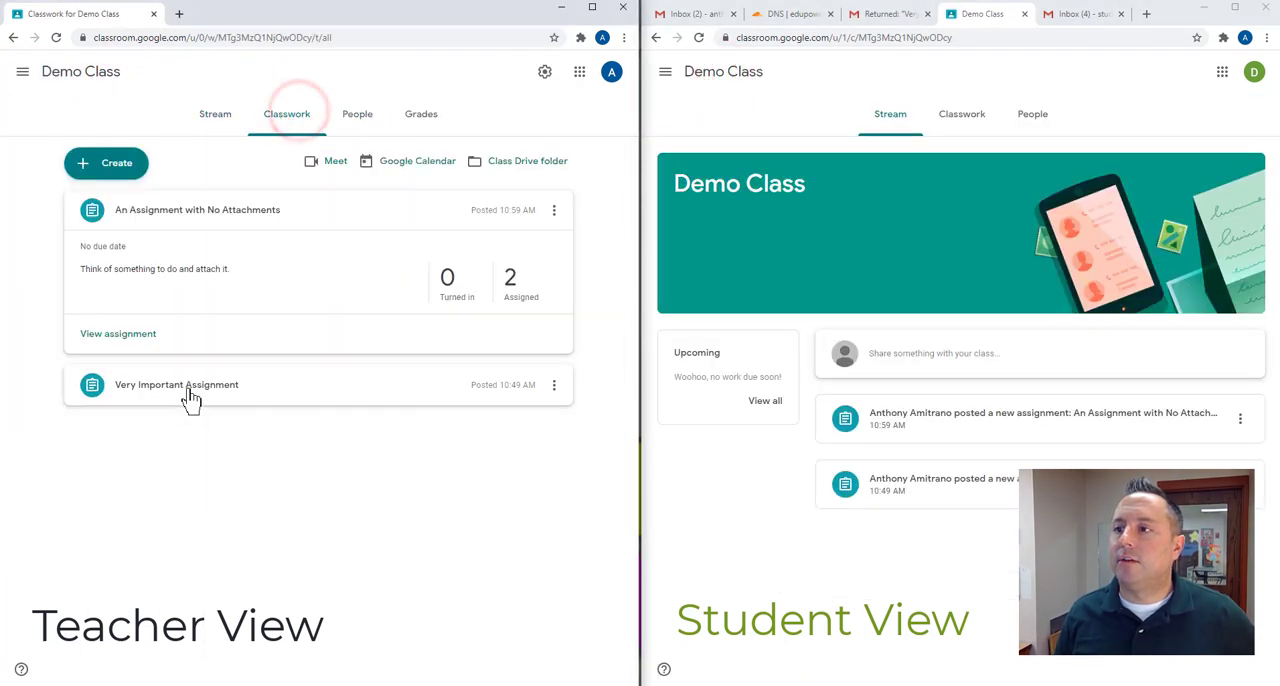
{"action": "left_click", "coordinate": [190, 384]}
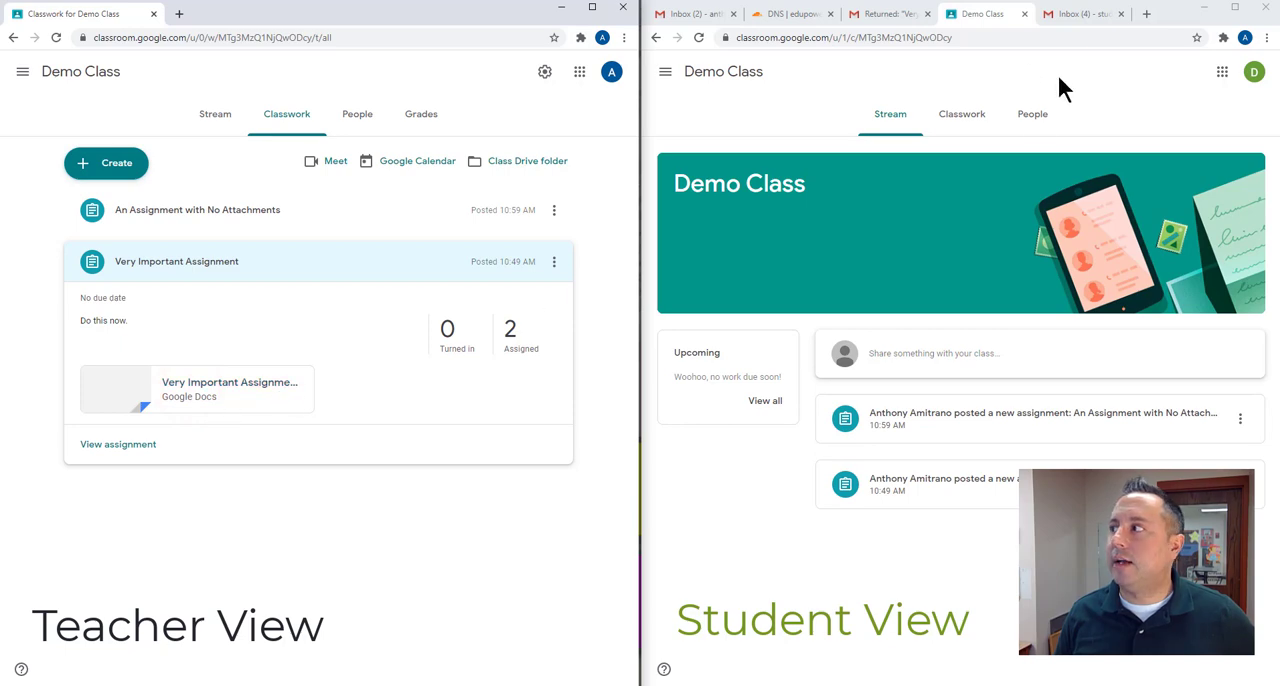
In the student view, close the opened Google Doc and view the Very Important Assignment page
{"action": "left_click", "coordinate": [960, 112]}
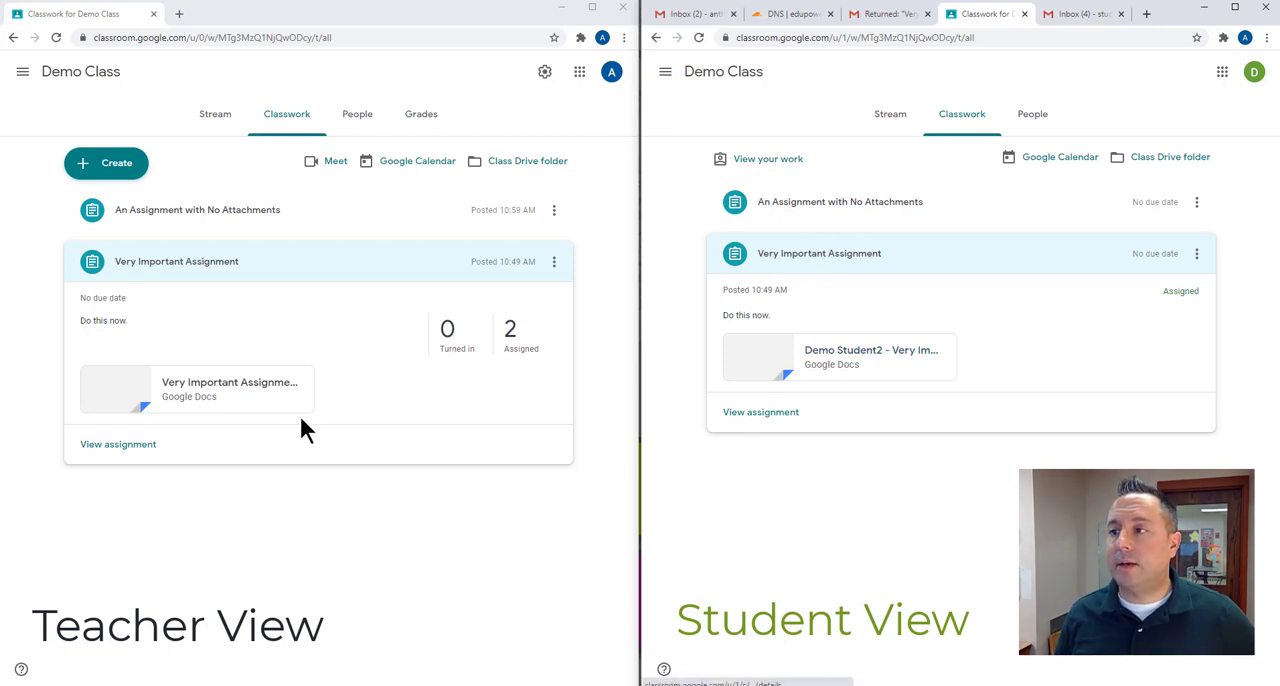
{"action": "mouse_move", "coordinate": [742, 360]}
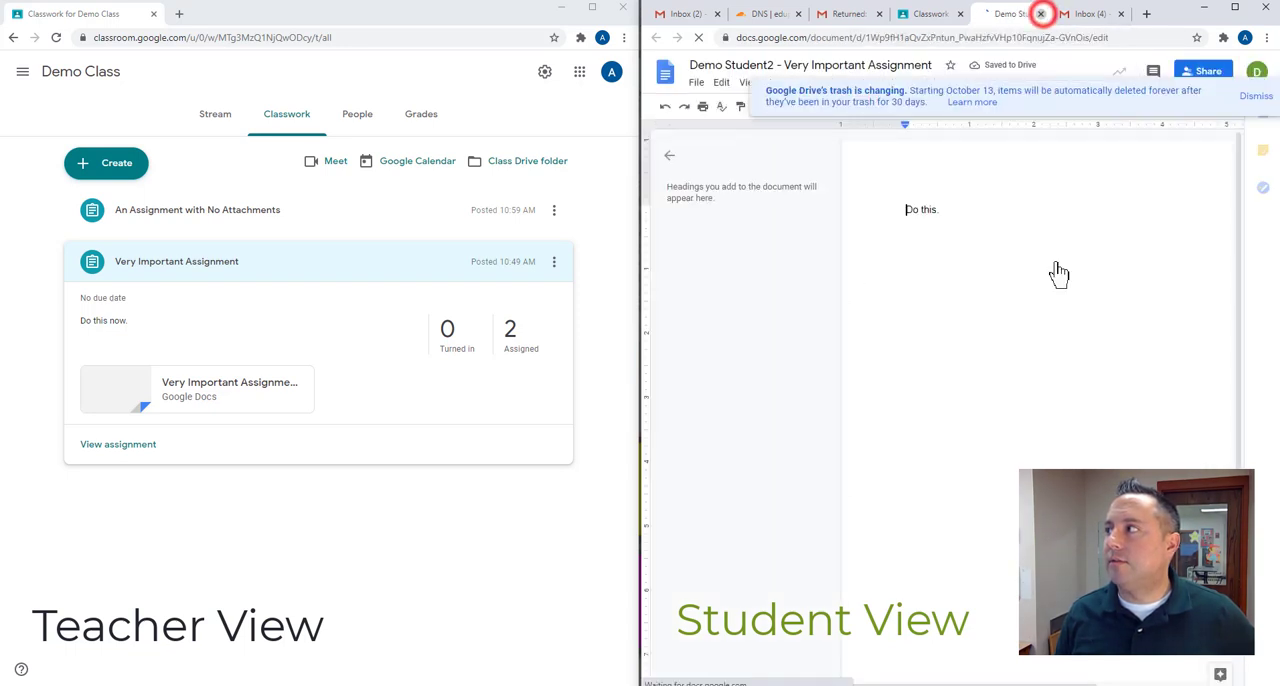
{"action": "left_click", "coordinate": [1054, 16]}
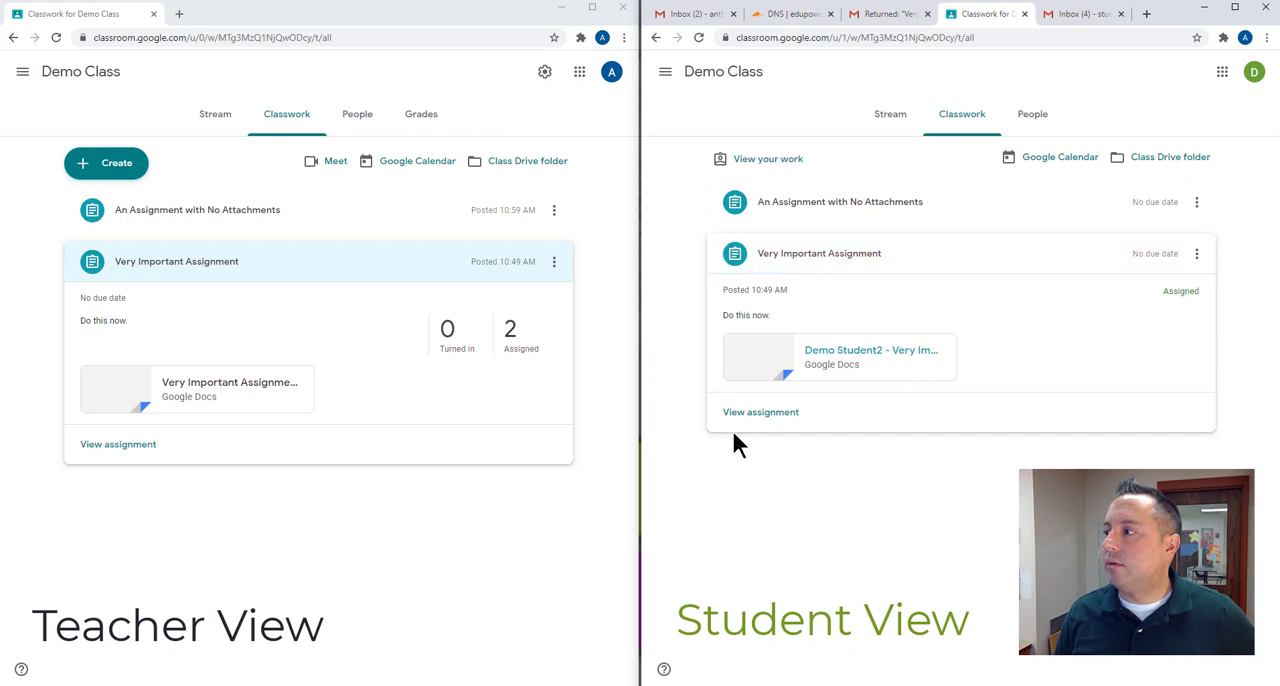
{"action": "left_click", "coordinate": [760, 412]}
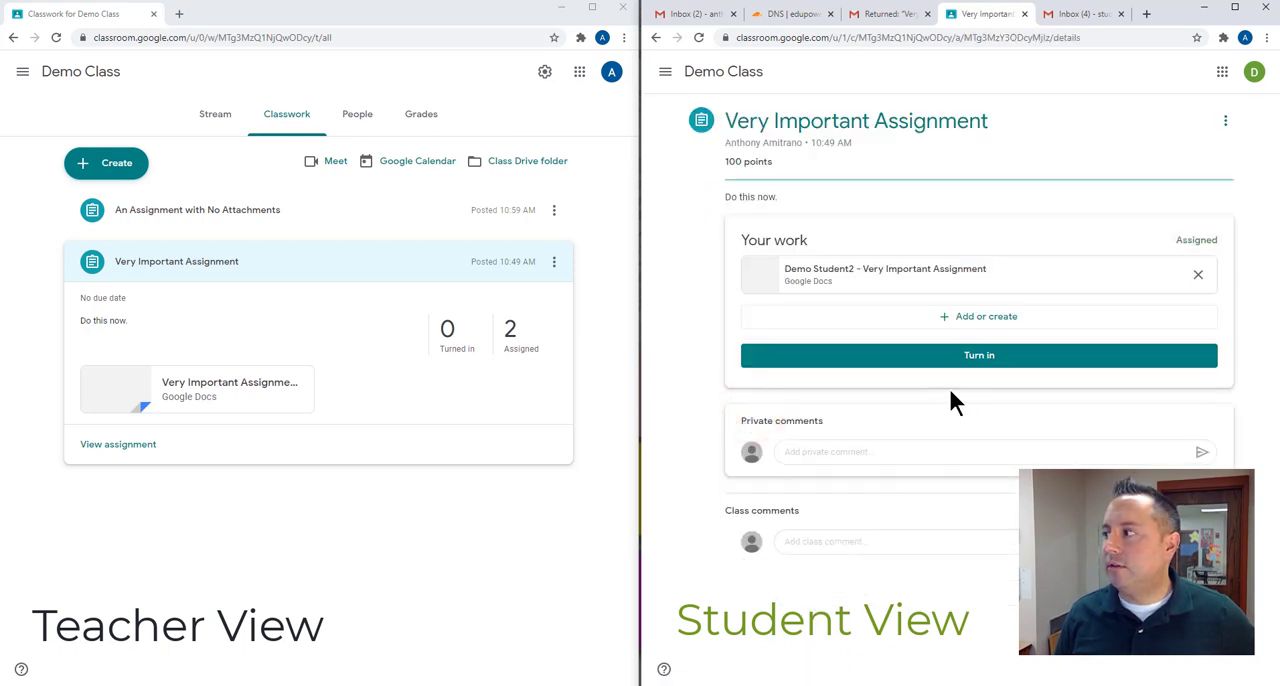
Turn in Very Important Assignment as the student and confirm
{"action": "left_click", "coordinate": [978, 356]}
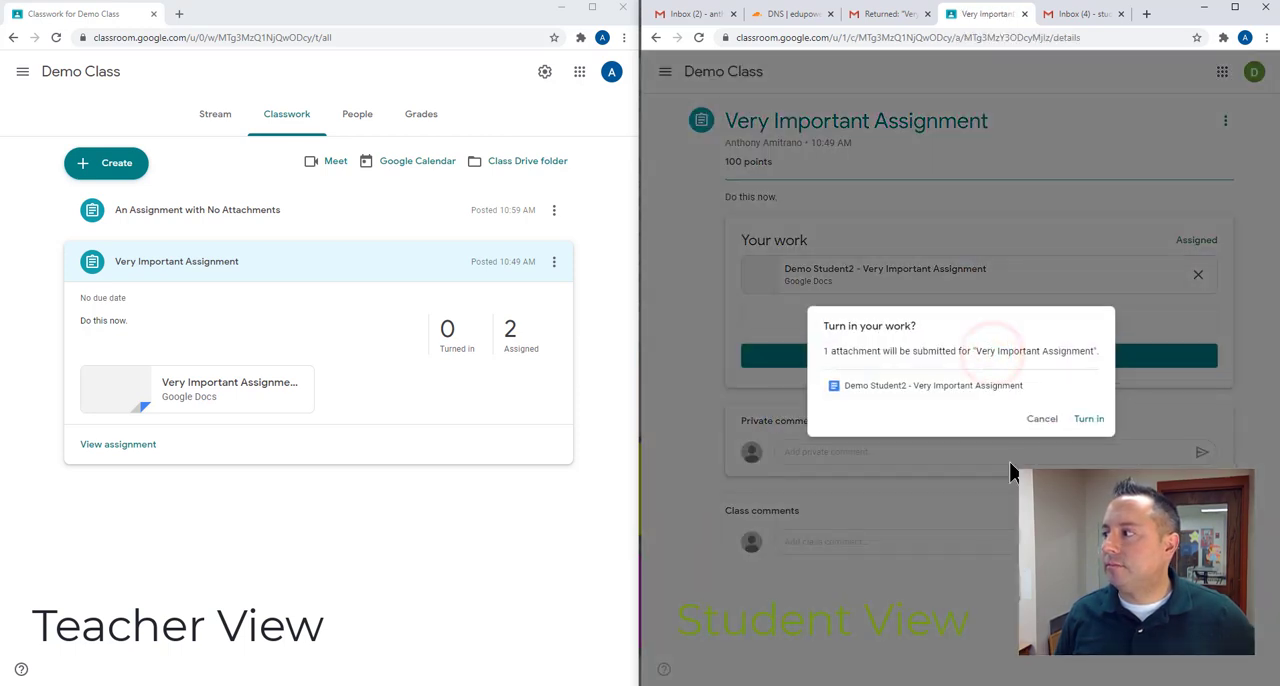
{"action": "left_click", "coordinate": [1088, 418]}
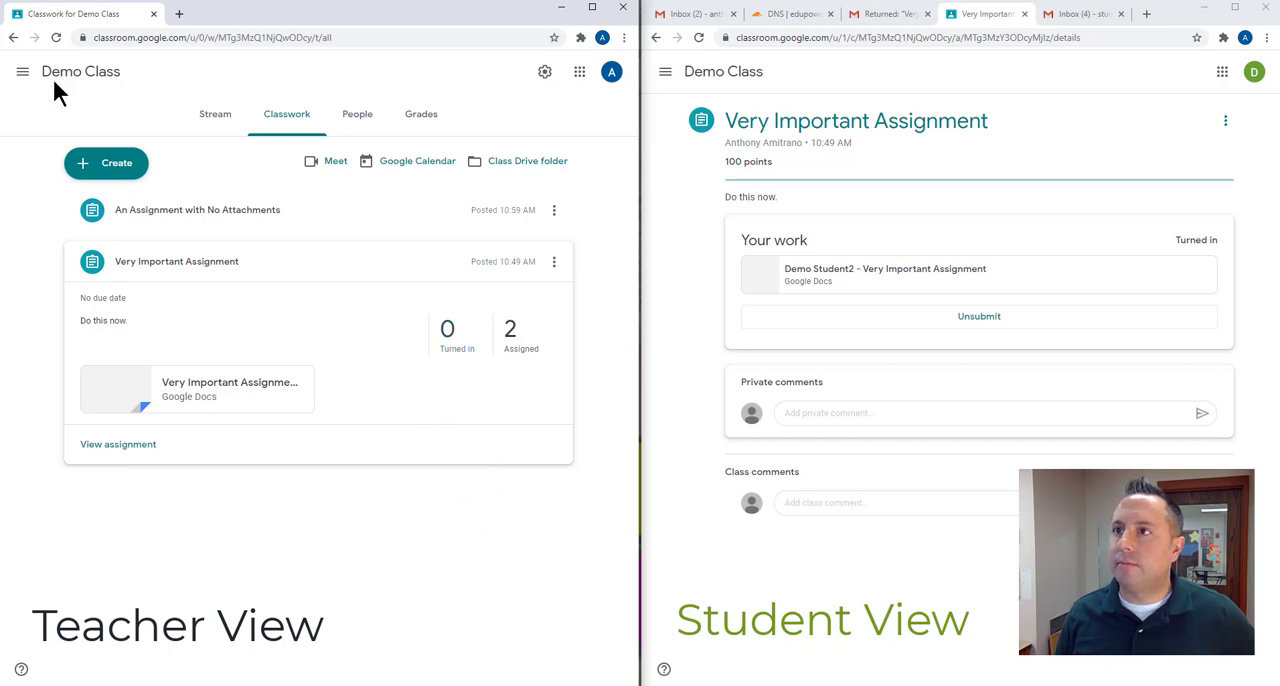
Refresh the teacher's Classwork and expand Very Important Assignment to see 1 turned in, 1 assigned
{"action": "left_click", "coordinate": [56, 46]}
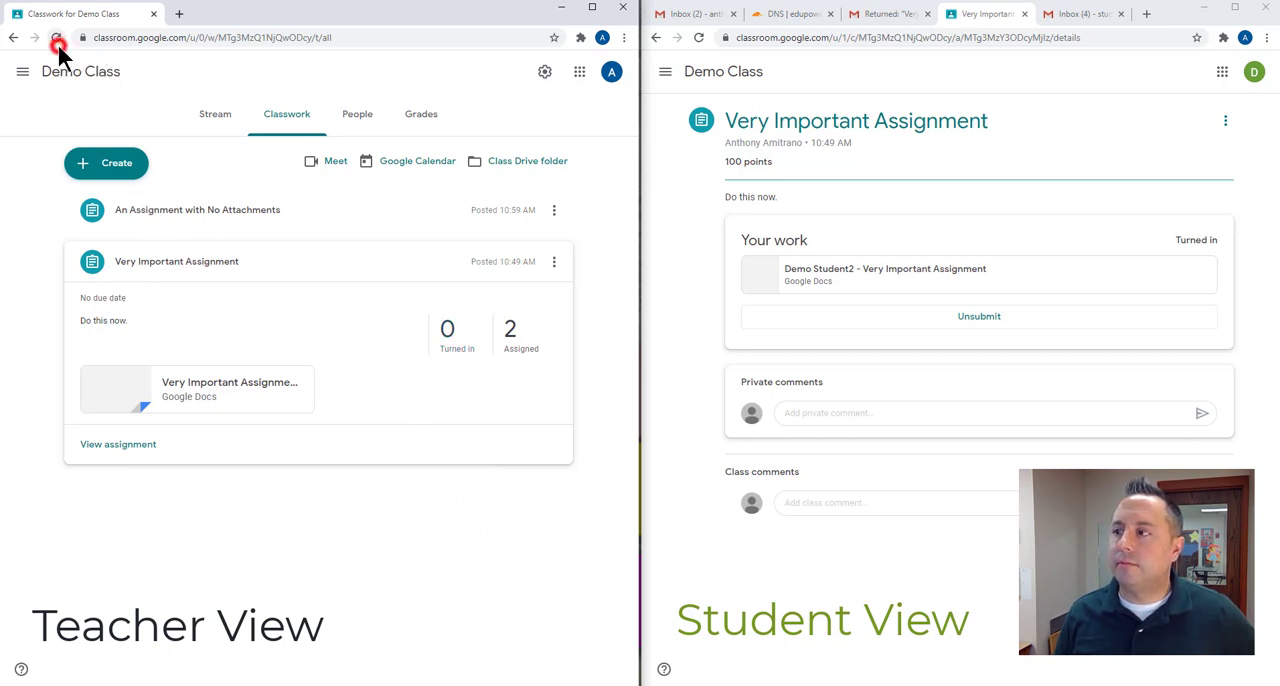
{"action": "left_click", "coordinate": [56, 46]}
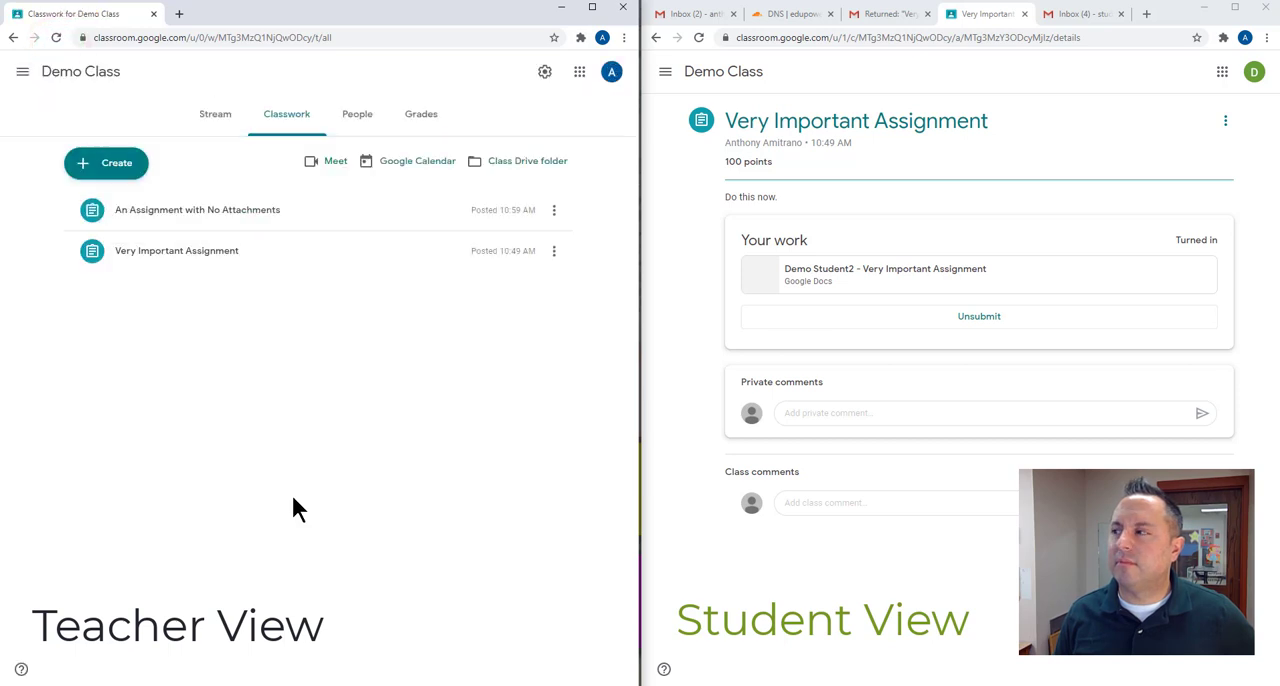
{"action": "left_click", "coordinate": [176, 256]}
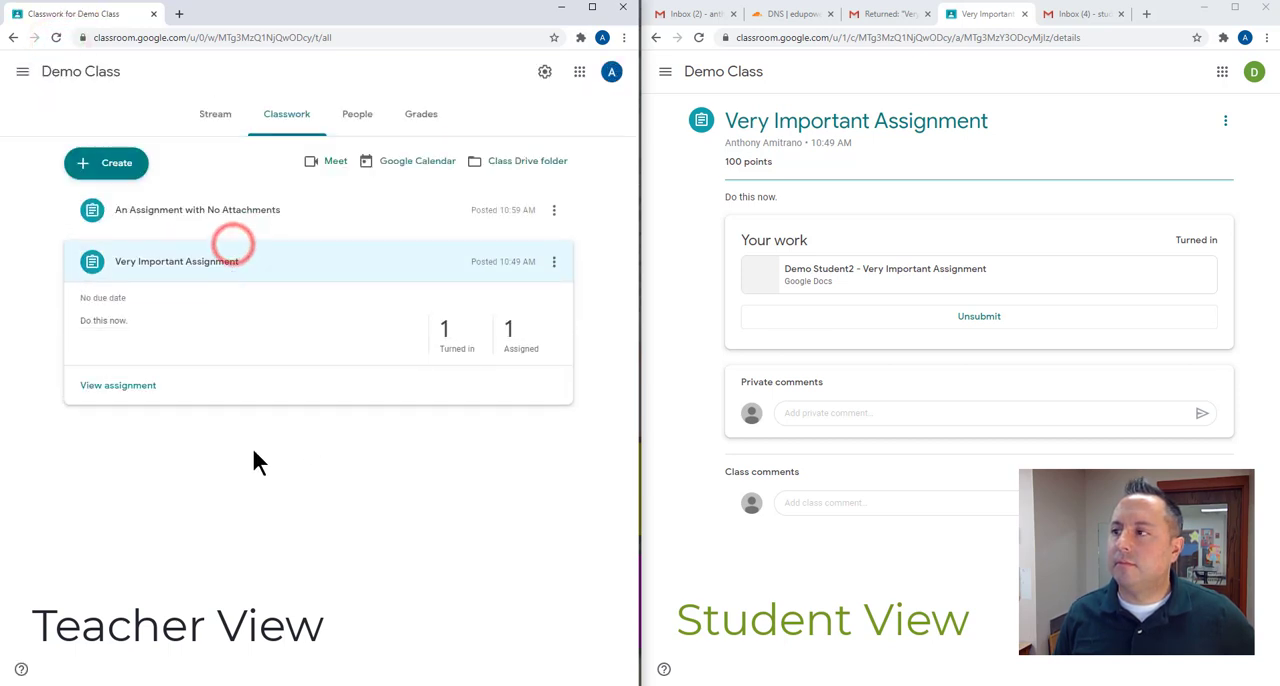
{"action": "left_click", "coordinate": [456, 336]}
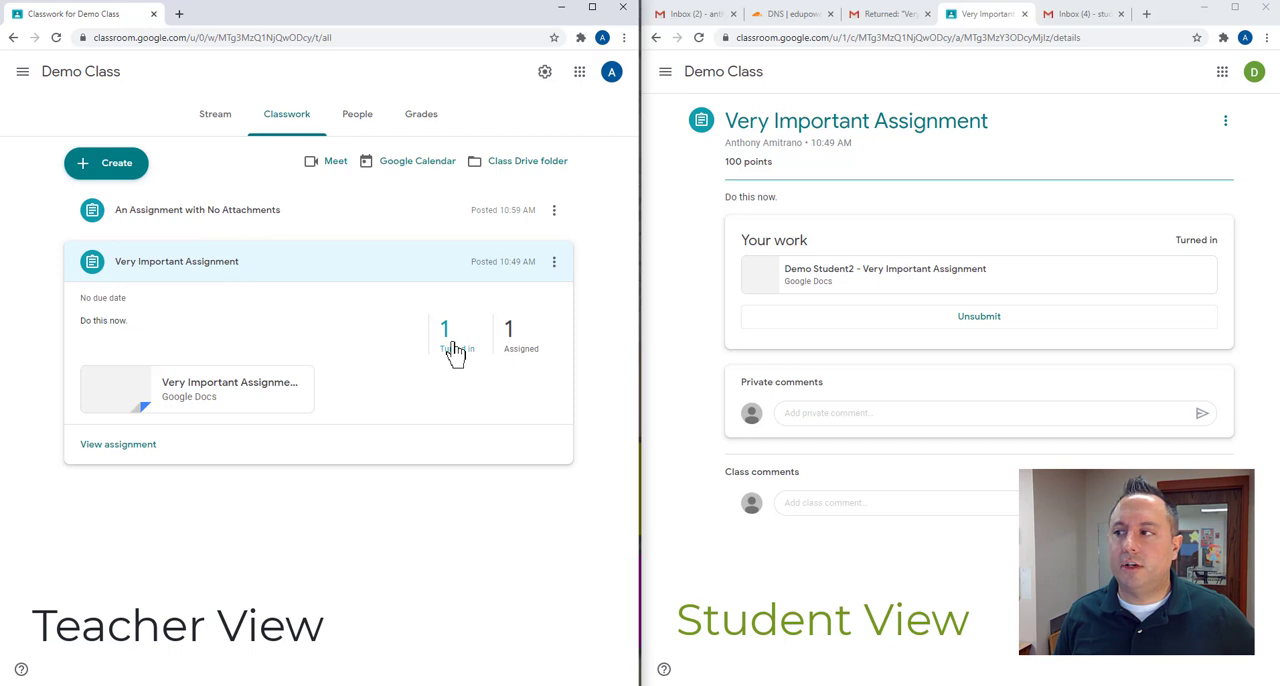
{"action": "mouse_move", "coordinate": [118, 452]}
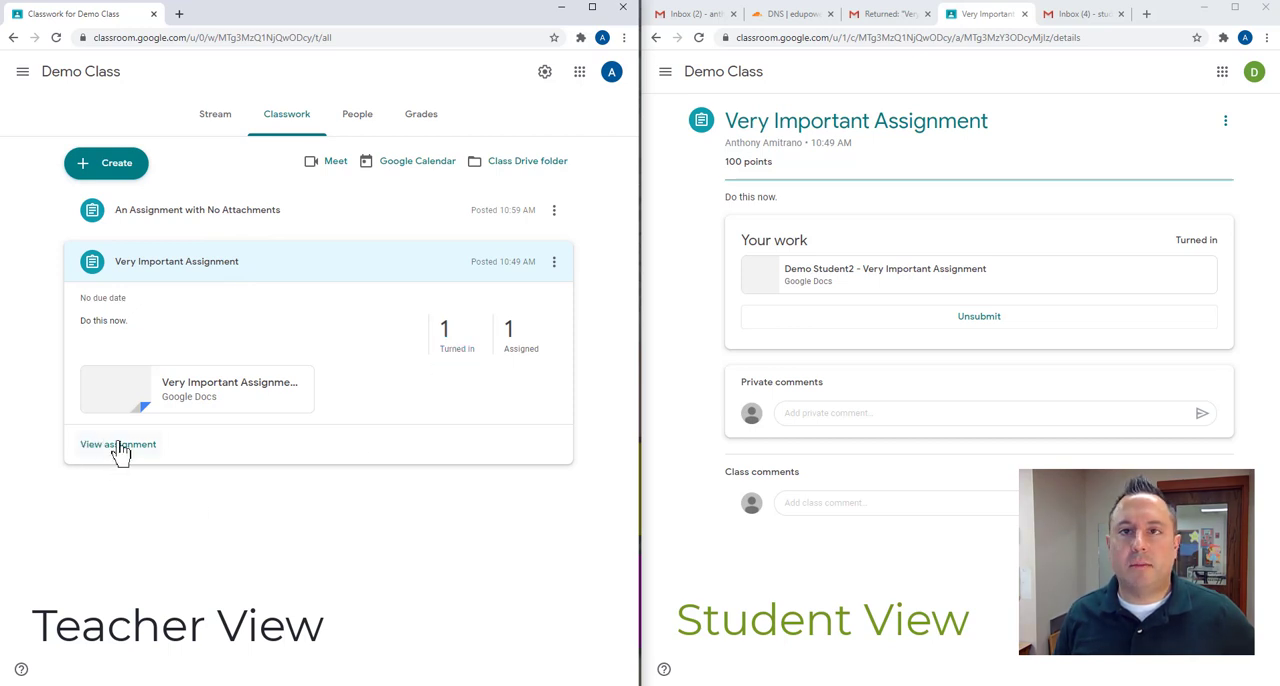
Open Demo Student2's turned-in Very Important Assignment submission and dismiss the new-window tip
{"action": "left_click", "coordinate": [116, 444]}
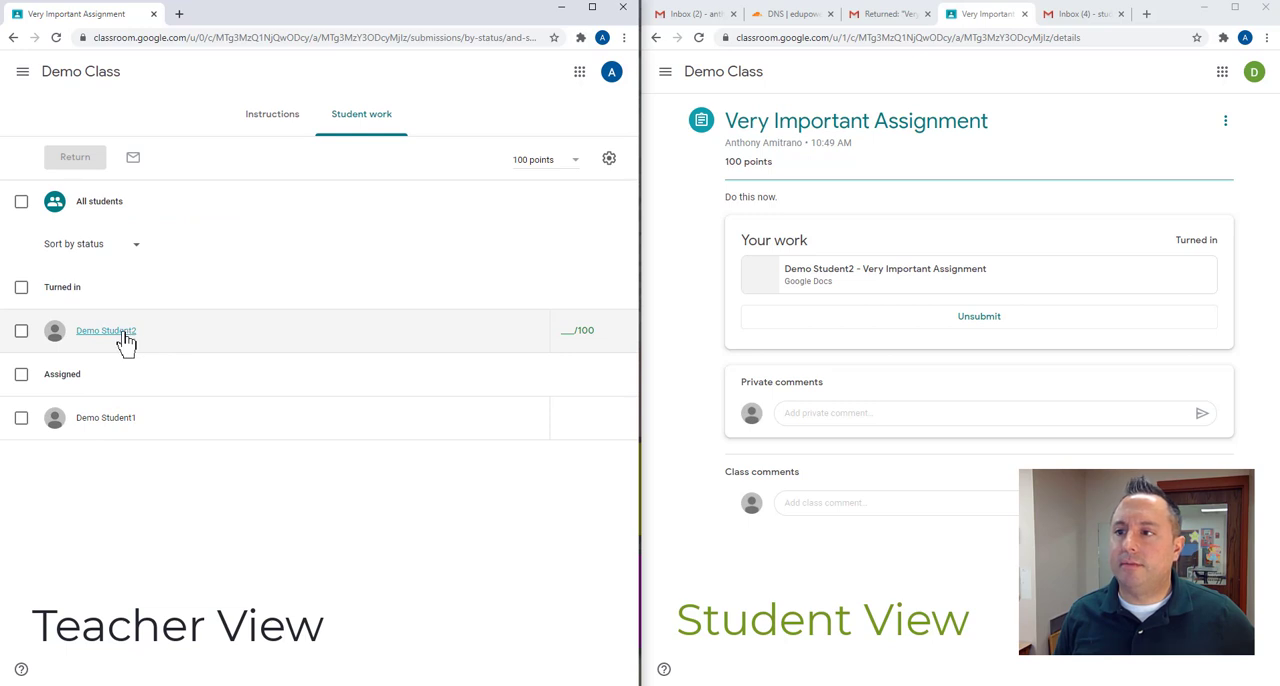
{"action": "left_click", "coordinate": [106, 332]}
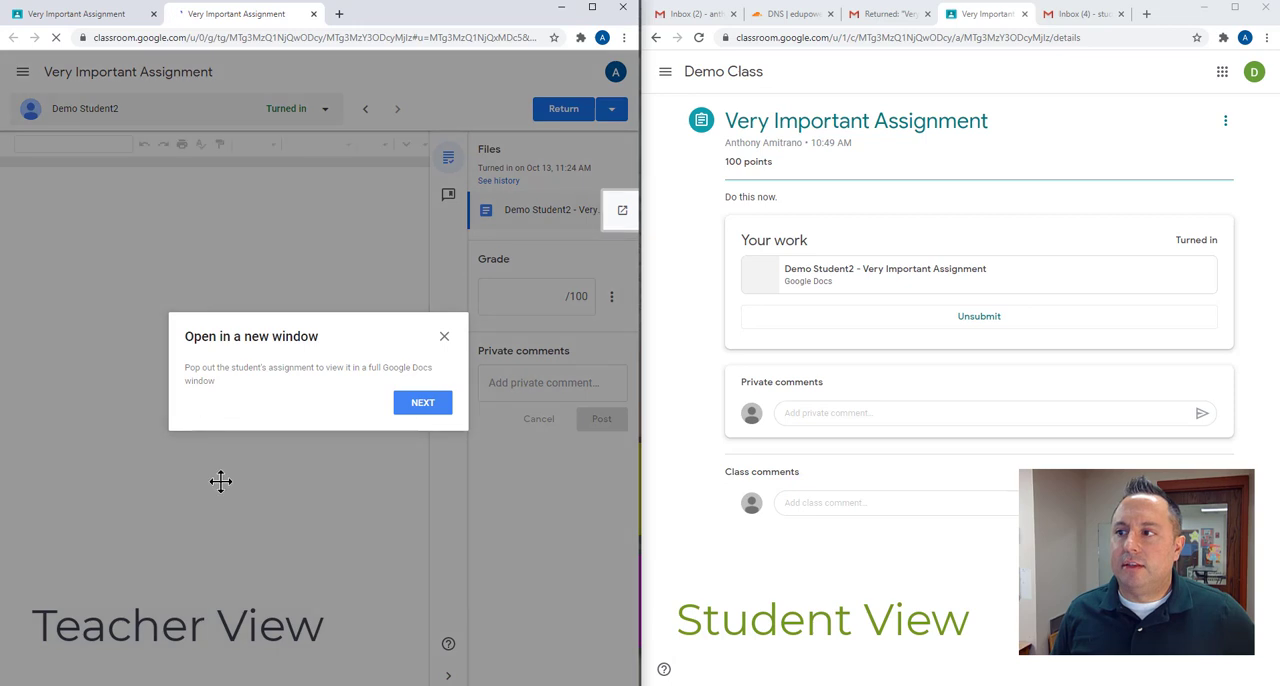
{"action": "left_click", "coordinate": [422, 402]}
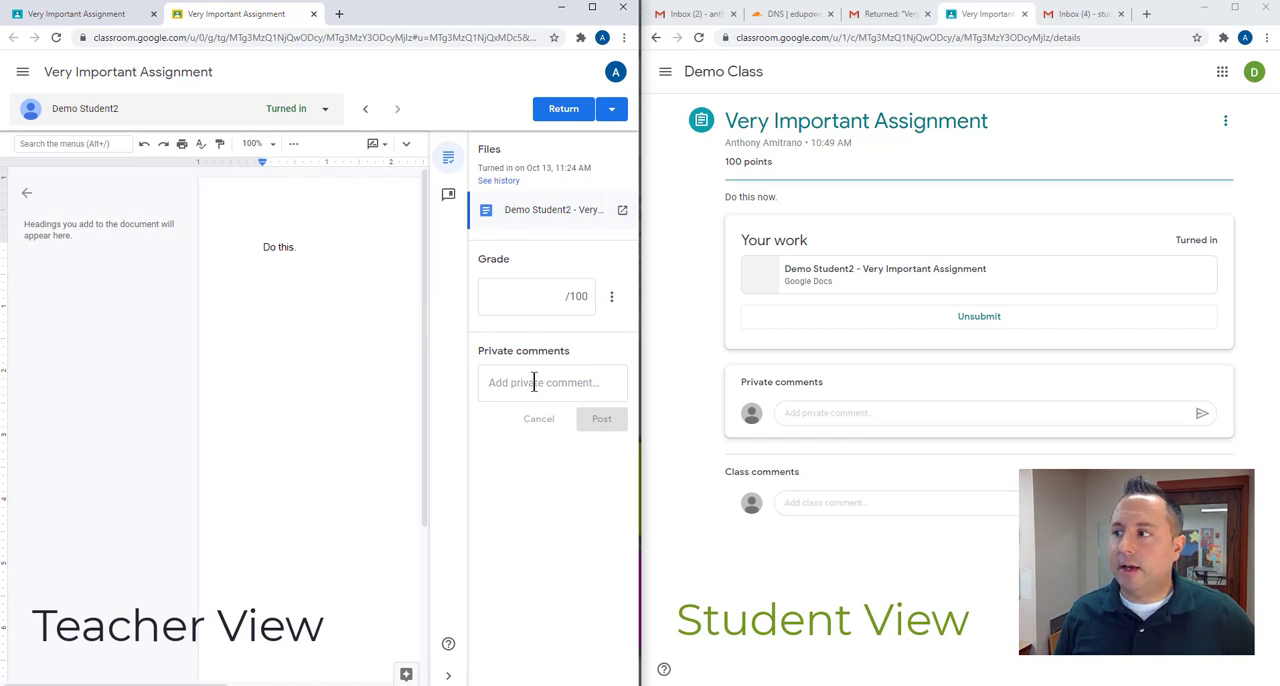
Post the private comment "You did not complete this. Please do the work and resubmit."
{"action": "left_click", "coordinate": [552, 382]}
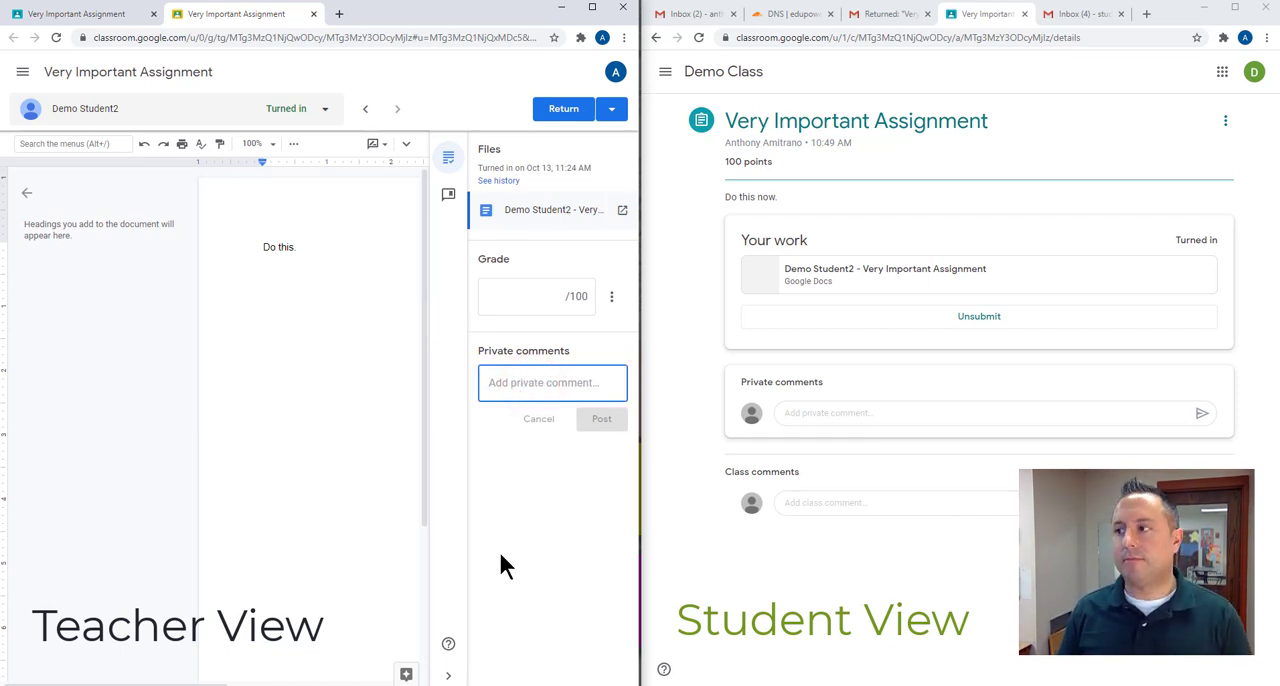
{"action": "type", "text": "You did n"}
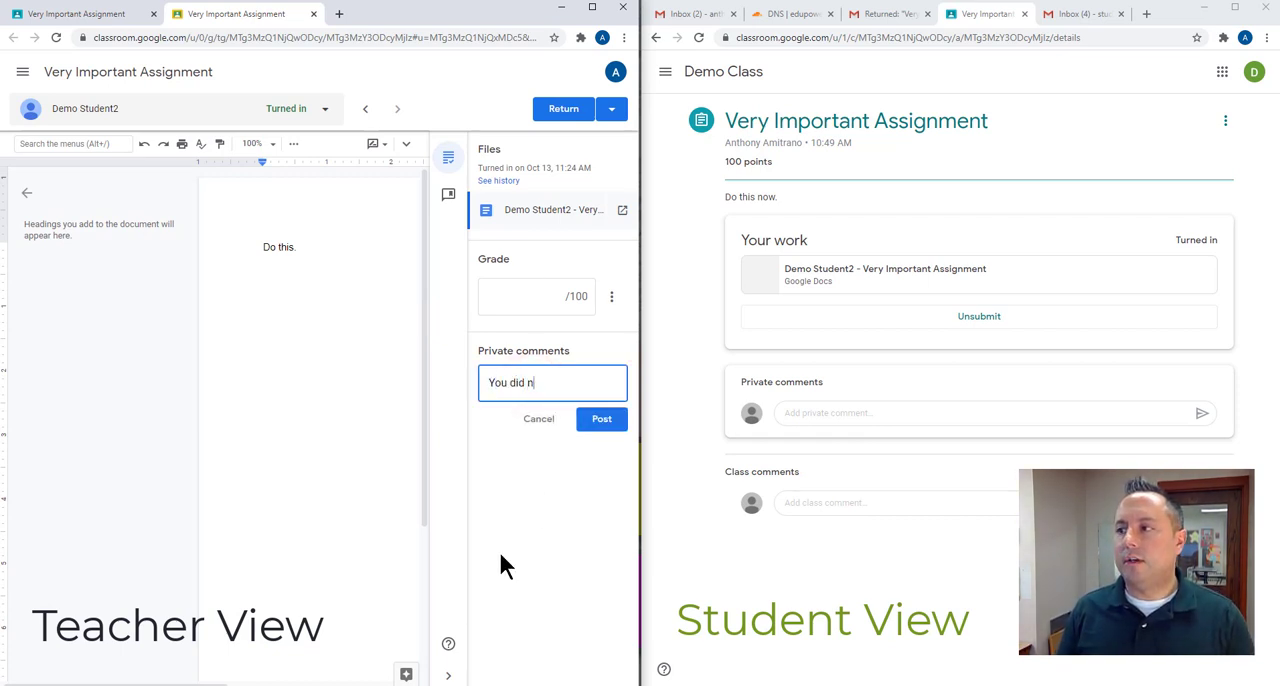
{"action": "type", "text": "ot complete t"}
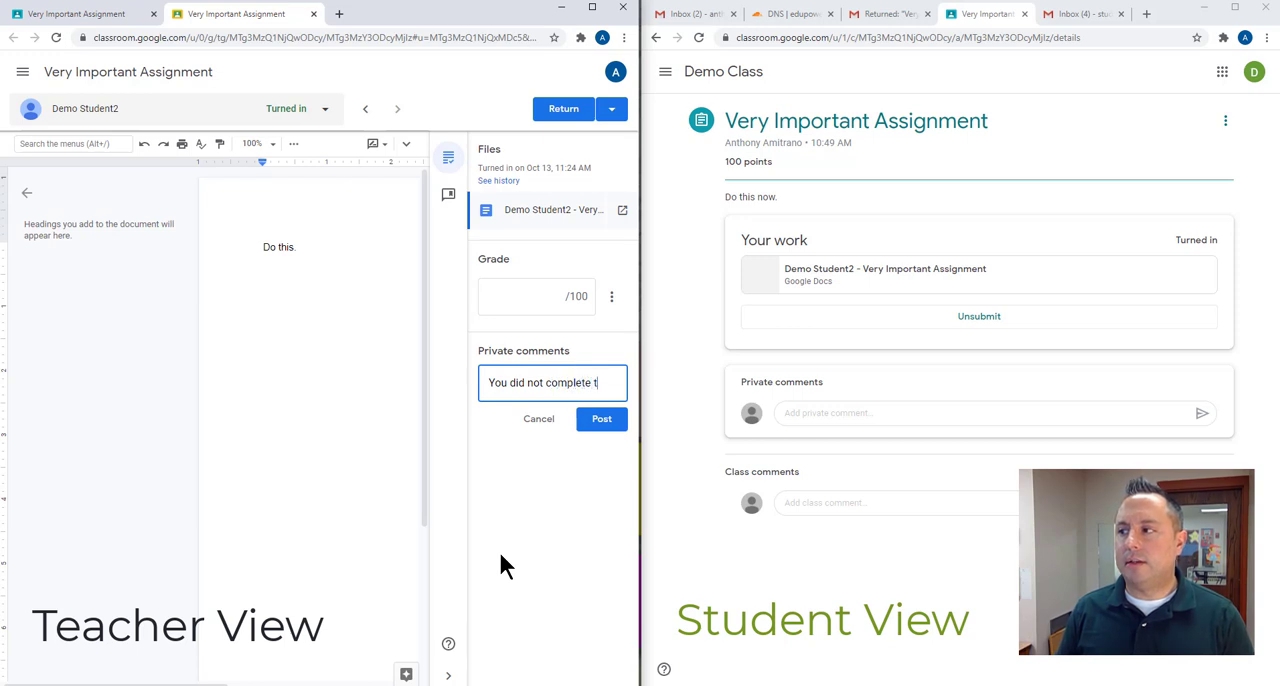
{"action": "type", "text": "his. Please do"}
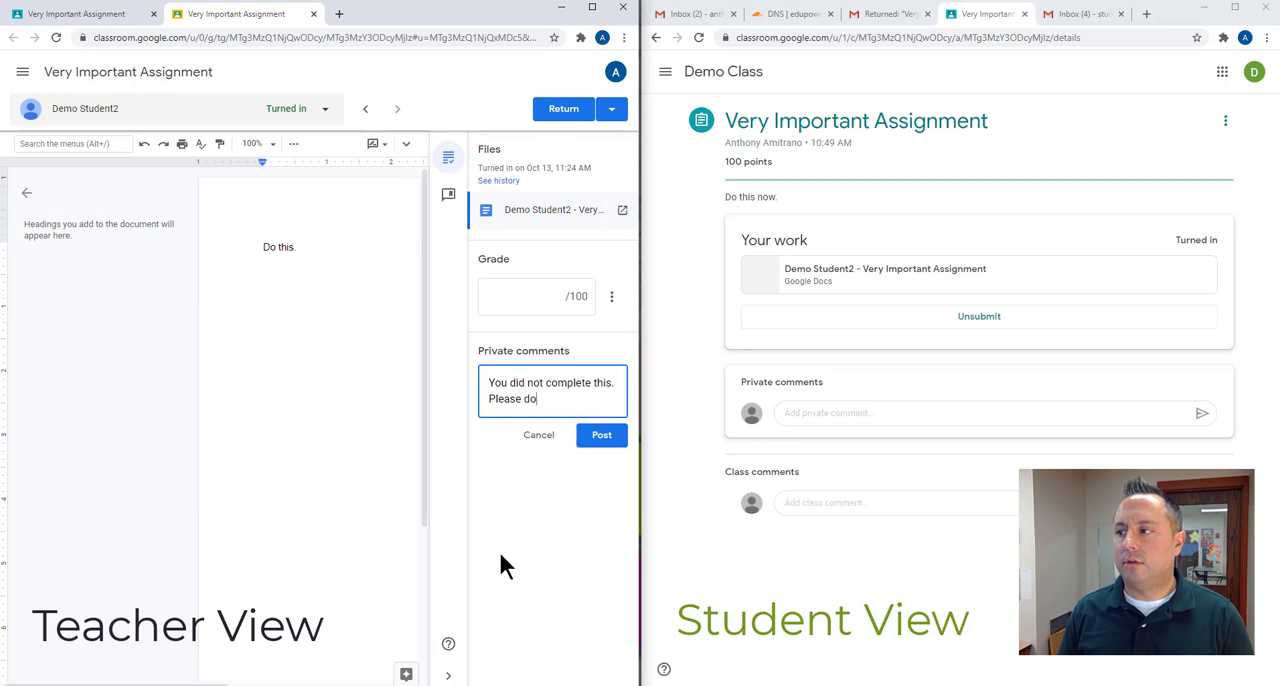
{"action": "type", "text": "the work and"}
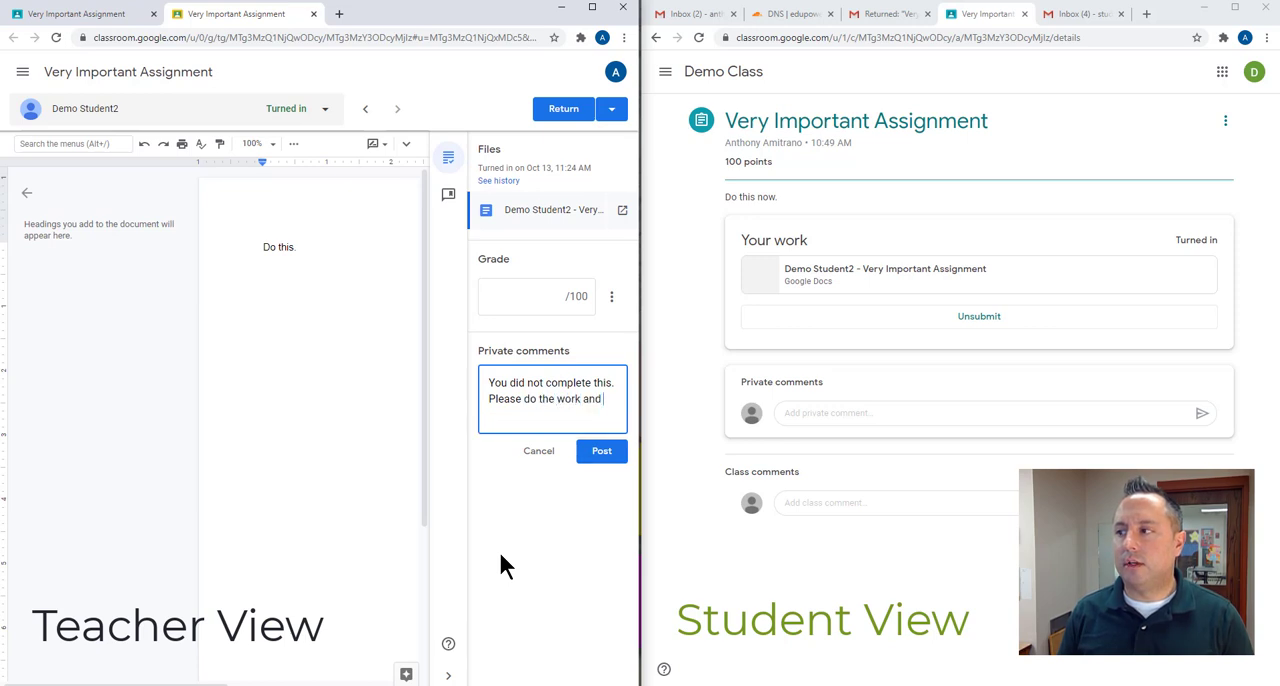
{"action": "type", "text": "resubmit."}
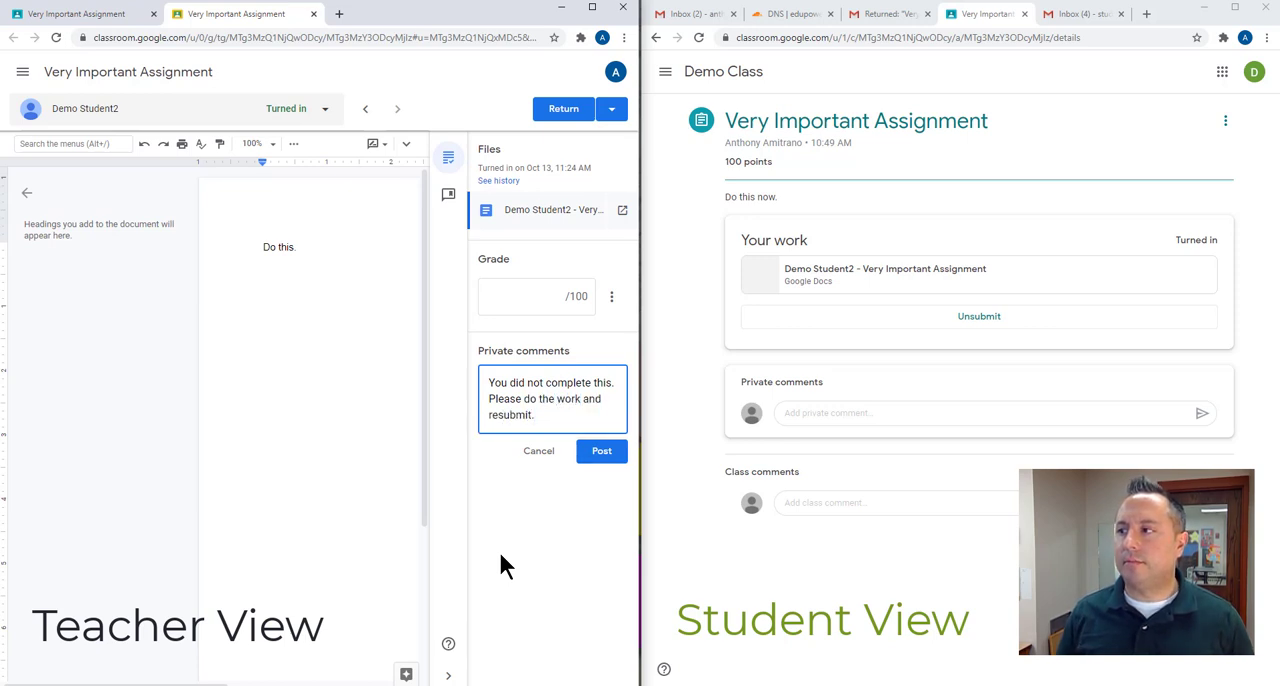
{"action": "left_click", "coordinate": [600, 452]}
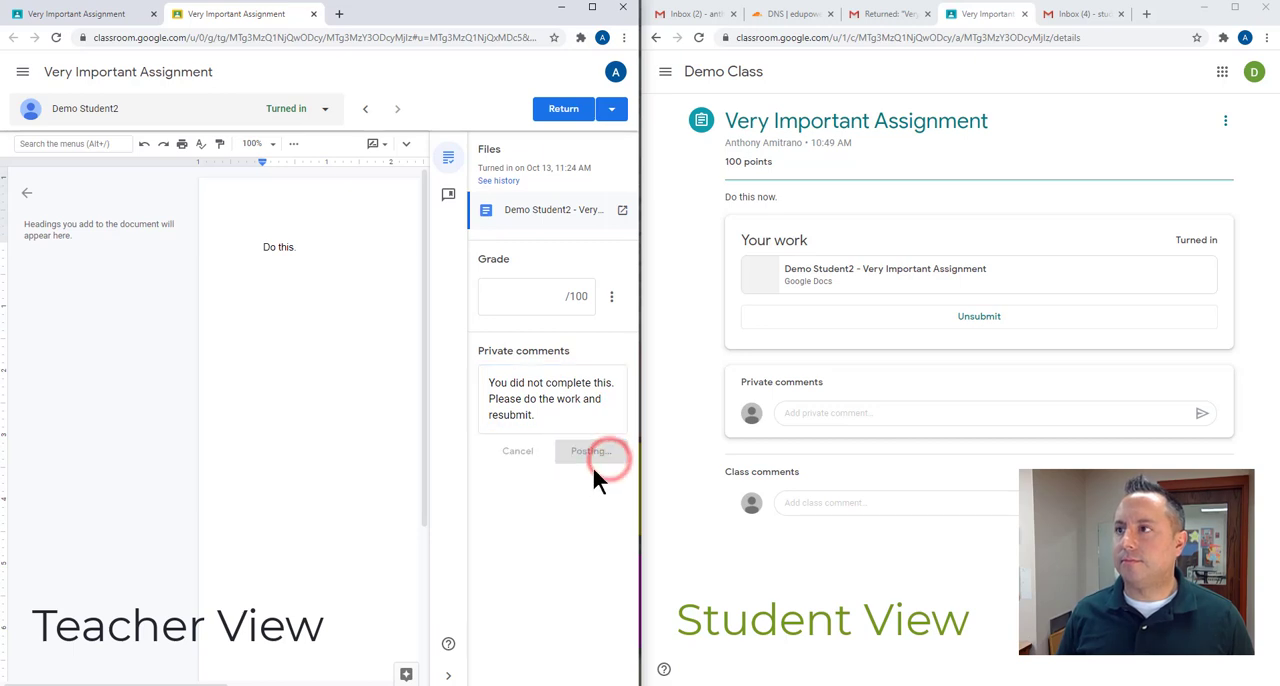
{"action": "left_click", "coordinate": [592, 452]}
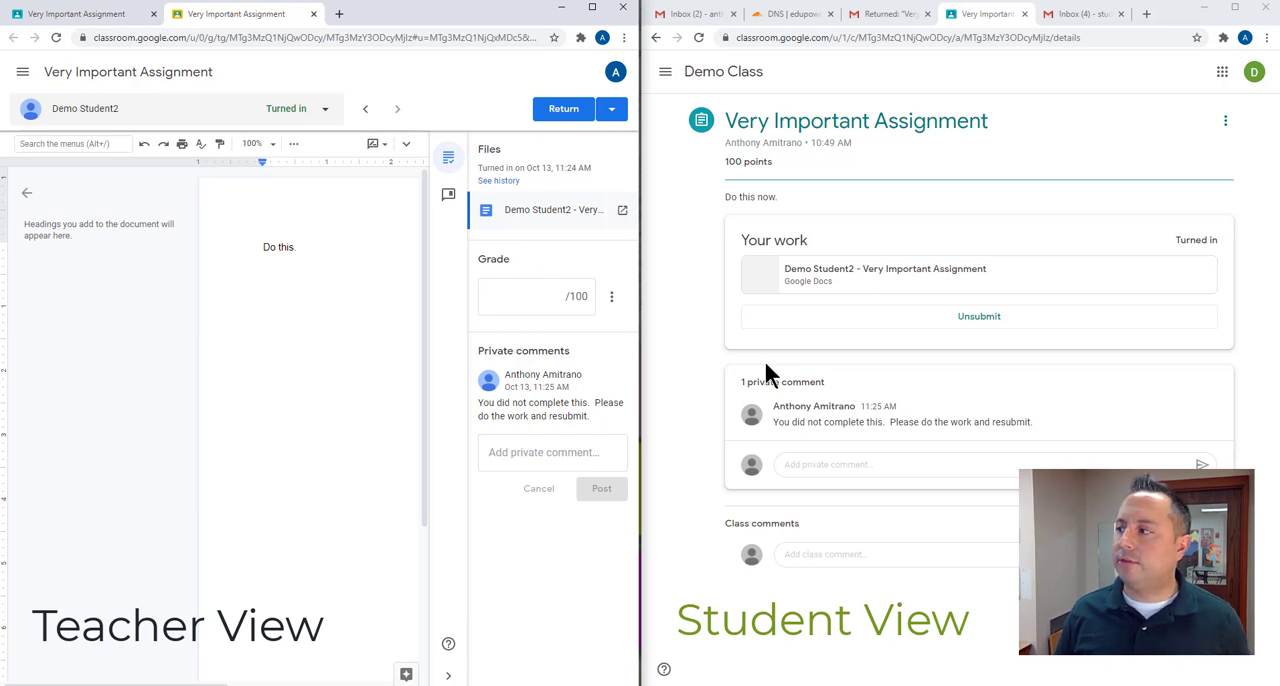
{"action": "mouse_move", "coordinate": [810, 456]}
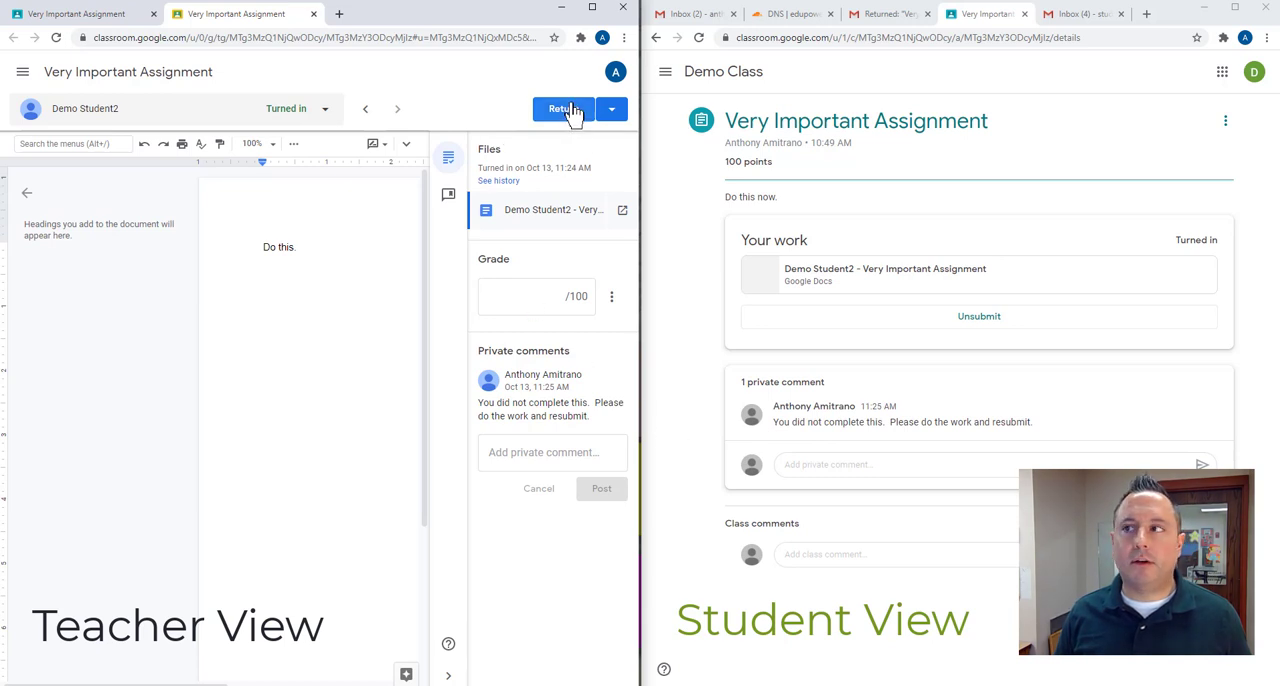
{"action": "mouse_move", "coordinate": [602, 170]}
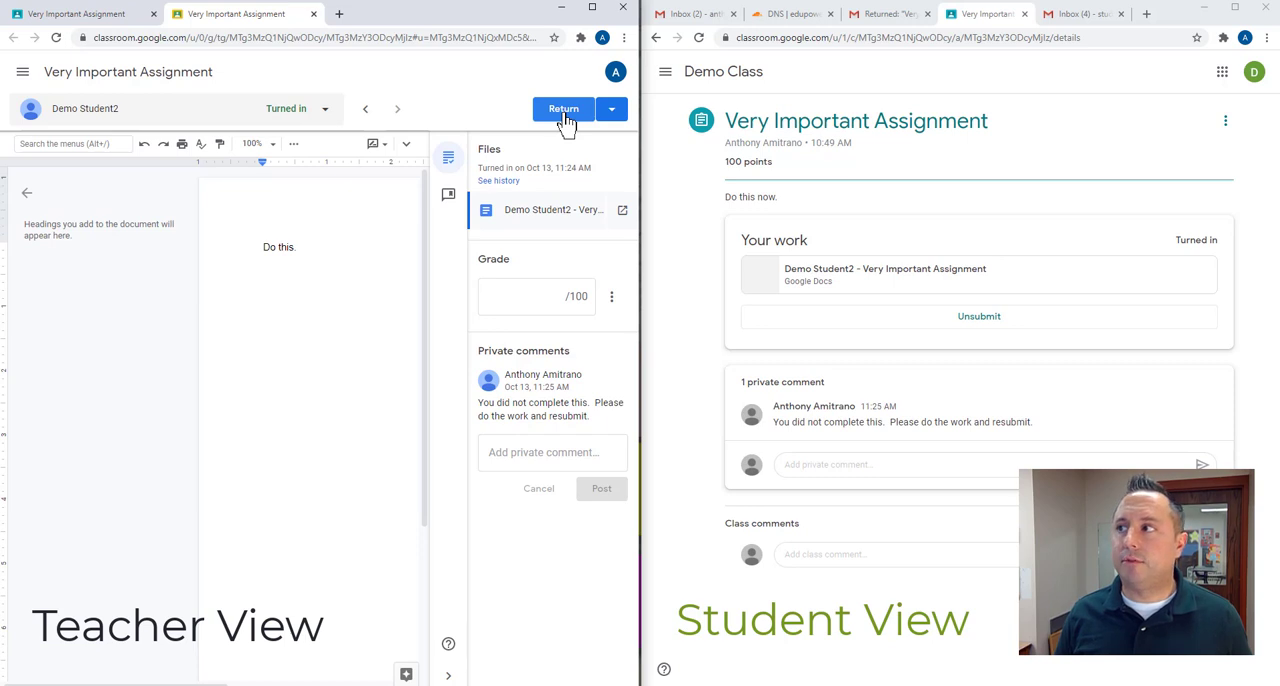
Return the Very Important Assignment submission ungraded so it shows Assigned for the student again
{"action": "left_click", "coordinate": [564, 108]}
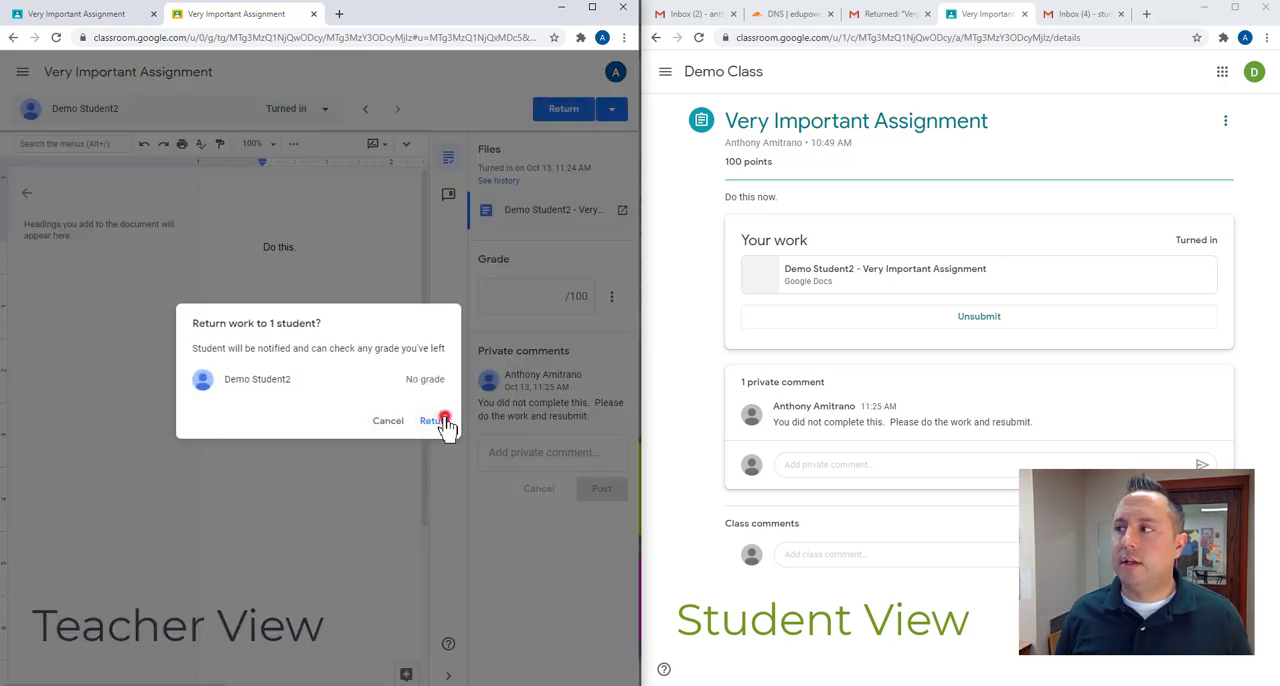
{"action": "left_click", "coordinate": [440, 420]}
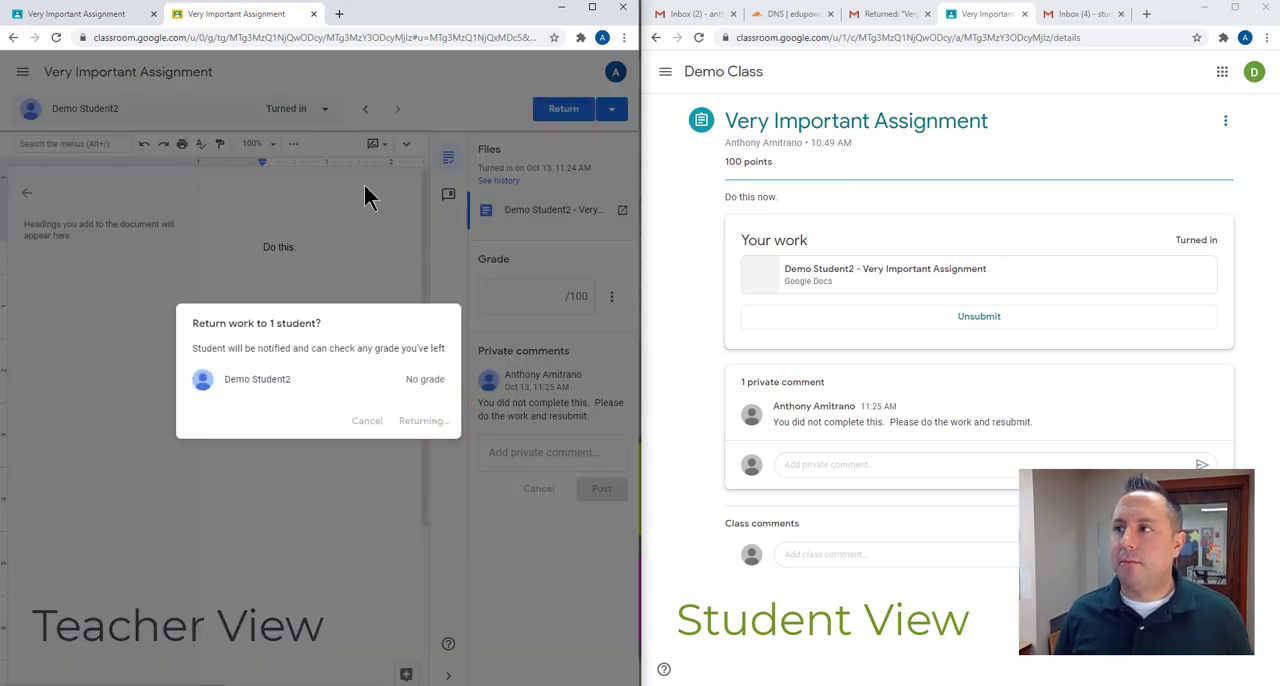
{"action": "left_click", "coordinate": [424, 420]}
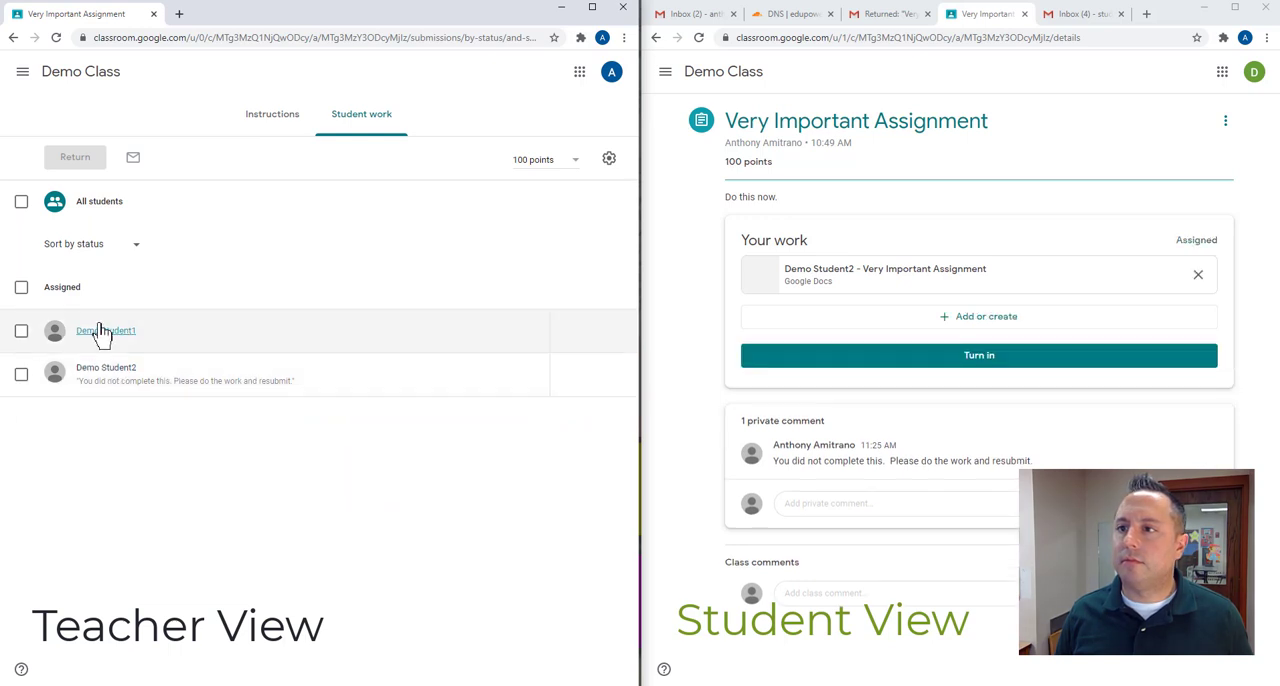
{"action": "mouse_move", "coordinate": [824, 240]}
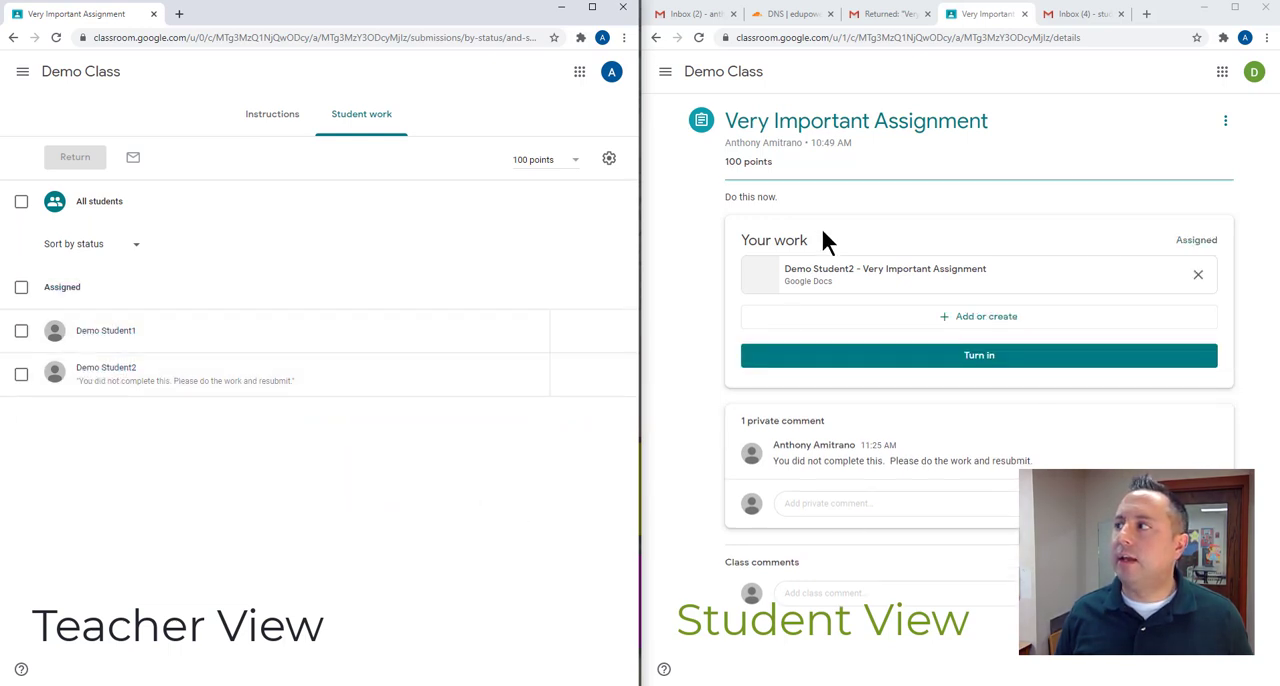
{"action": "mouse_move", "coordinate": [992, 338]}
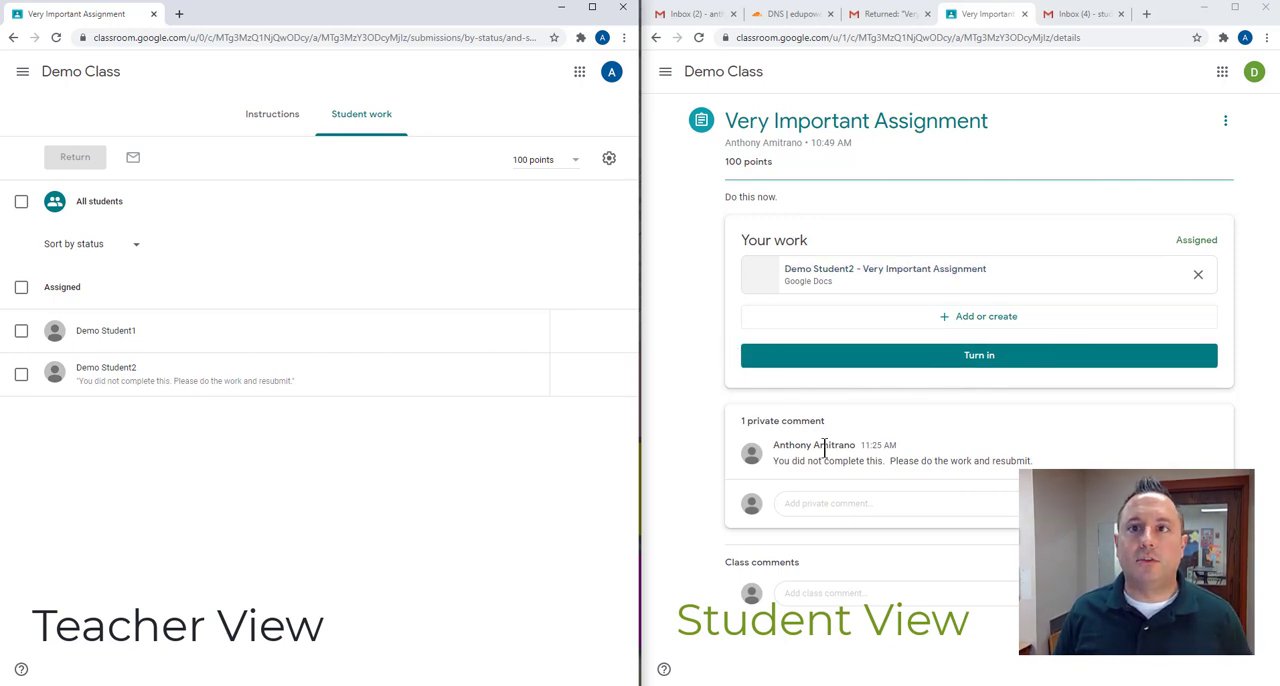
{"action": "mouse_move", "coordinate": [956, 396]}
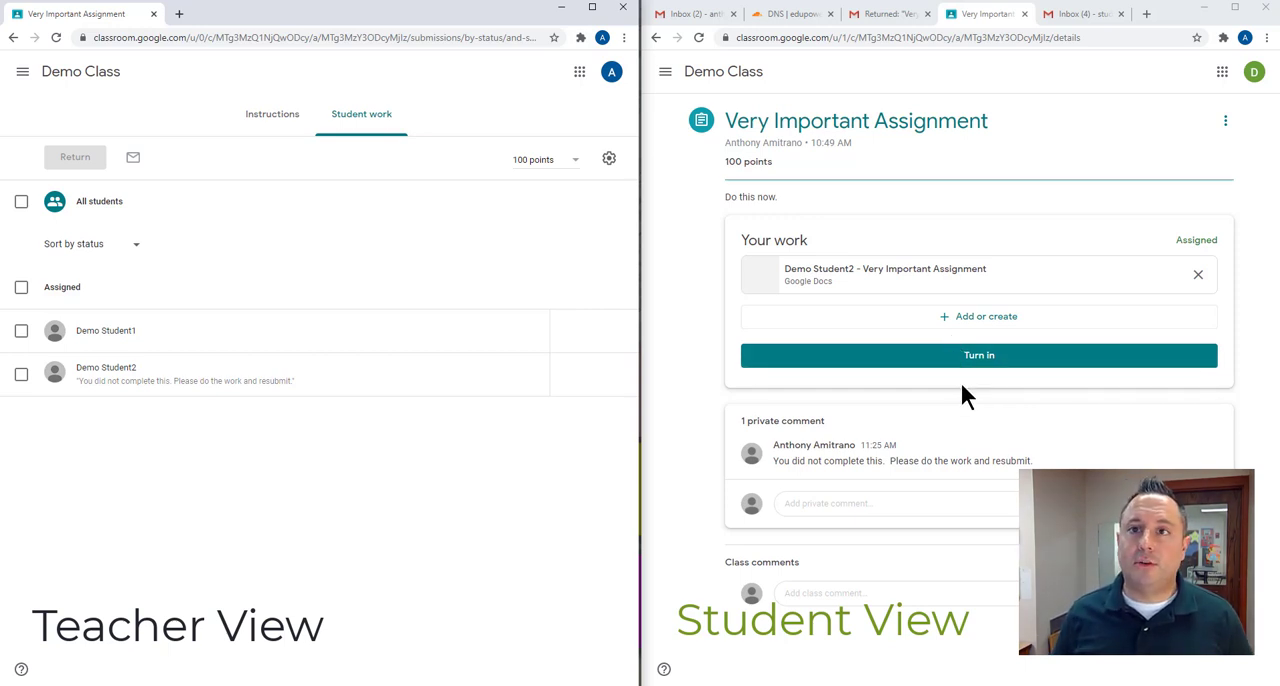
{"action": "mouse_move", "coordinate": [912, 344]}
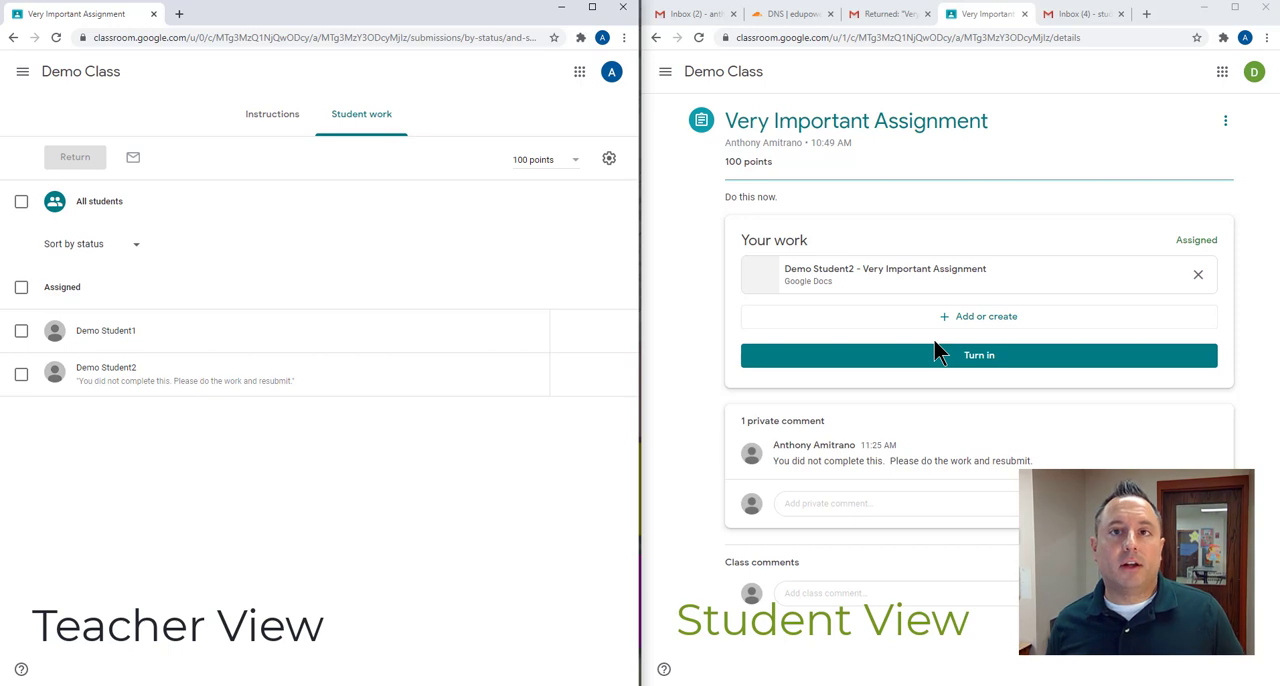
{"action": "mouse_move", "coordinate": [1092, 316]}
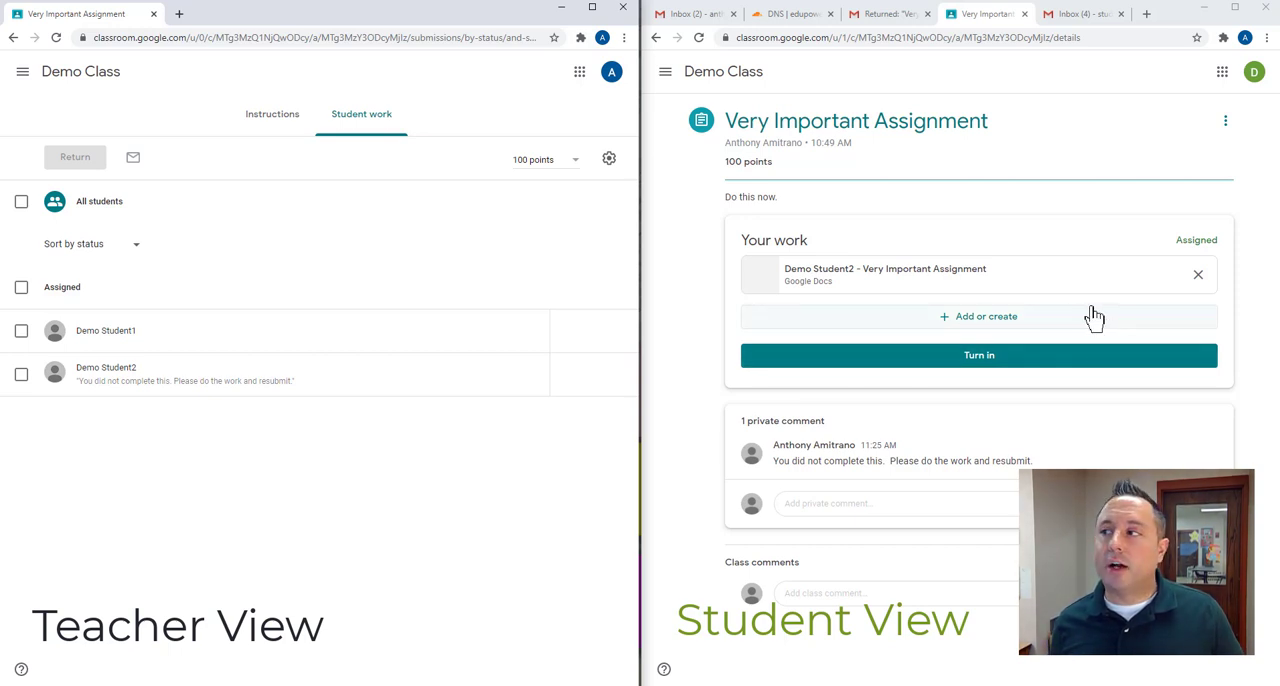